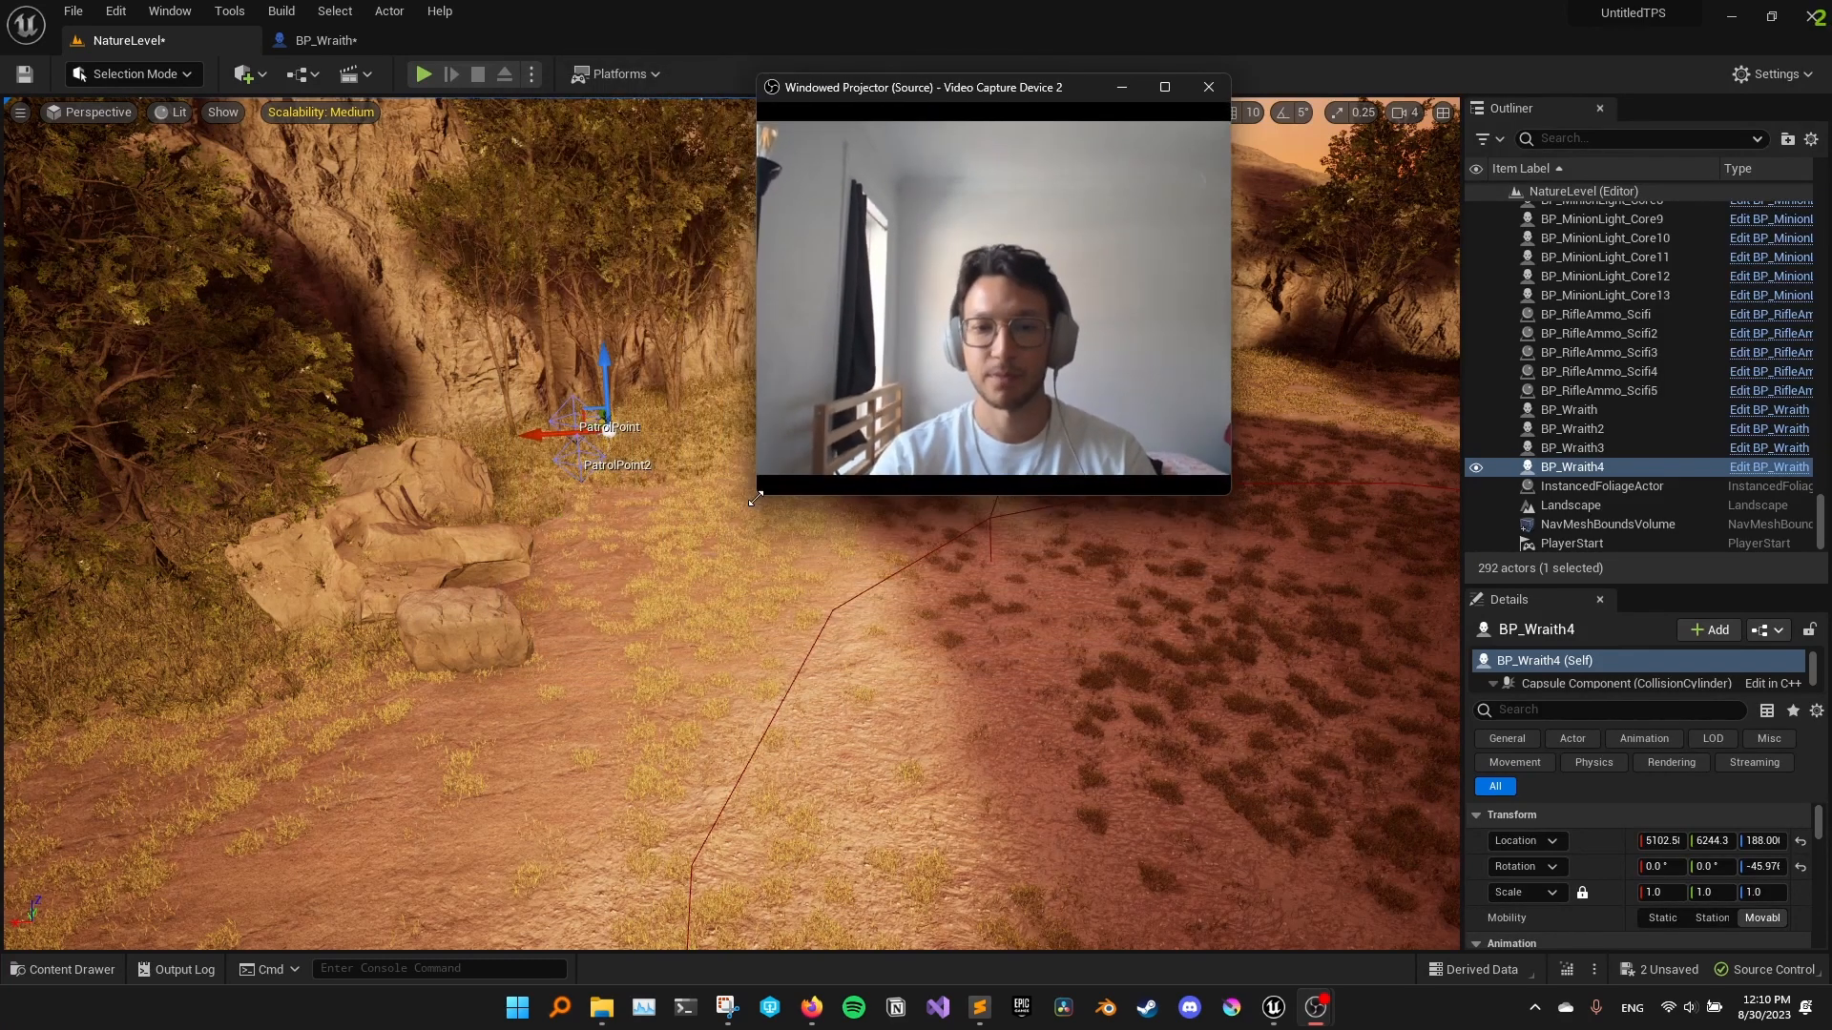
Play the level against the enemies until Game Over, then stop the session
{"action": "left_click_drag", "start_coordinate": [922, 86], "coordinate": [1270, 39]}
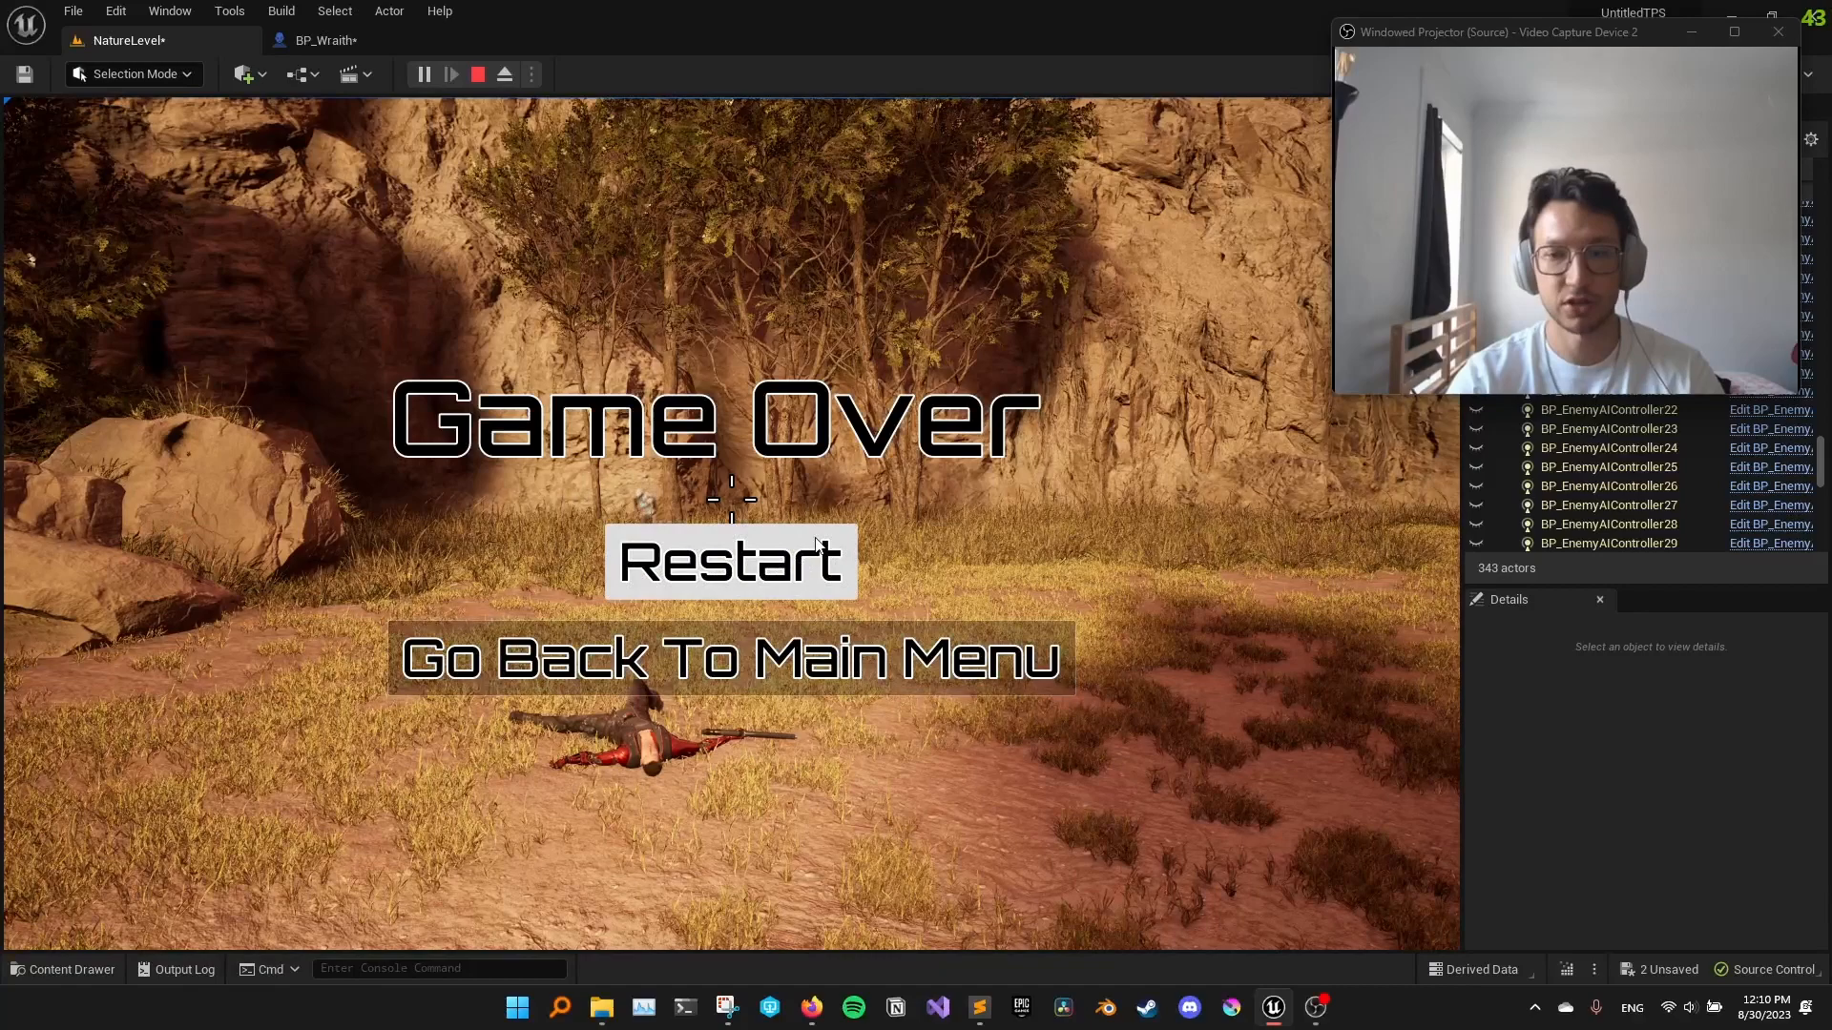
{"action": "left_click", "coordinate": [477, 74]}
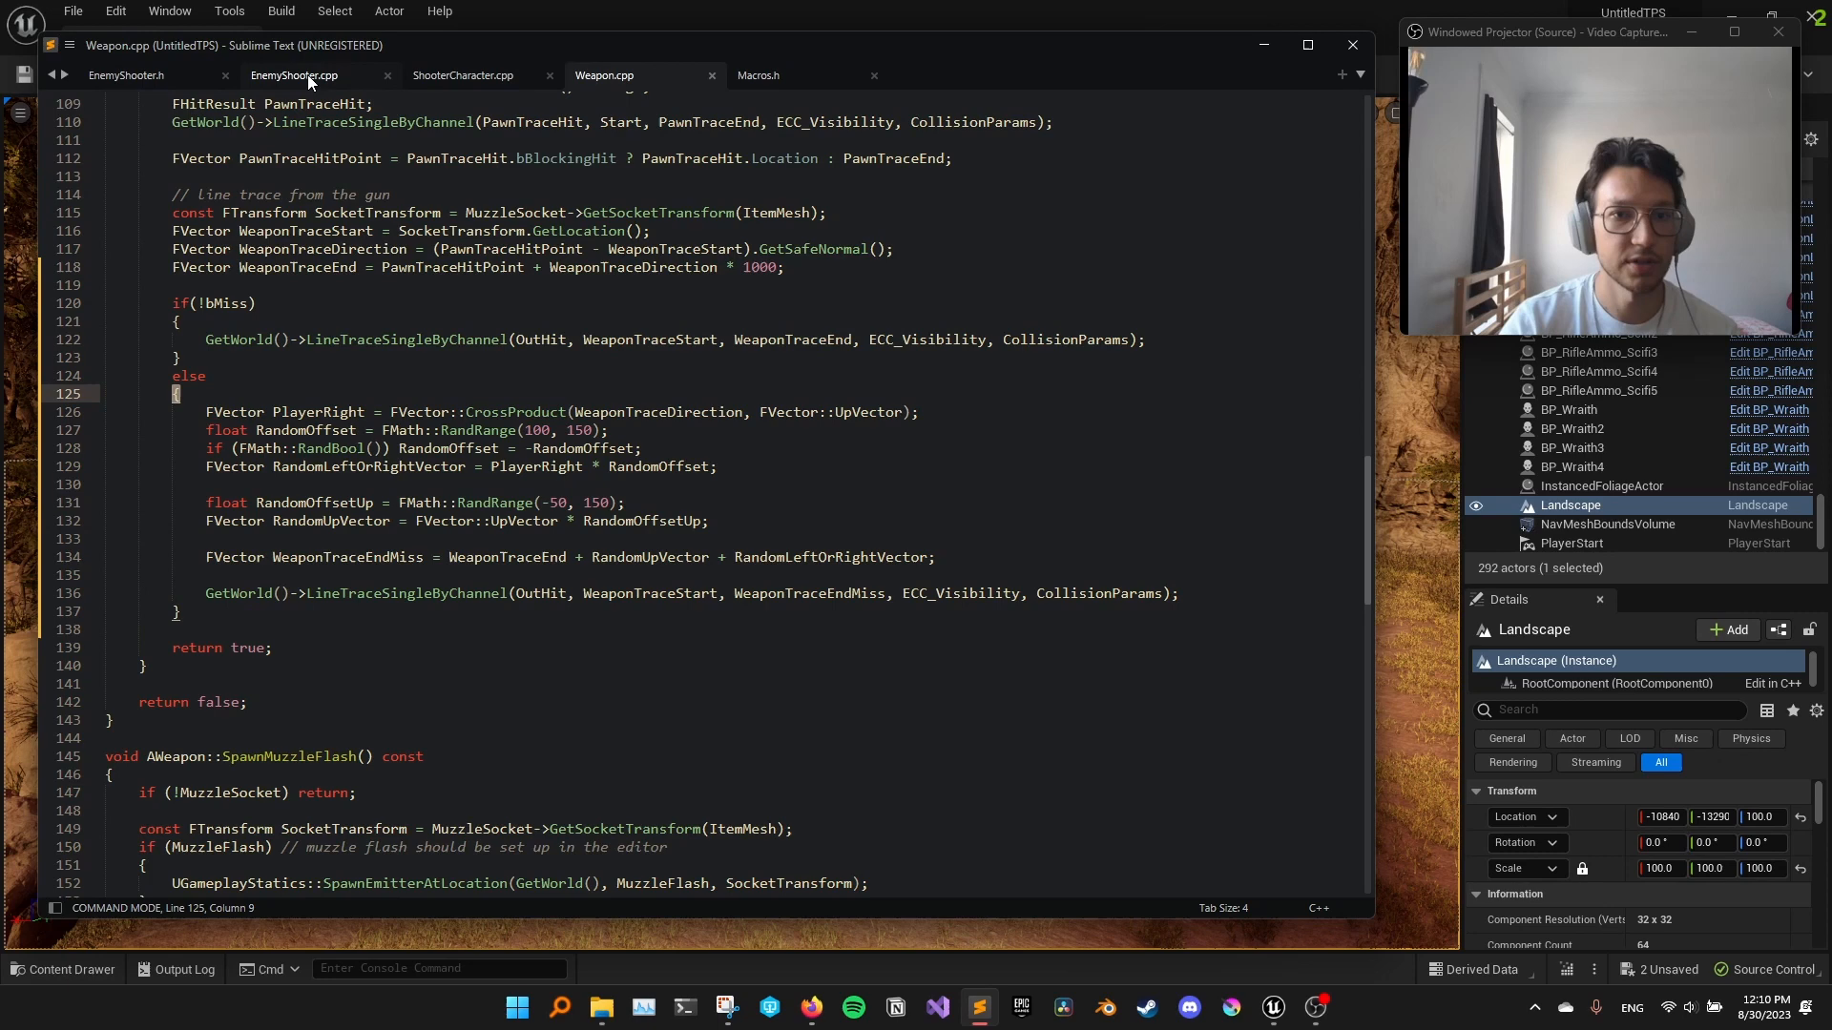
Review the MissChance UPROPERTY in EnemyShooter.h and the miss branch of AEnemyShooter::Fire
{"action": "left_click", "coordinate": [294, 75]}
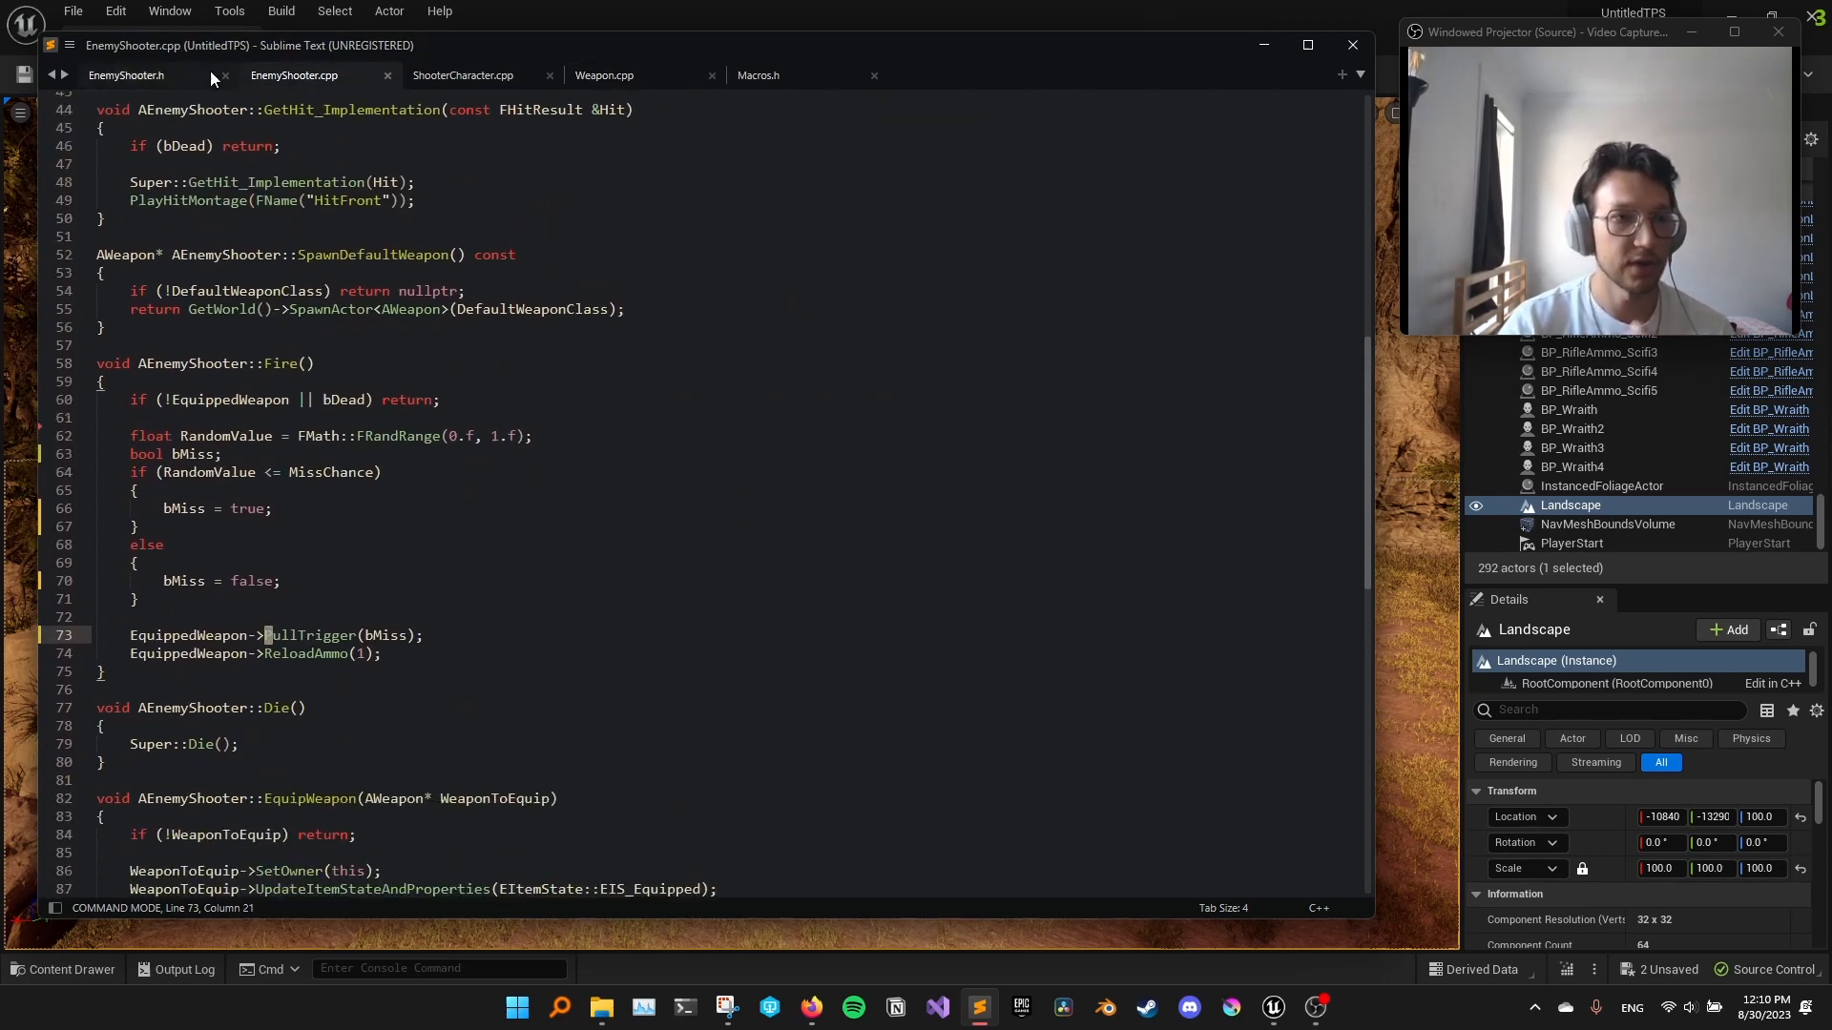
{"action": "left_click", "coordinate": [126, 74]}
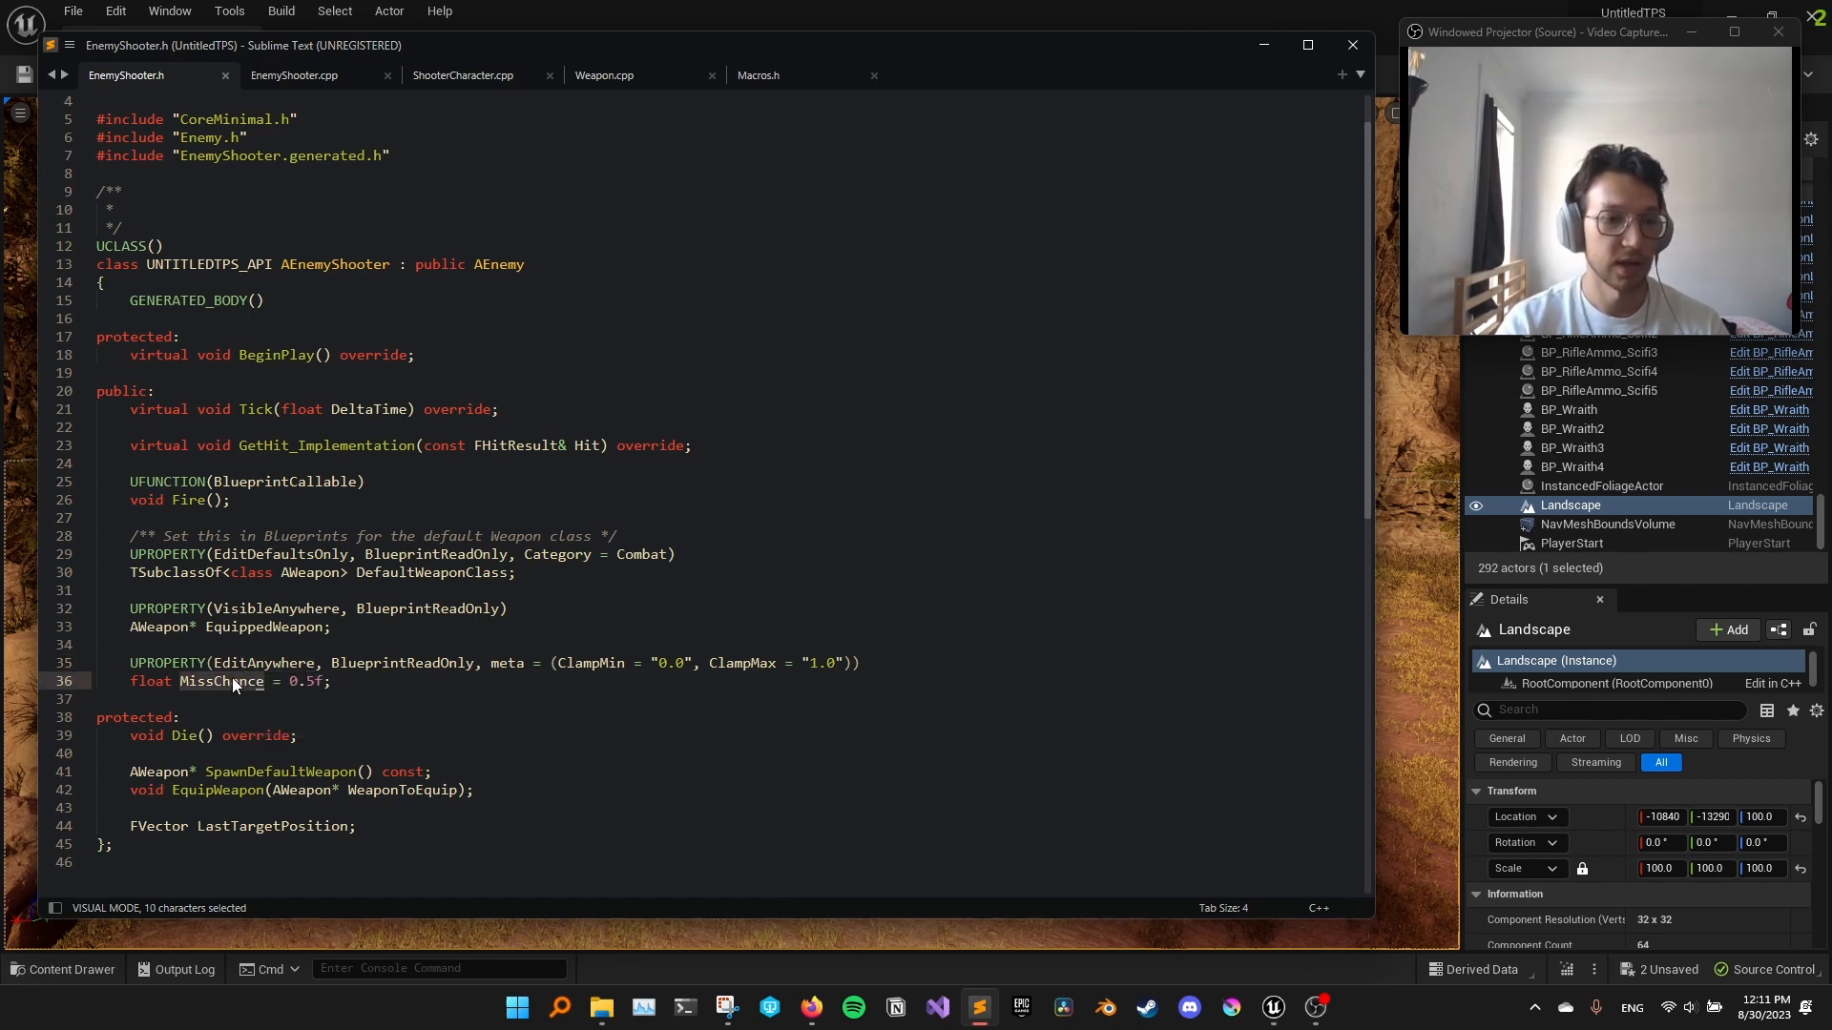
{"action": "left_click", "coordinate": [294, 74]}
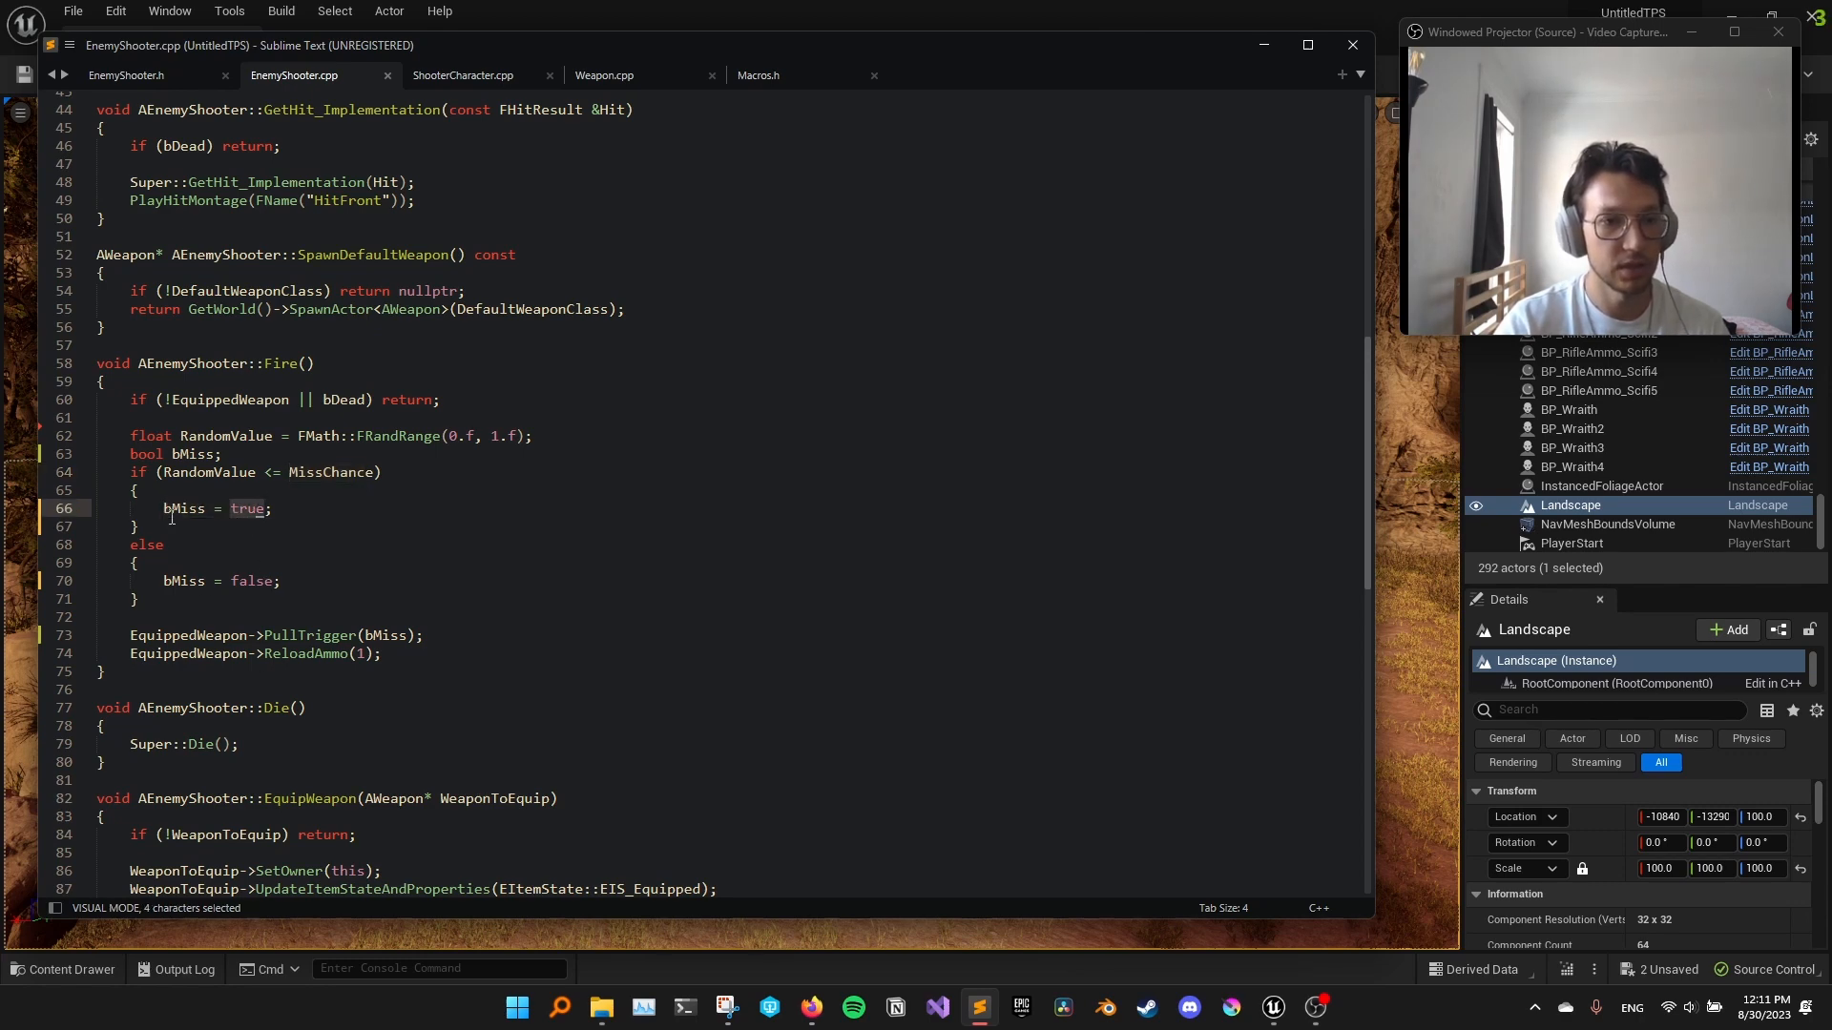
{"action": "double_click", "coordinate": [185, 507]}
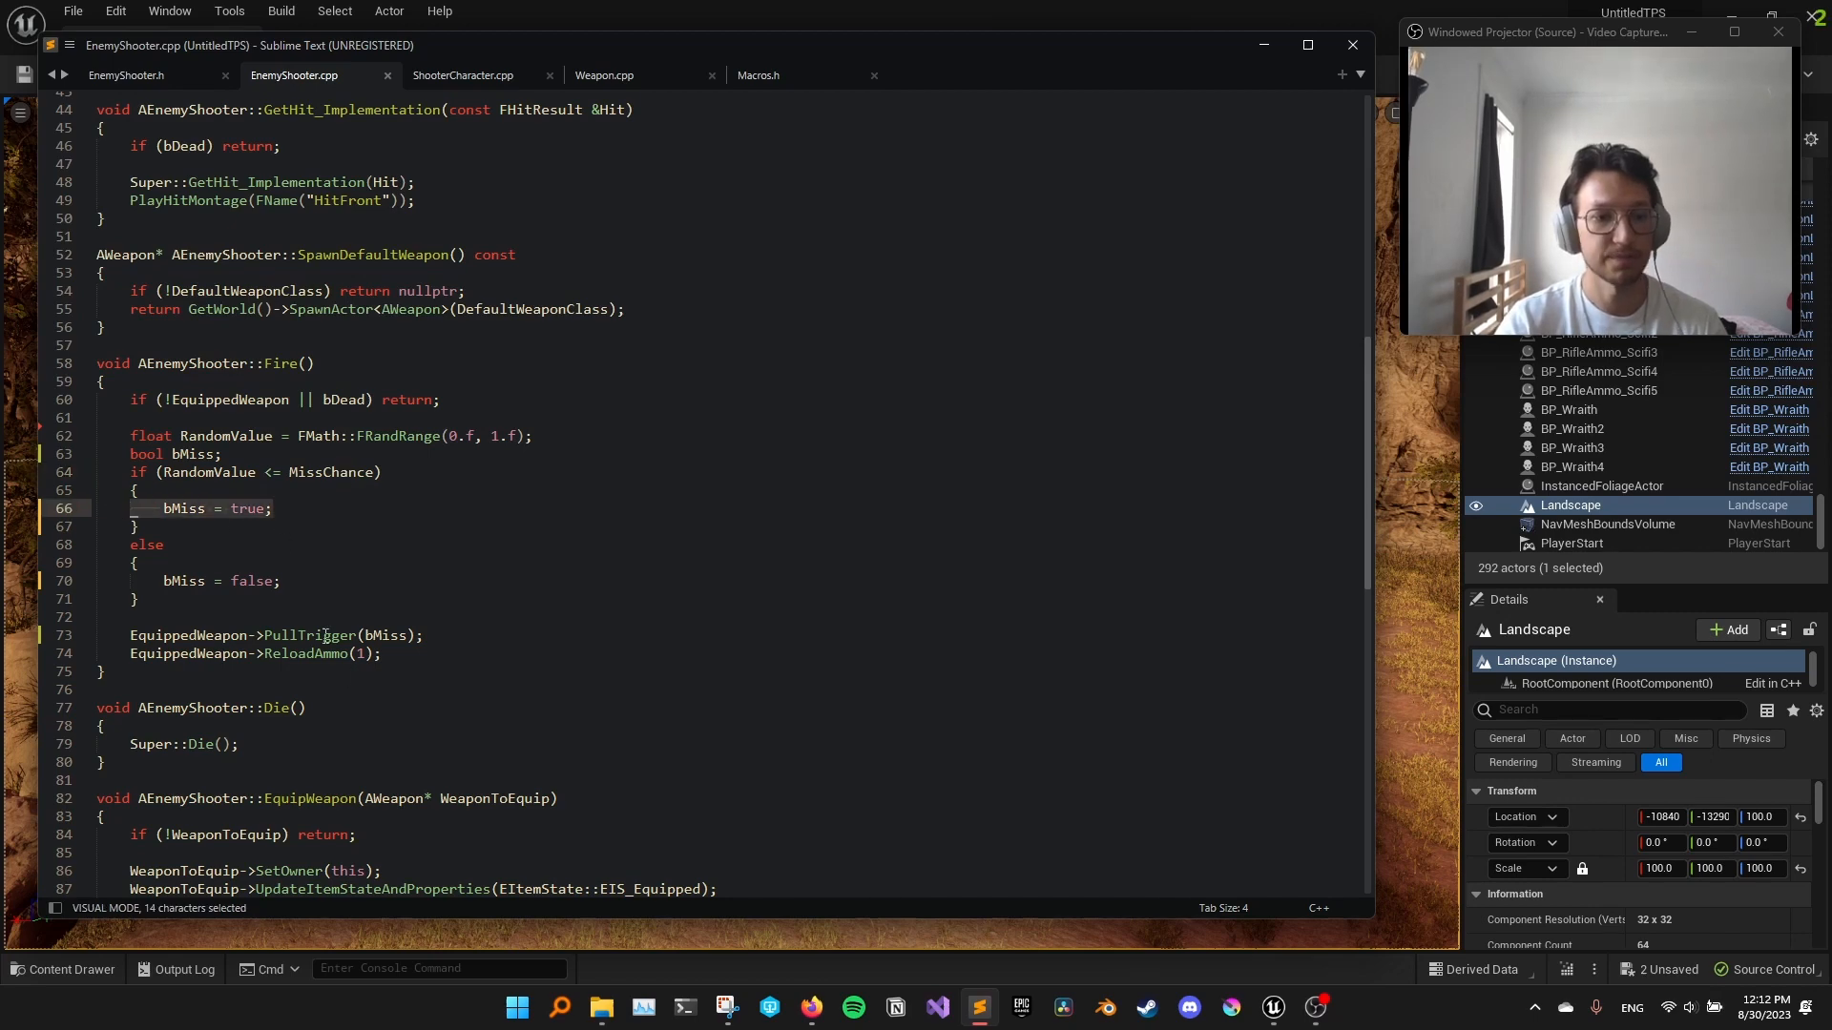
Follow PullTrigger into Weapon.cpp's GetFireHitResult and reach the if(!bMiss) line-trace block
{"action": "double_click", "coordinate": [305, 633]}
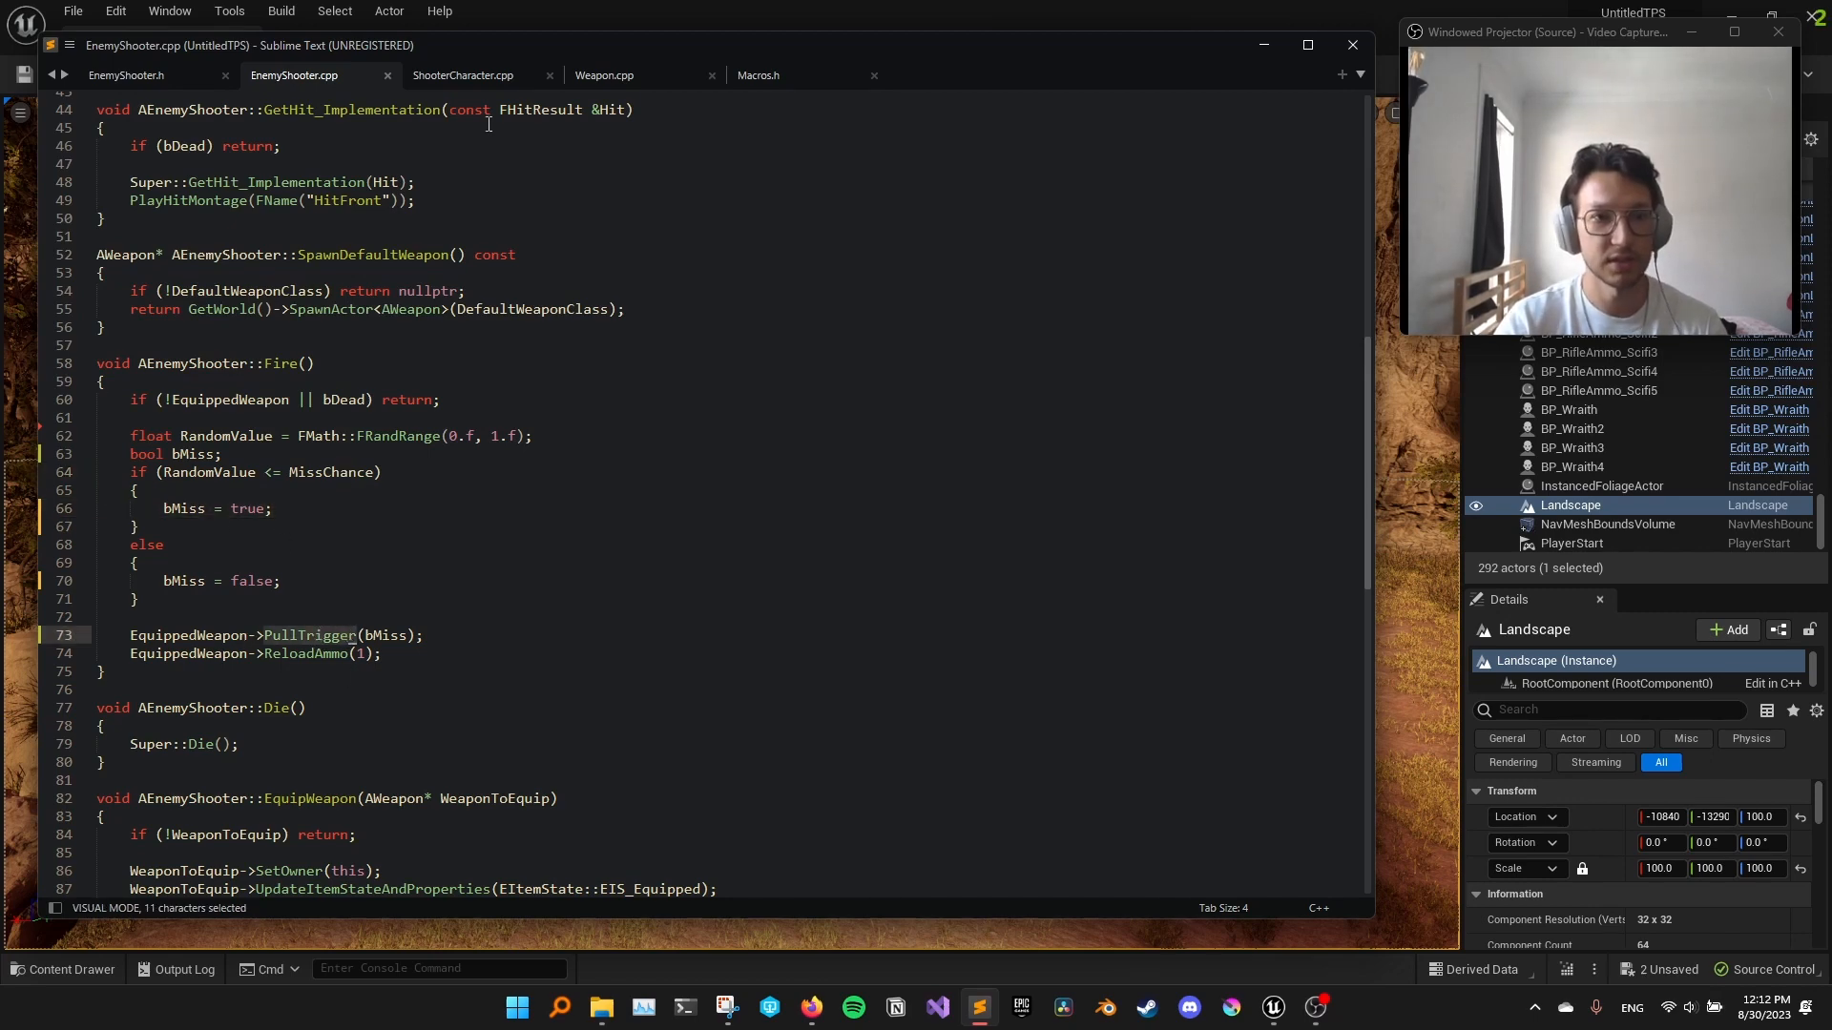
{"action": "left_click", "coordinate": [605, 74]}
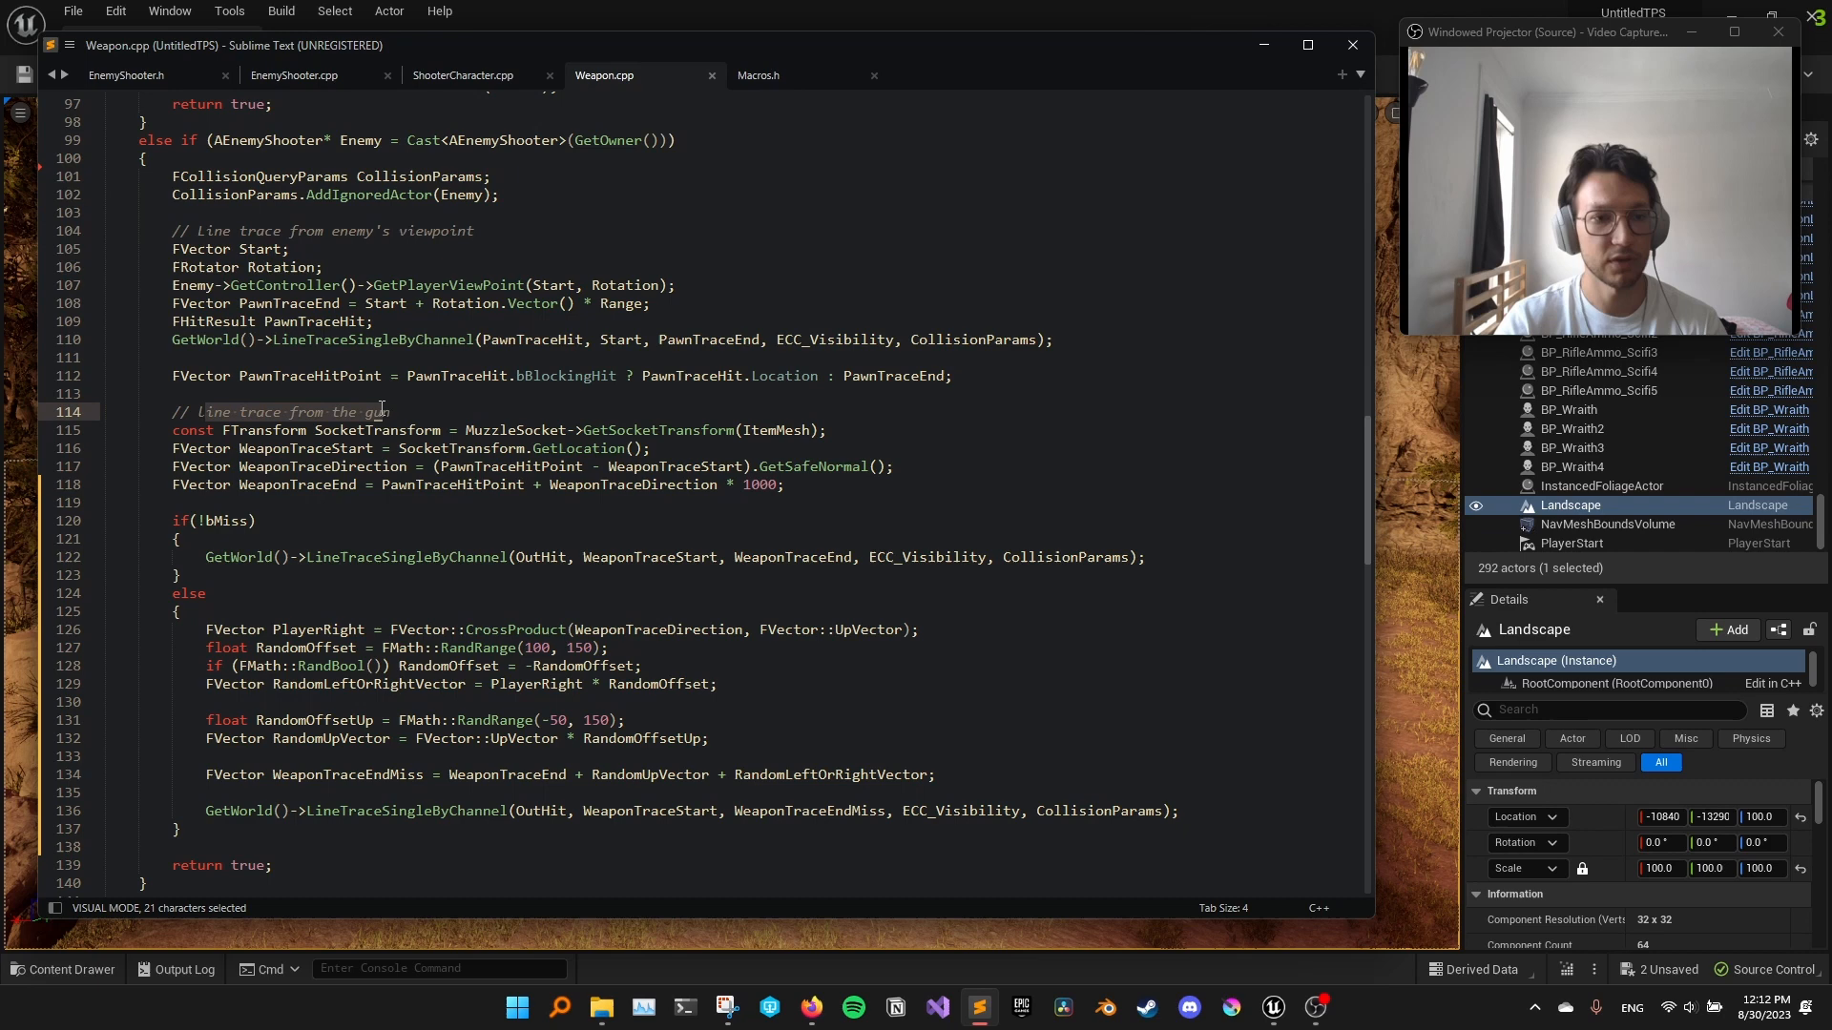
{"action": "scroll", "scroll_direction": "down", "scroll_amount": 3}
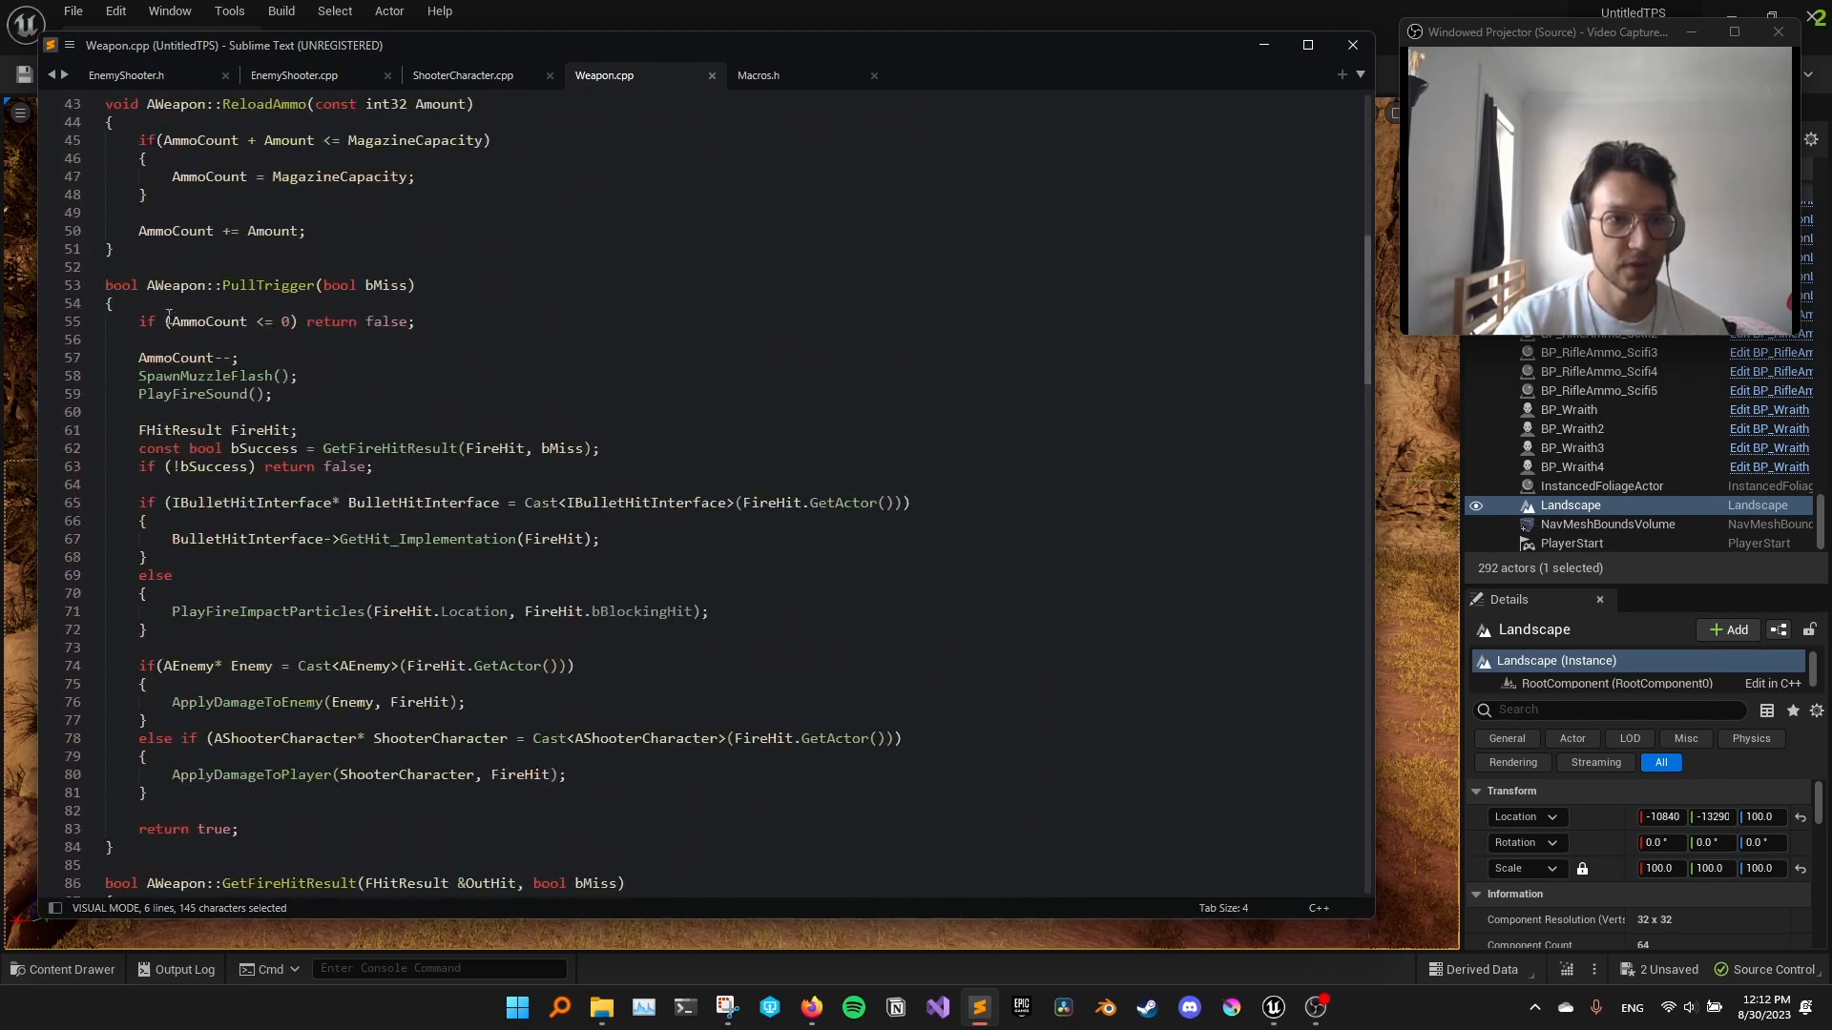
{"action": "double_click", "coordinate": [385, 284]}
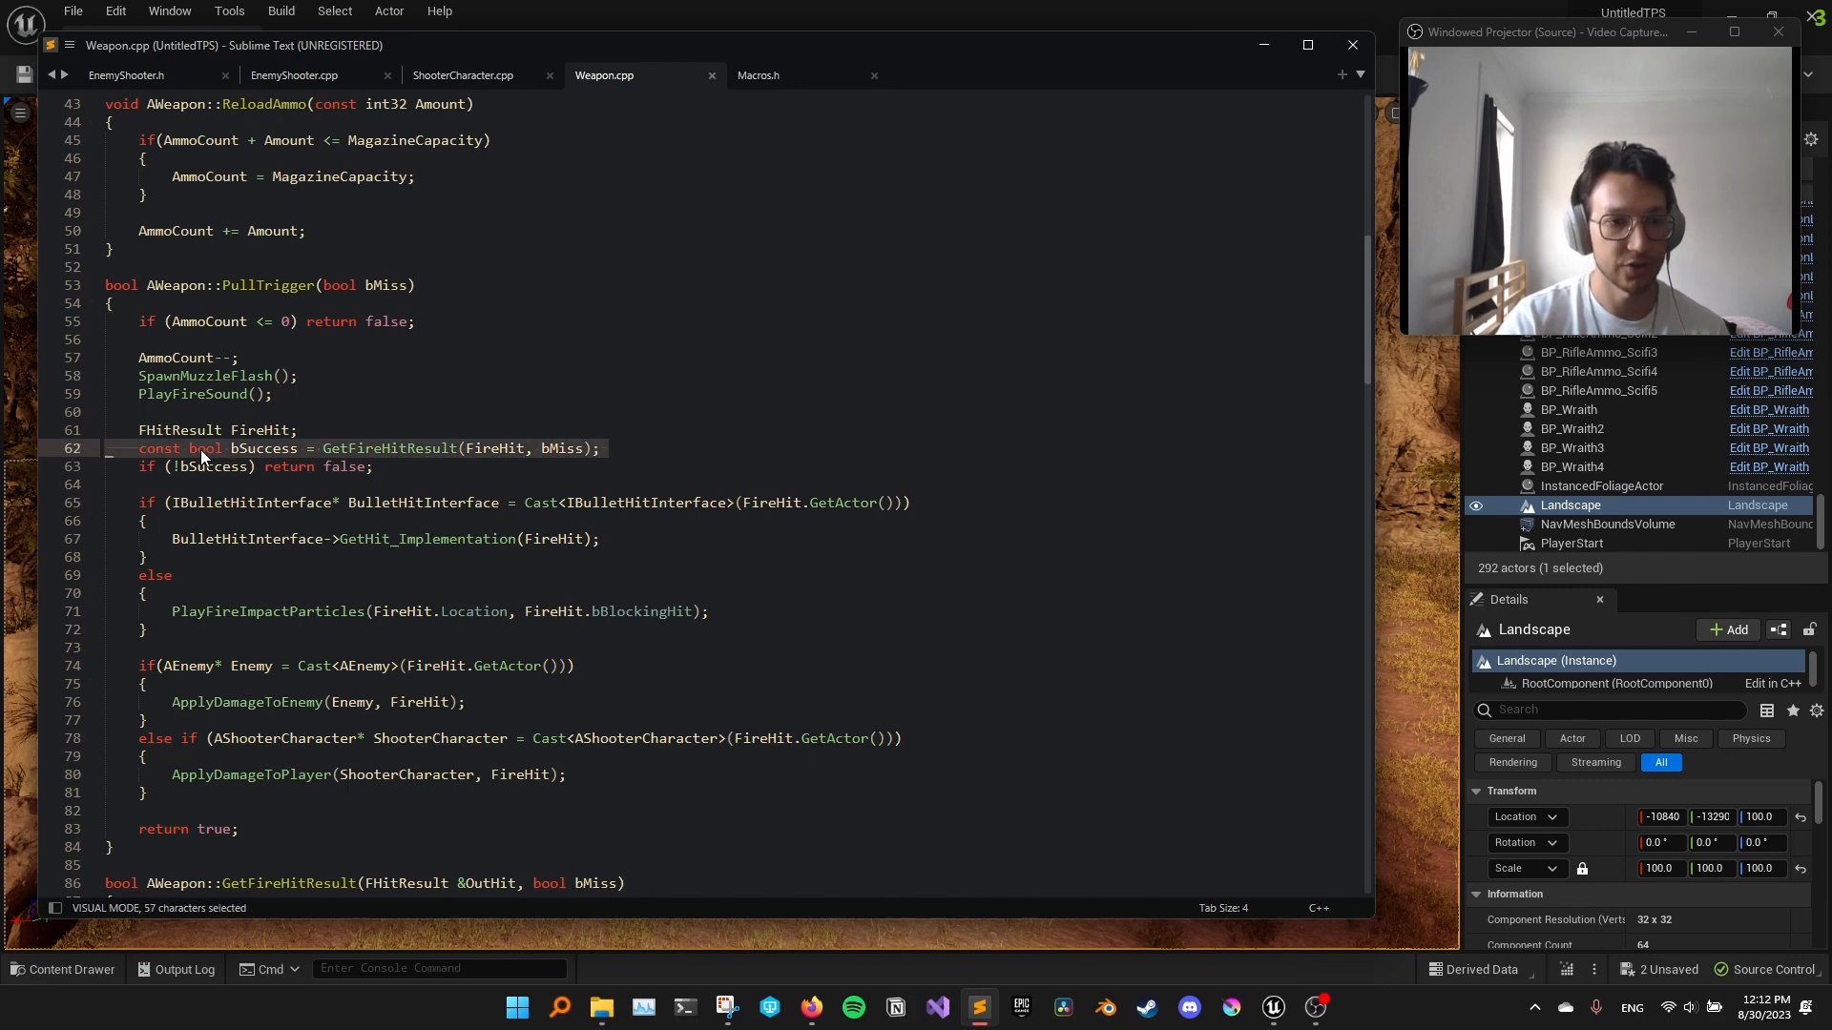
{"action": "mouse_move", "coordinate": [376, 454]}
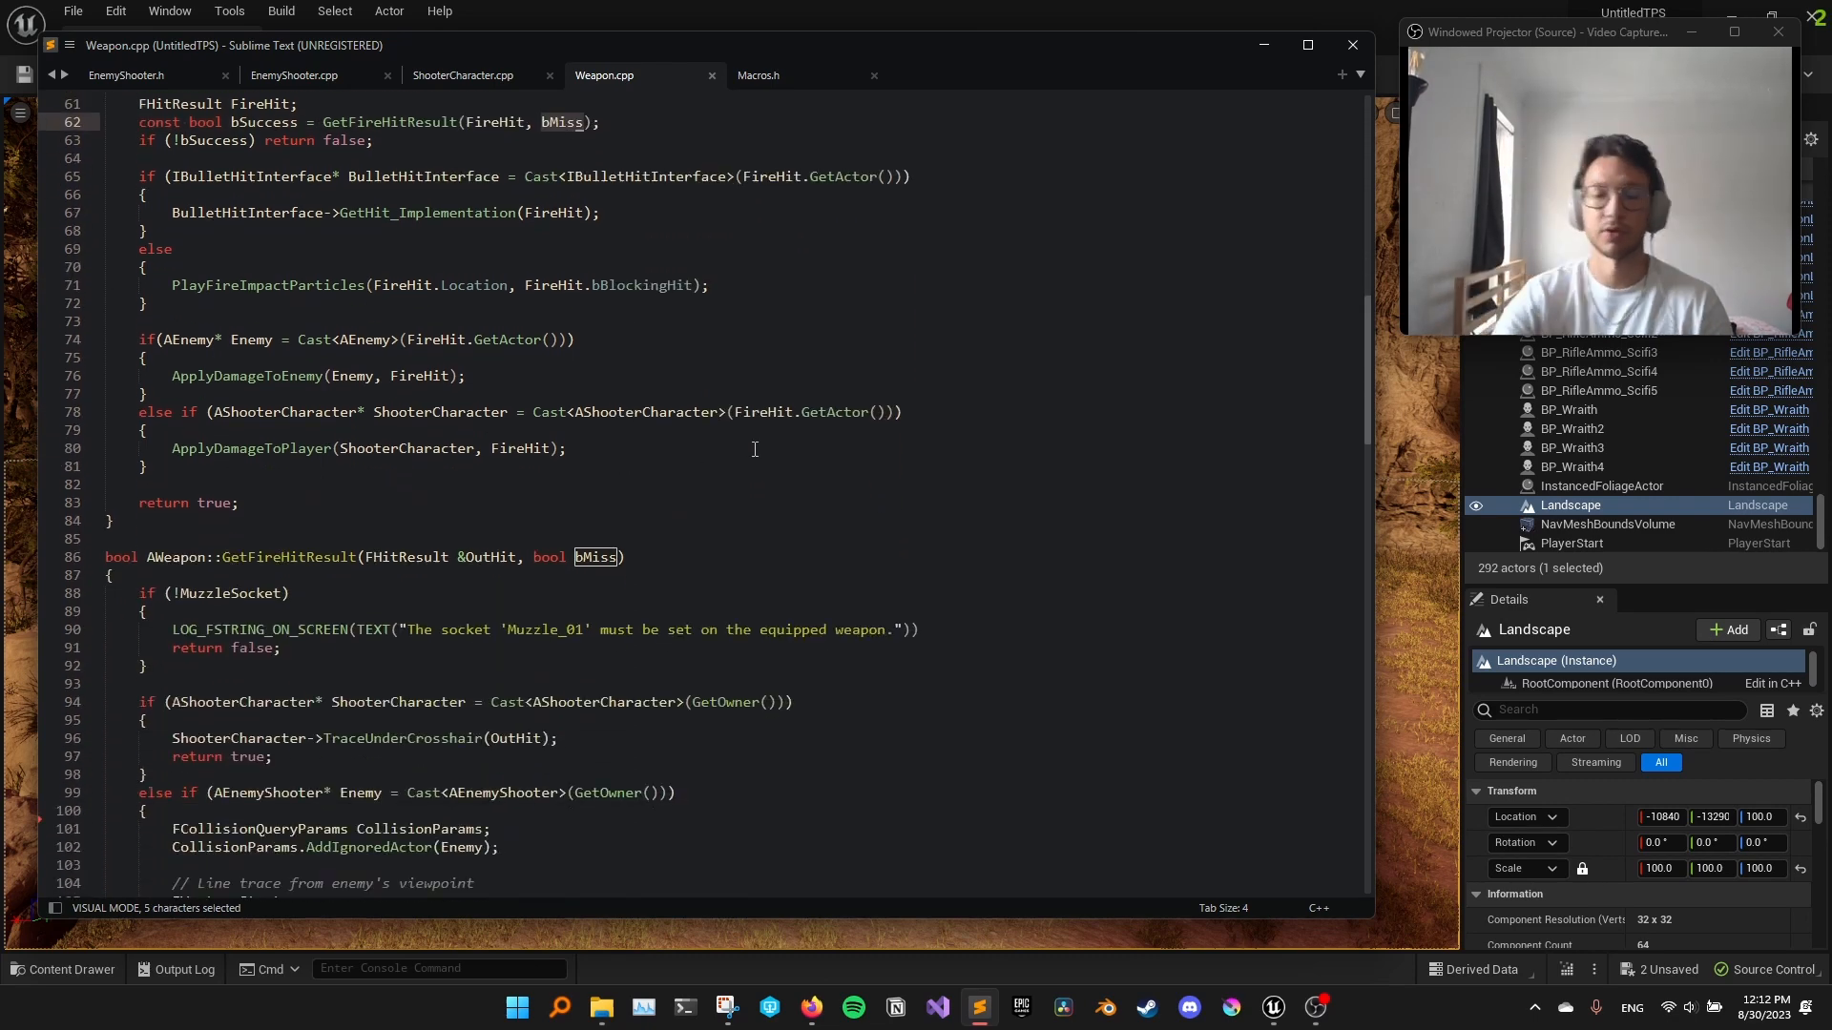
{"action": "scroll", "scroll_direction": "down", "scroll_amount": 3}
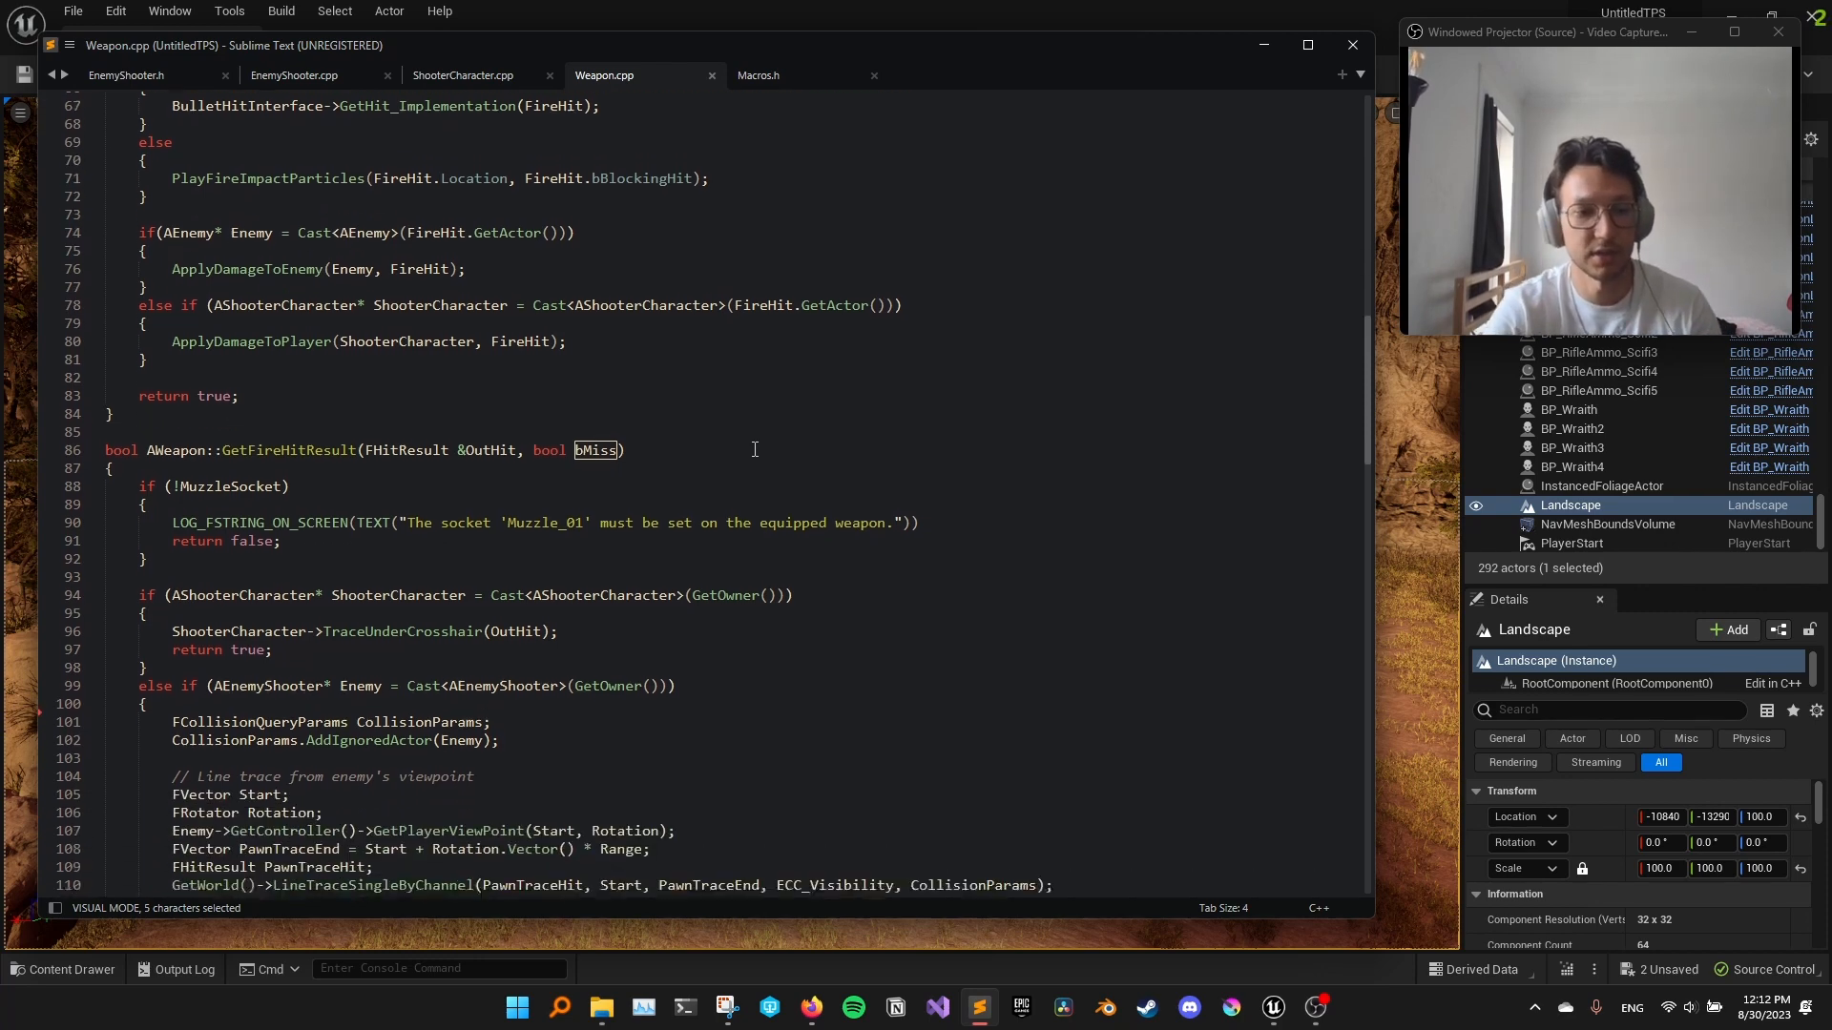
{"action": "scroll", "scroll_direction": "down", "scroll_amount": 3}
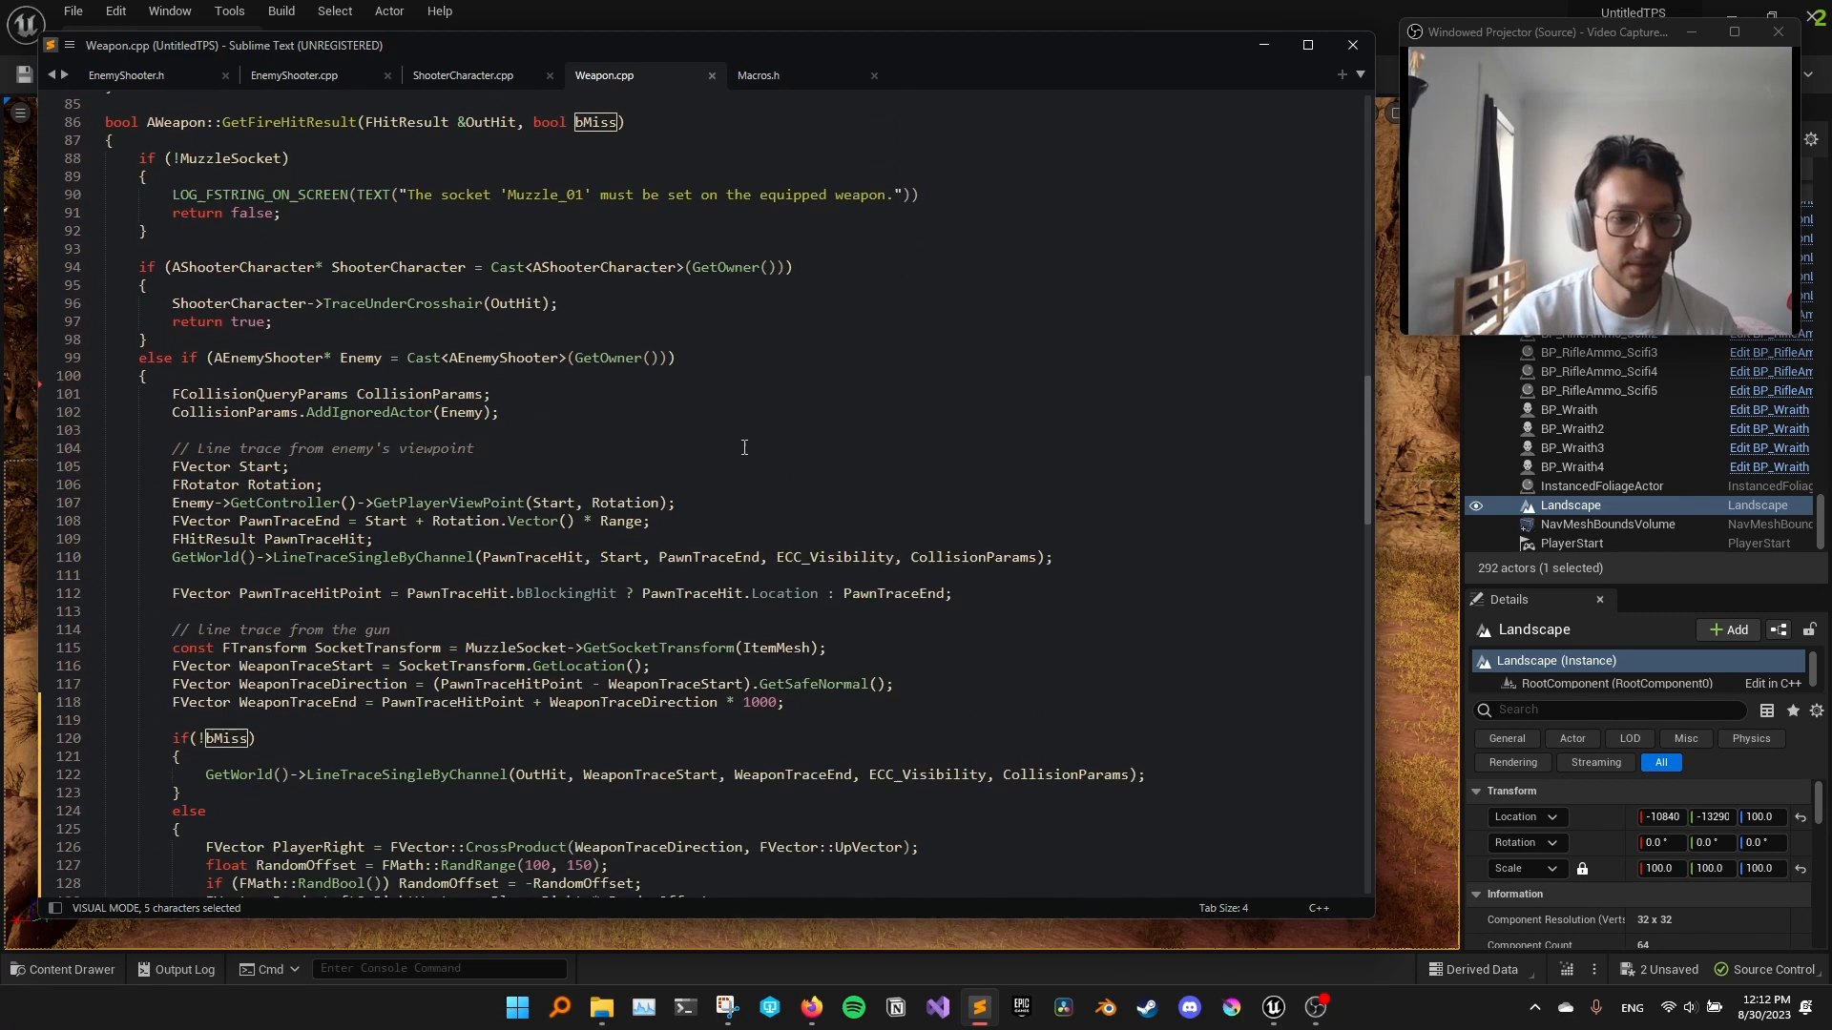
{"action": "scroll", "scroll_direction": "down", "scroll_amount": 3}
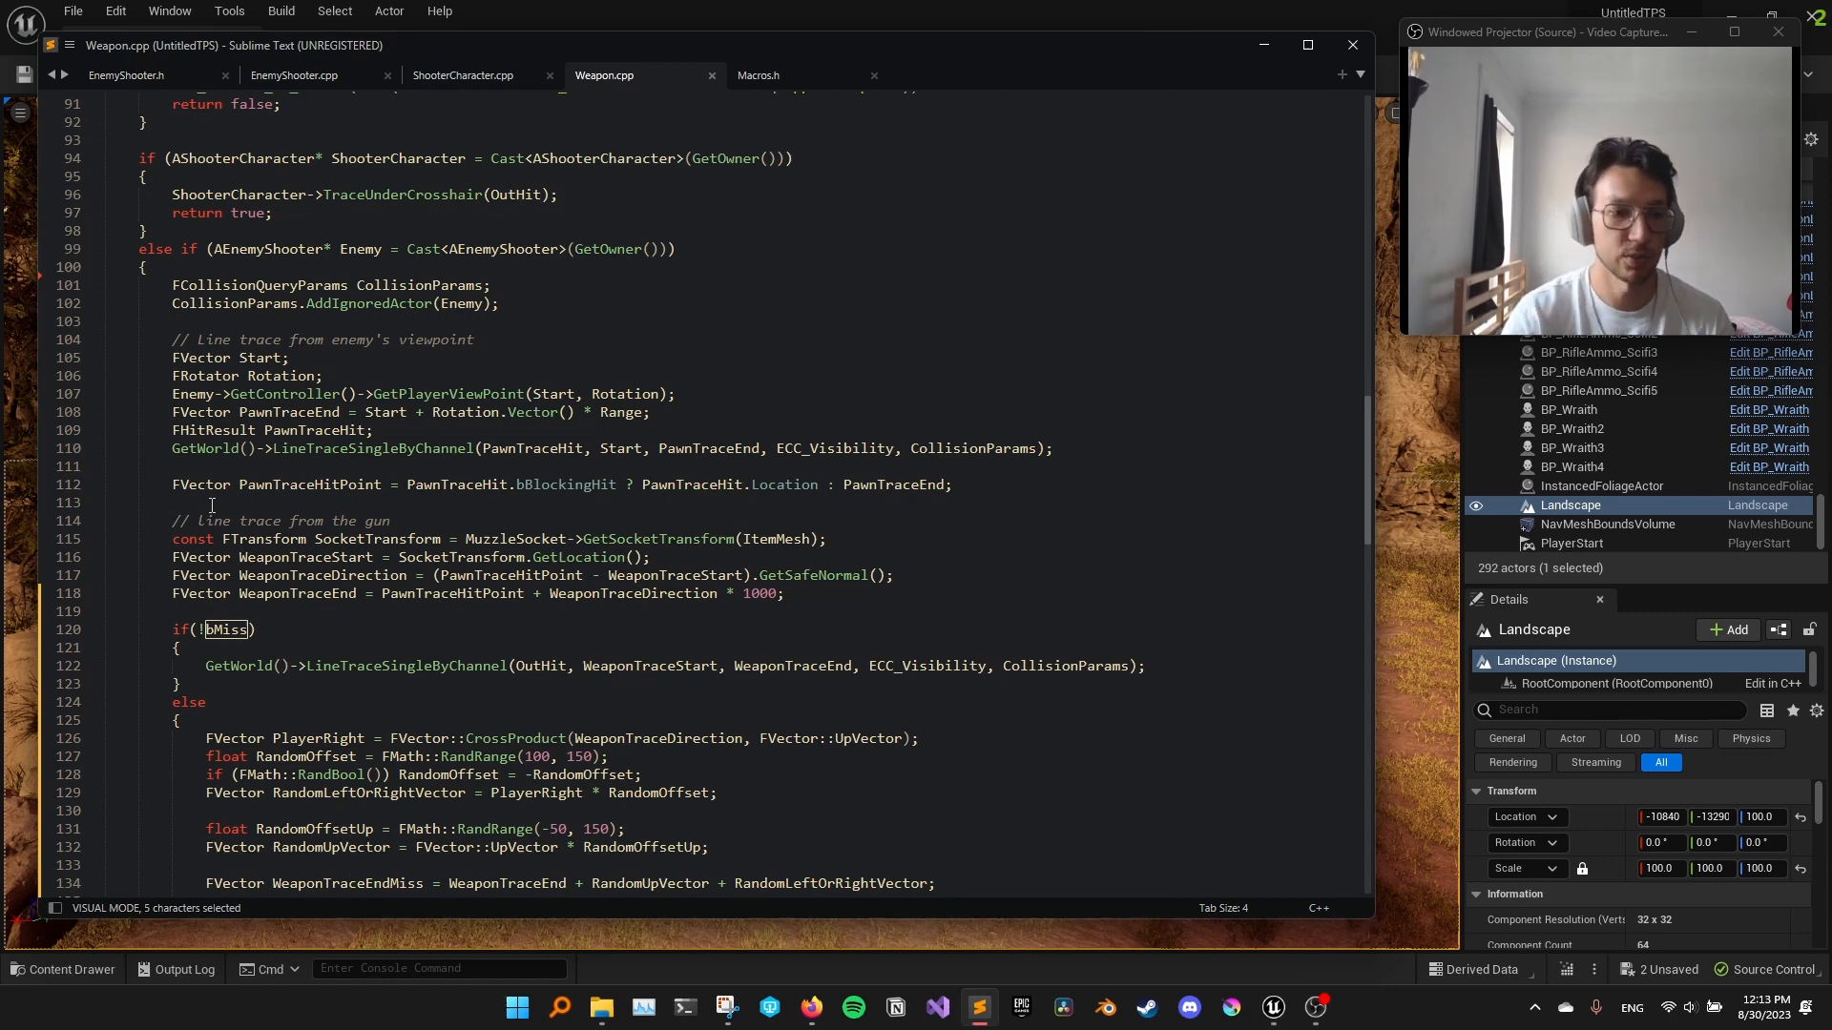
{"action": "scroll", "scroll_direction": "down", "scroll_amount": 3}
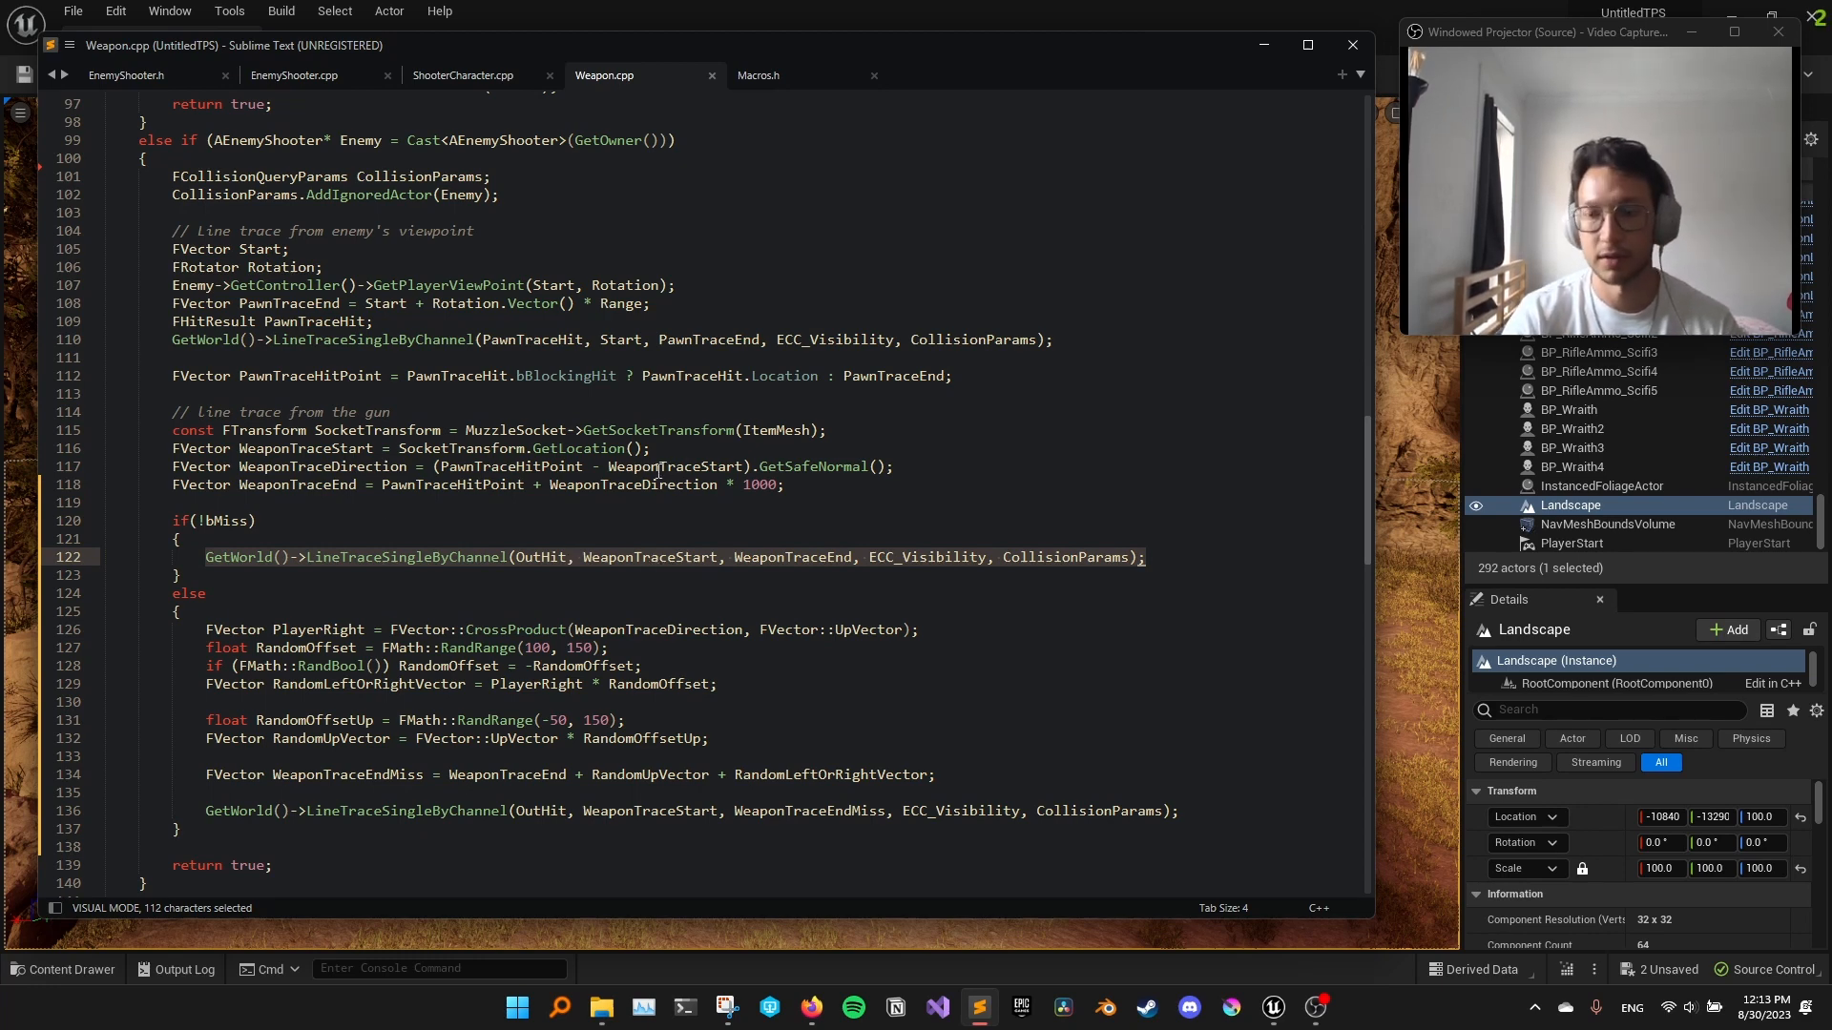
Examine the else branch computing random miss offsets in Weapon.cpp
{"action": "scroll", "scroll_direction": "down", "scroll_amount": 3}
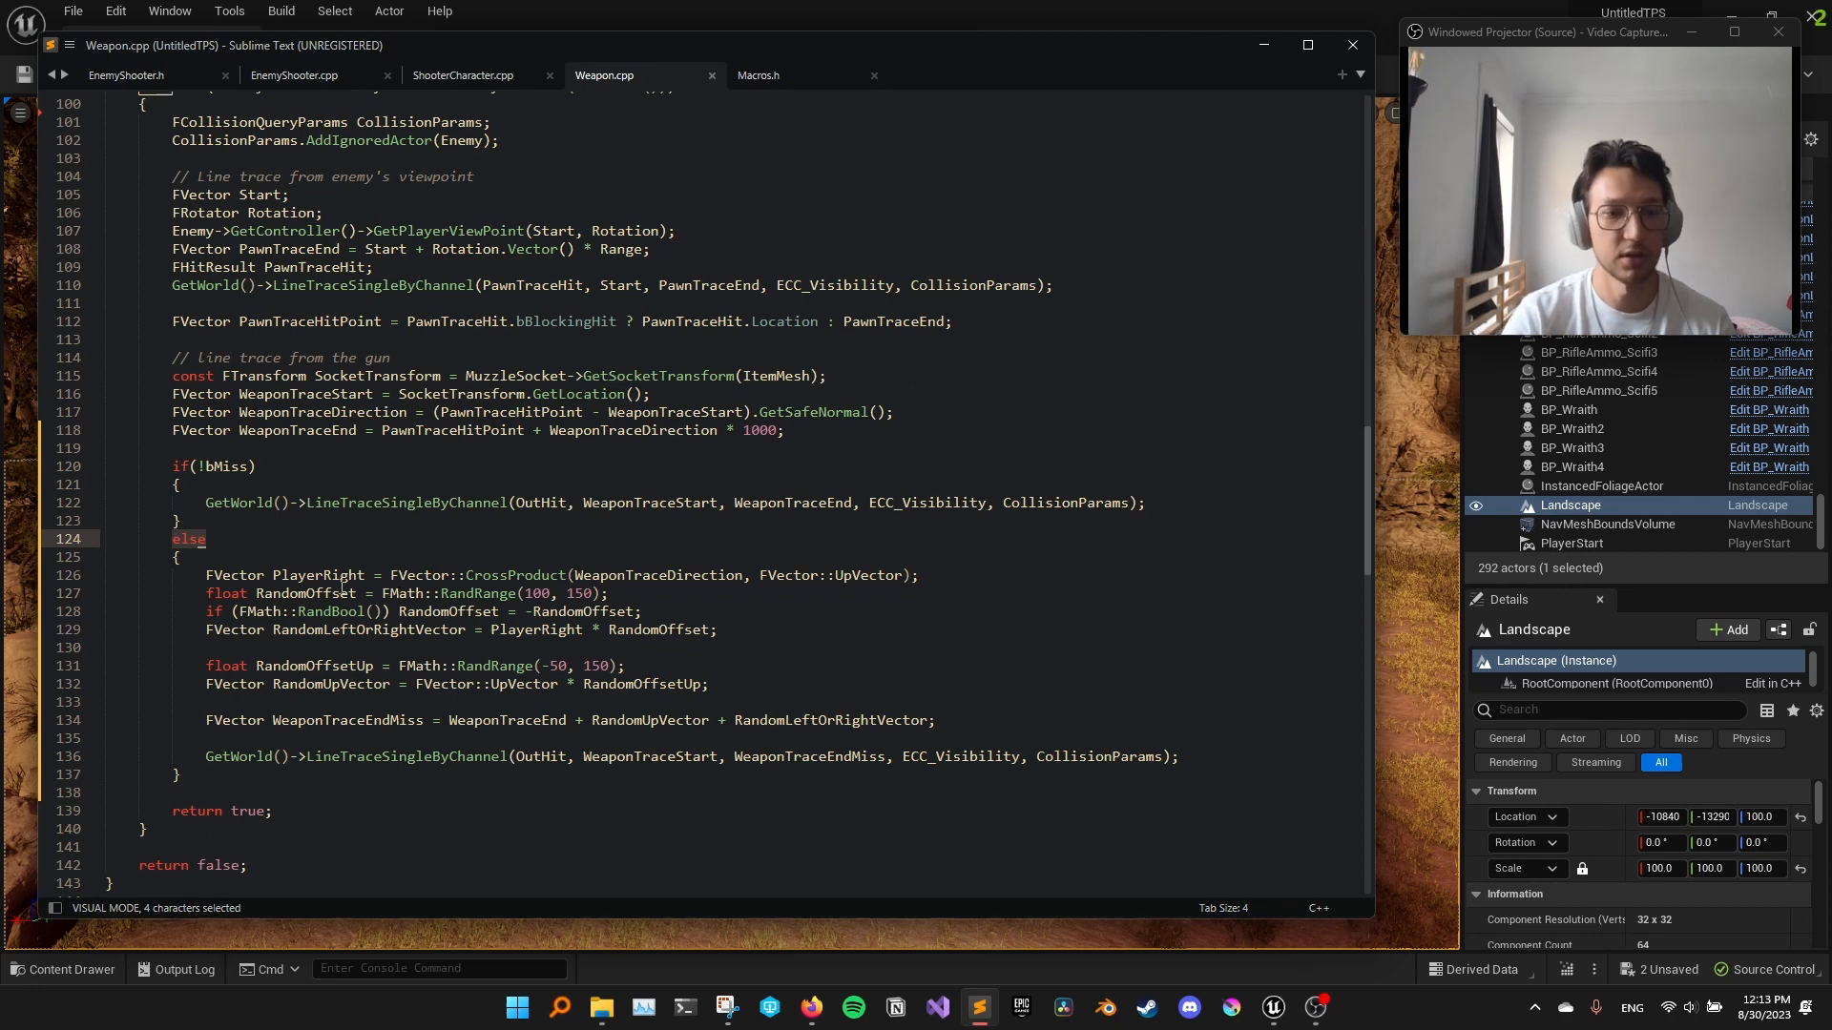
{"action": "left_click", "coordinate": [317, 575]}
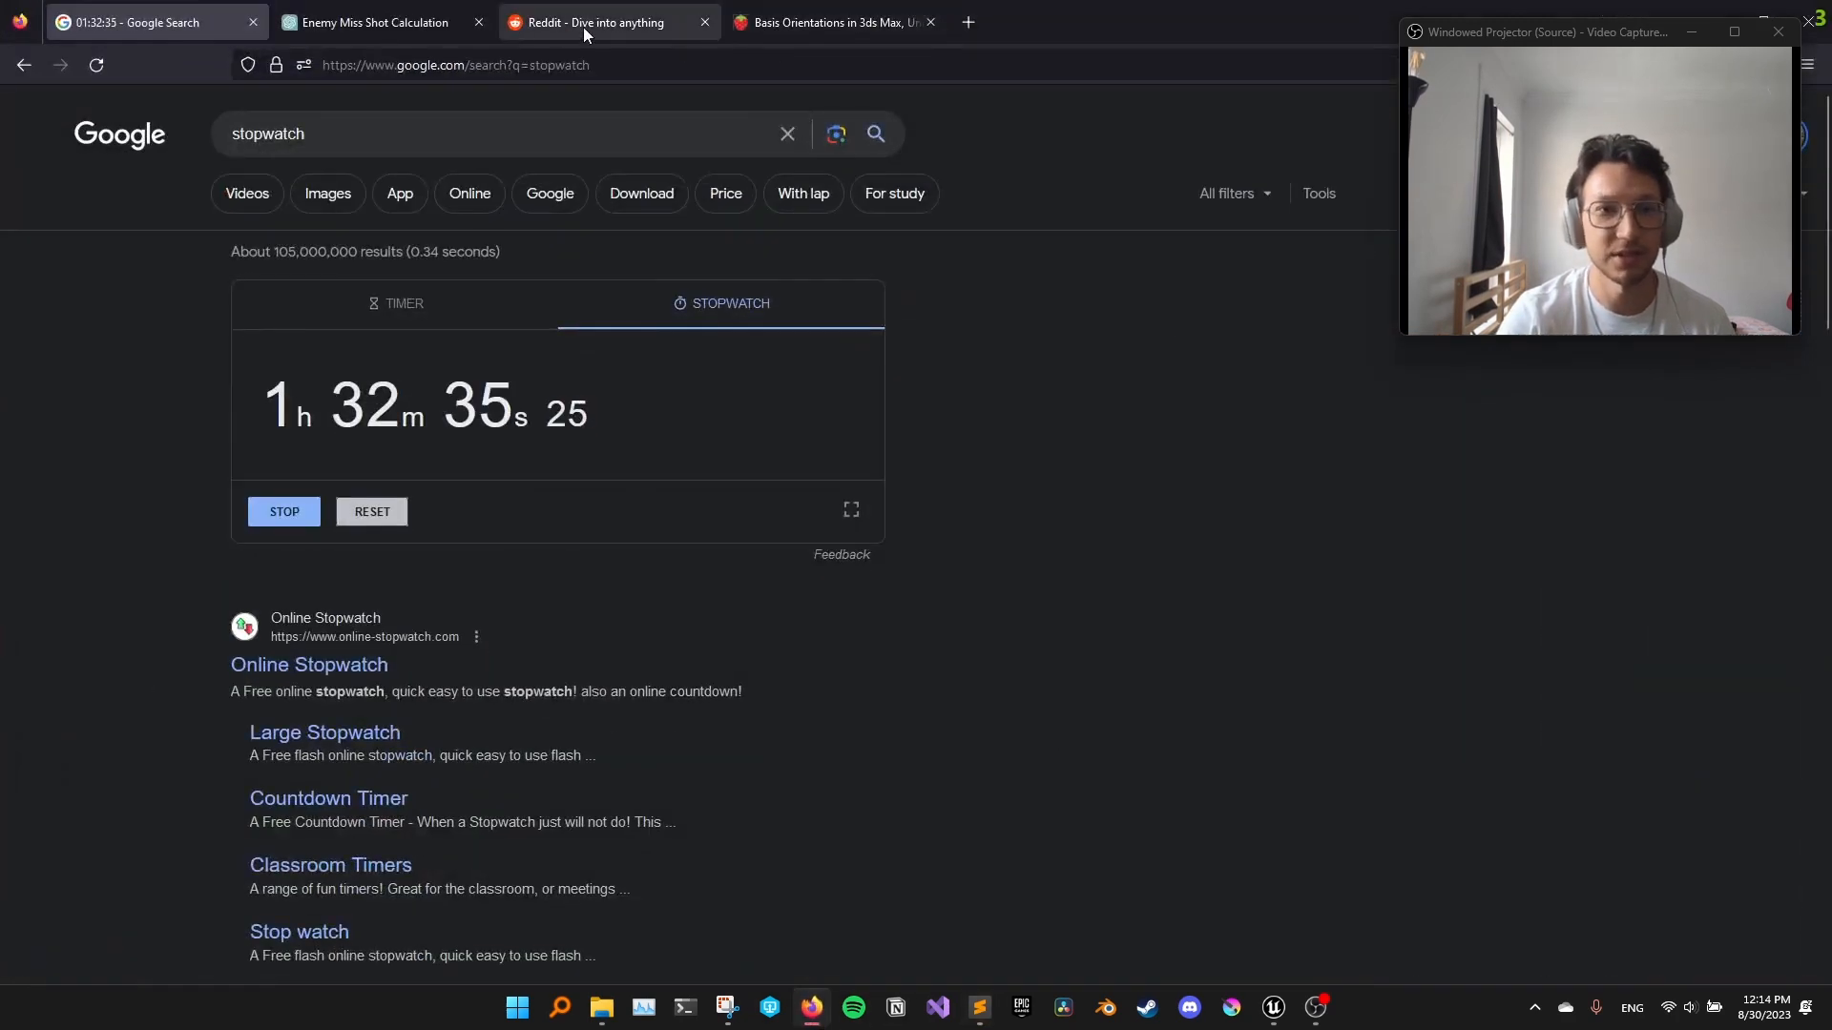
Read the r/gamedev Reddit reply on randomizing shot direction with a cross product
{"action": "left_click", "coordinate": [607, 23]}
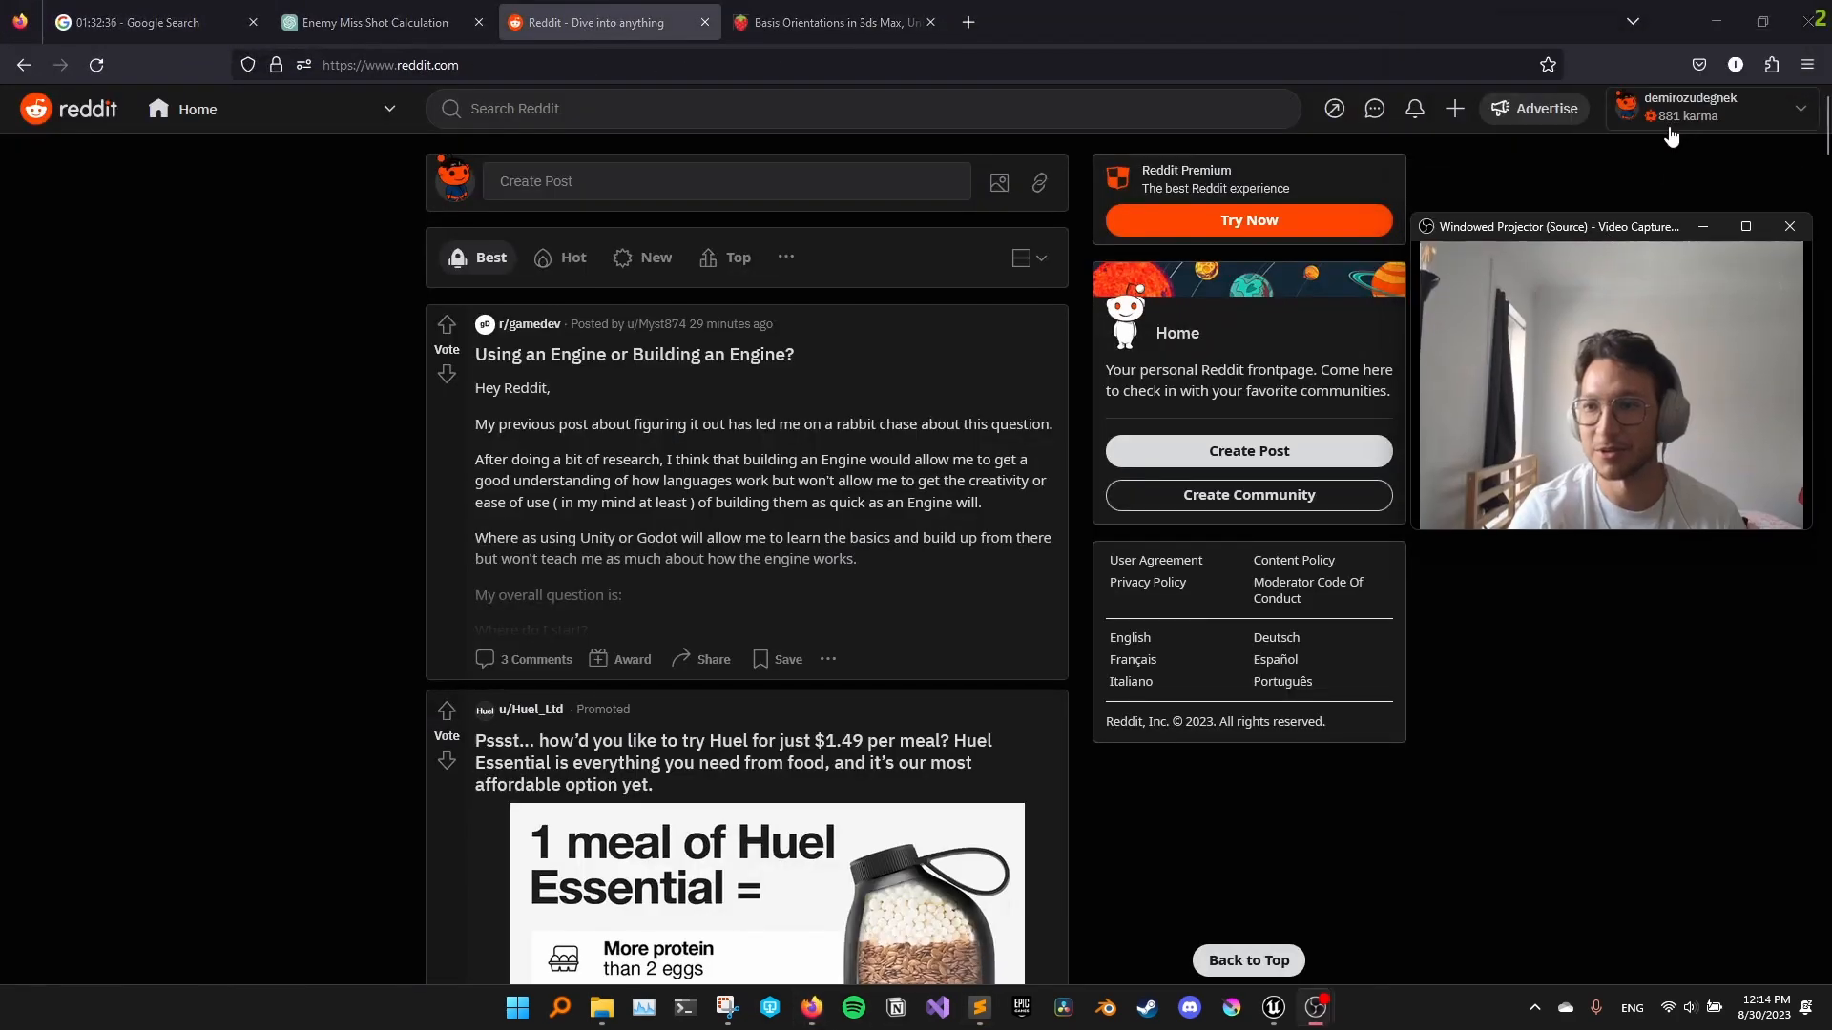
{"action": "left_click", "coordinate": [1414, 109]}
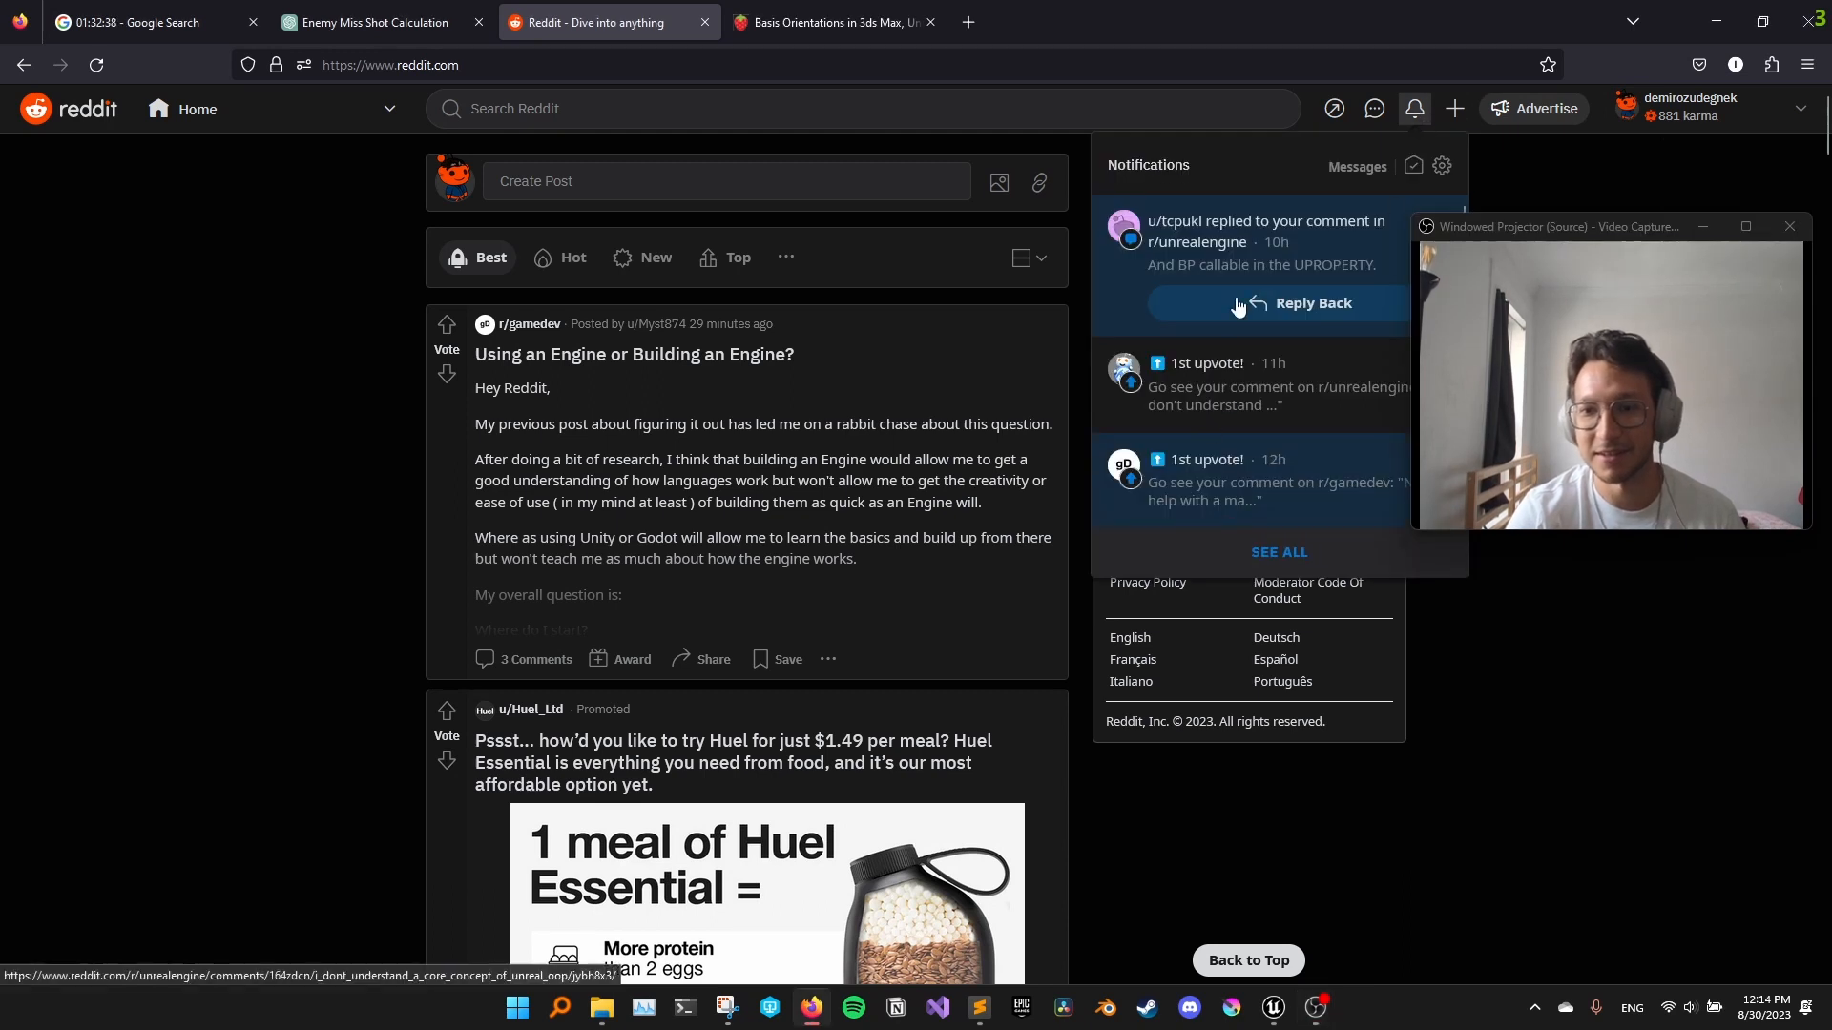
{"action": "left_click", "coordinate": [1412, 109]}
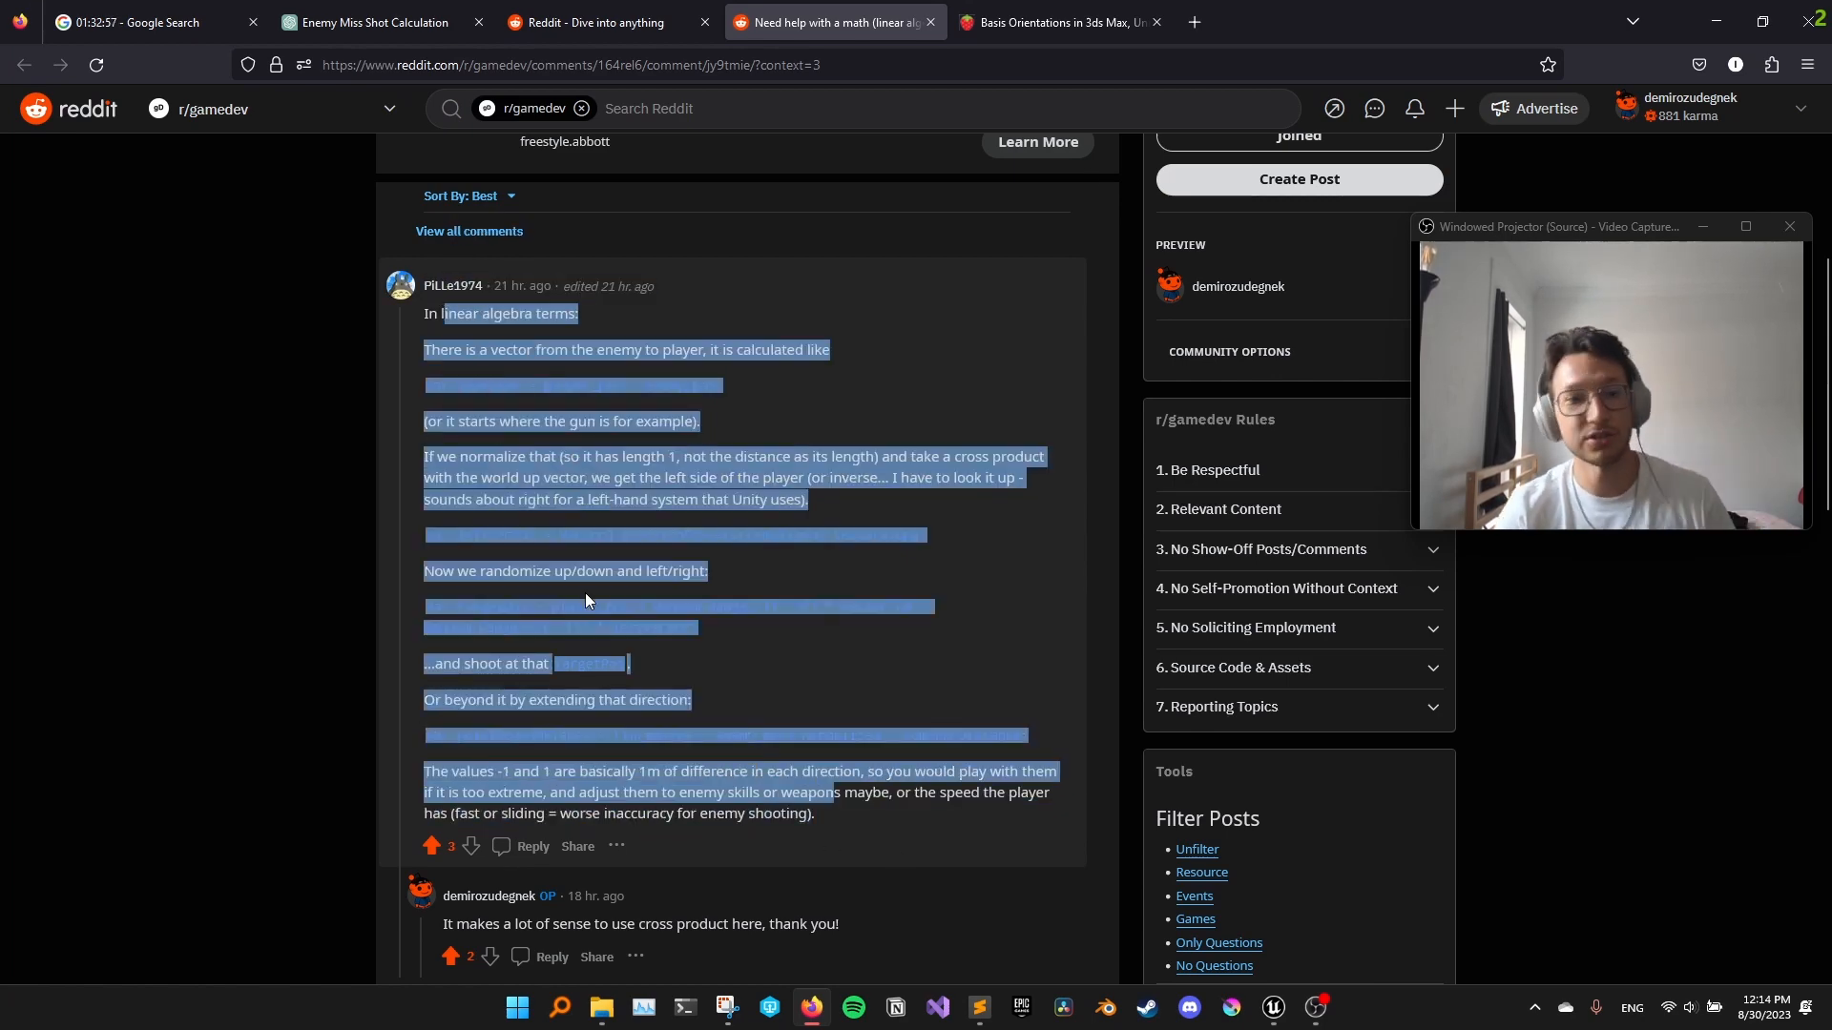
{"action": "left_click", "coordinate": [586, 595]}
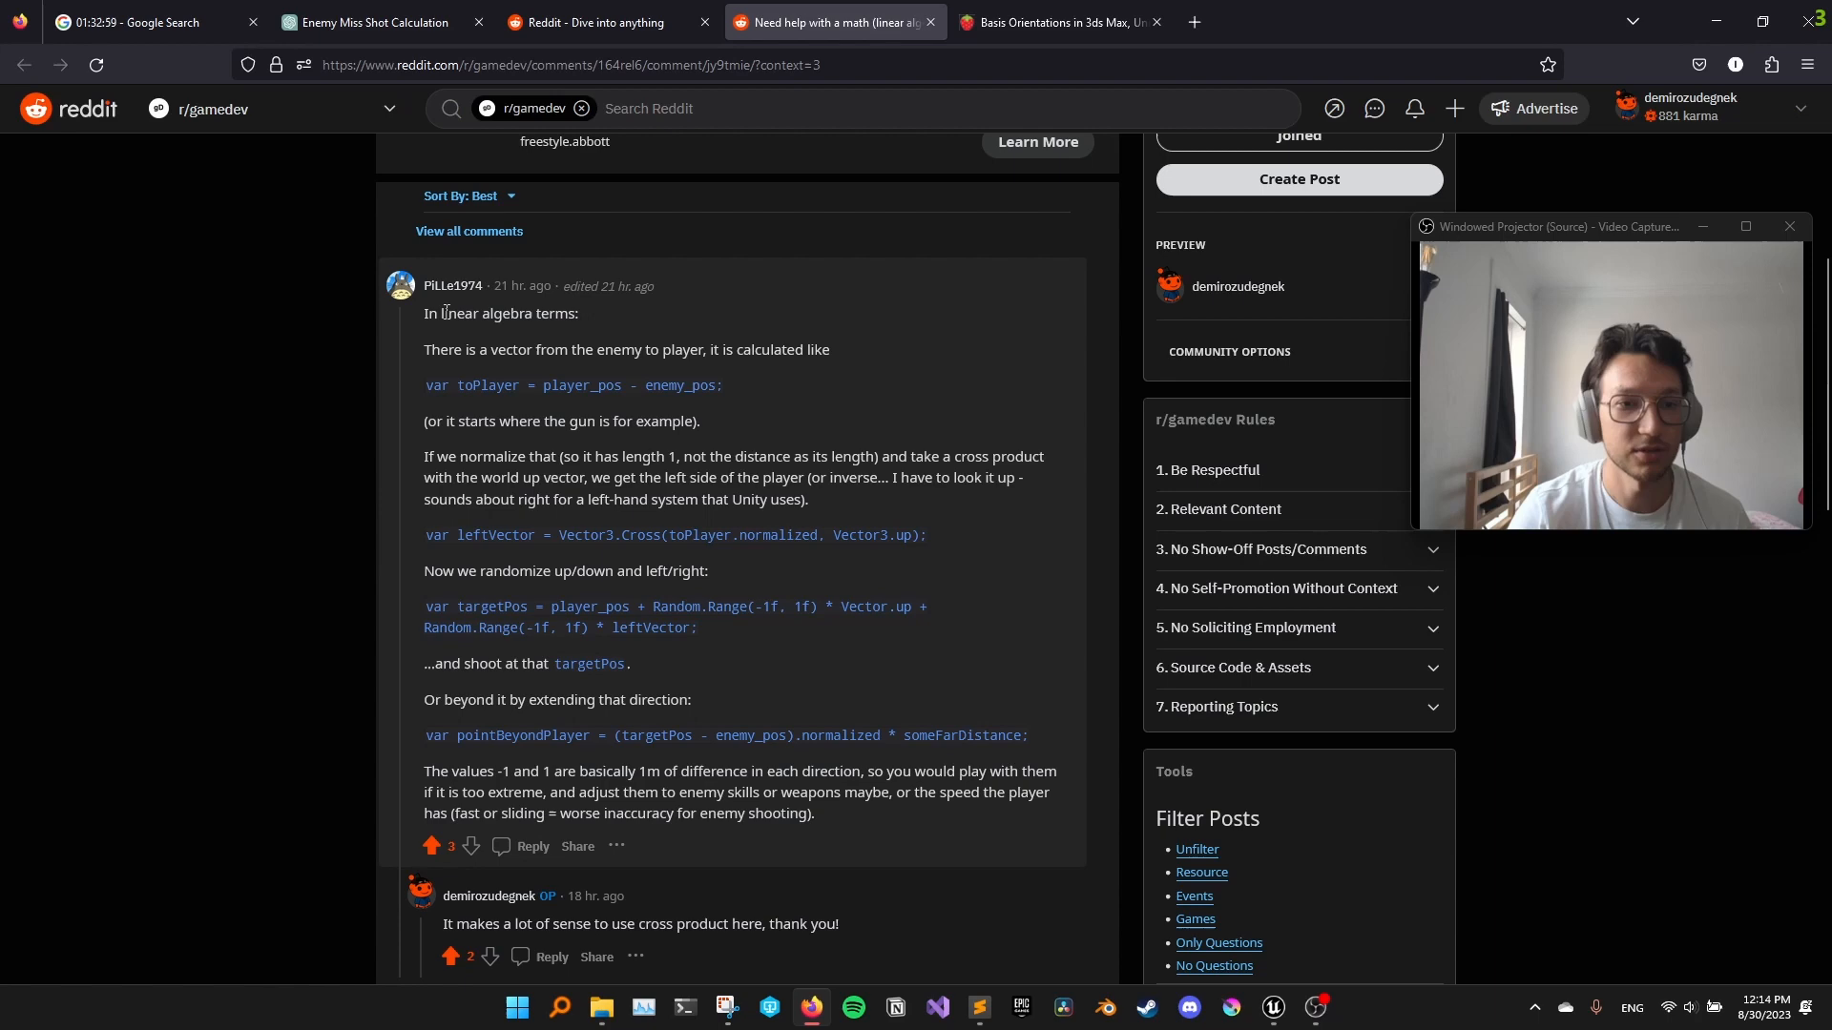
{"action": "left_click_drag", "start_coordinate": [424, 313], "coordinate": [815, 813]}
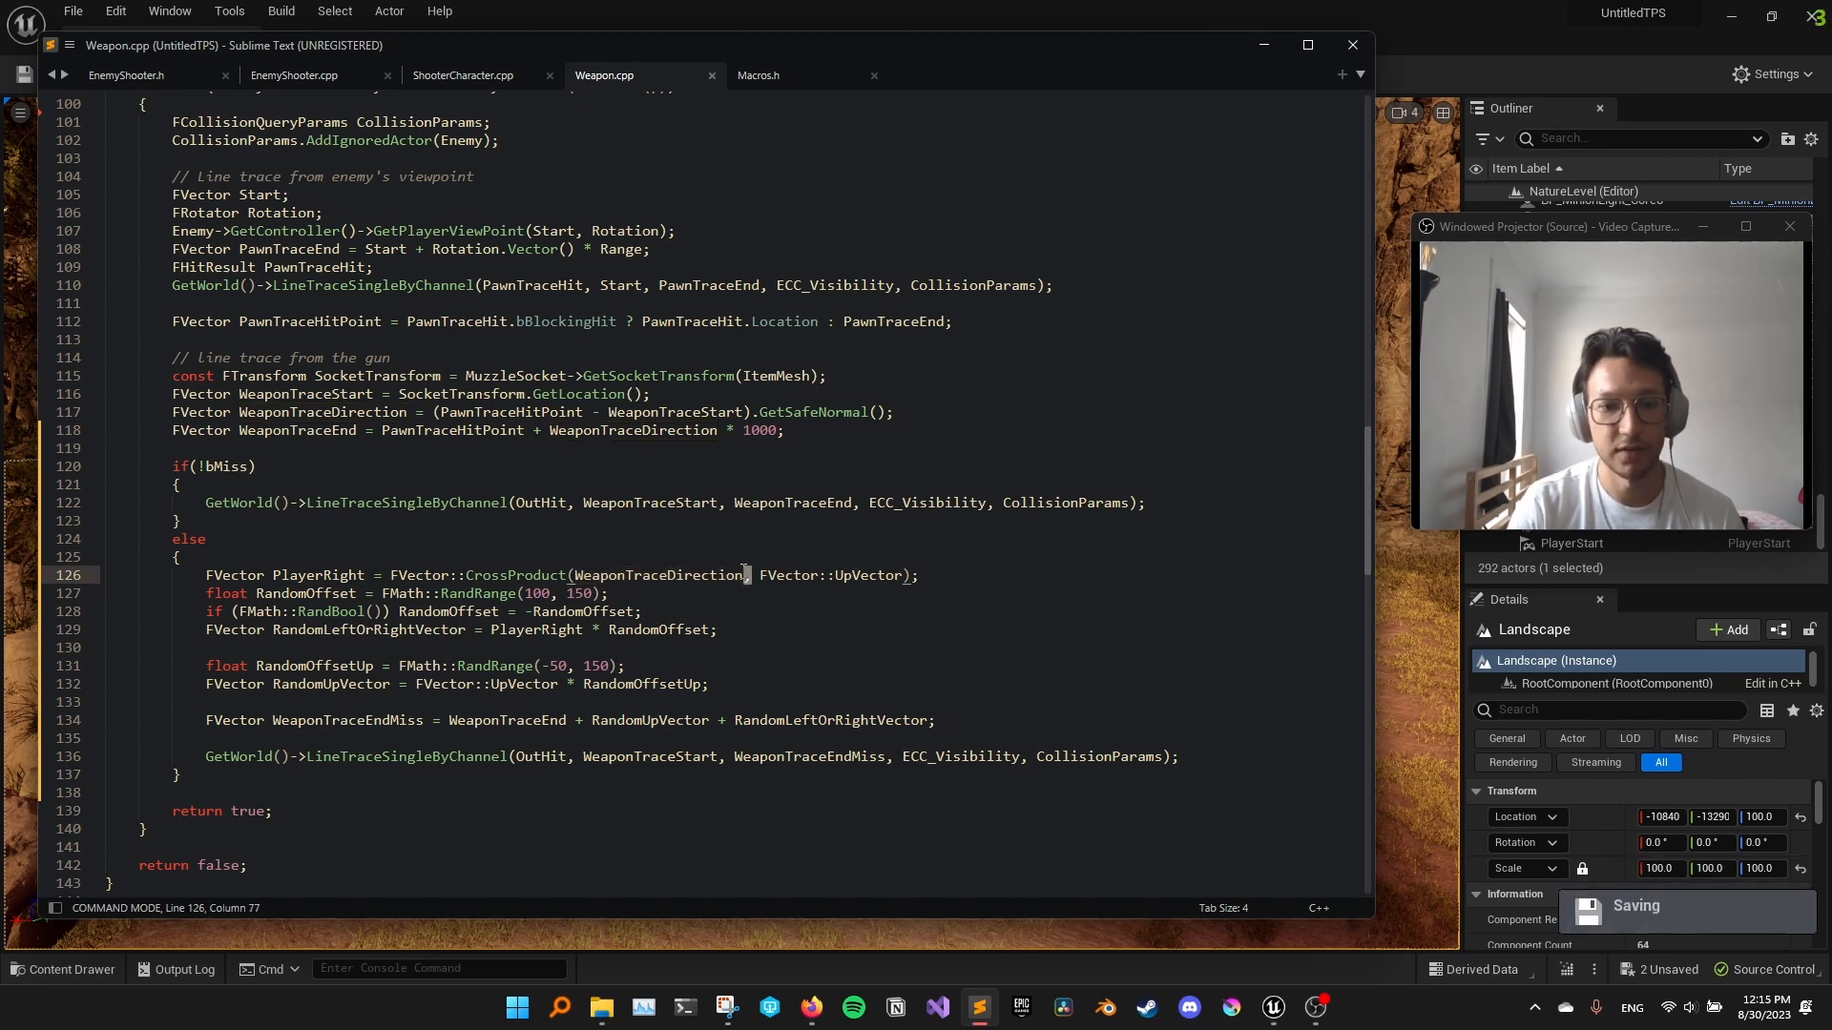
{"action": "double_click", "coordinate": [659, 575]}
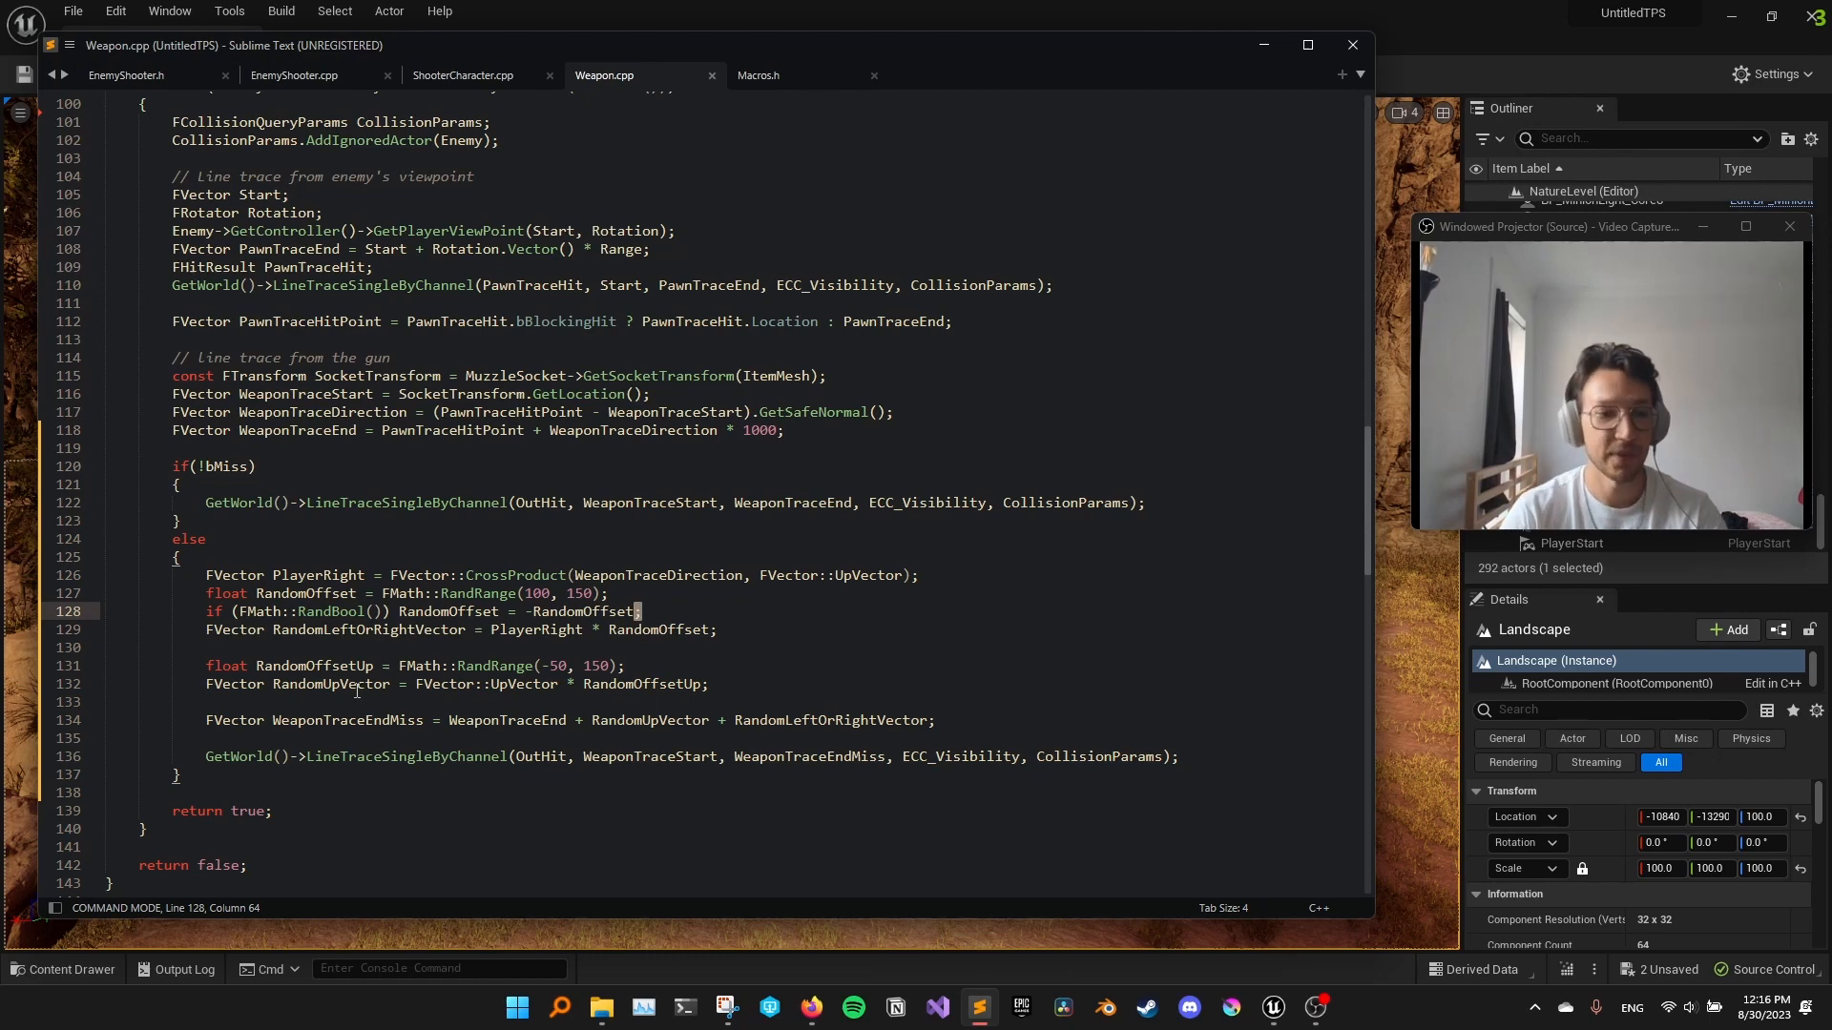
{"action": "scroll", "scroll_direction": "down", "scroll_amount": 3}
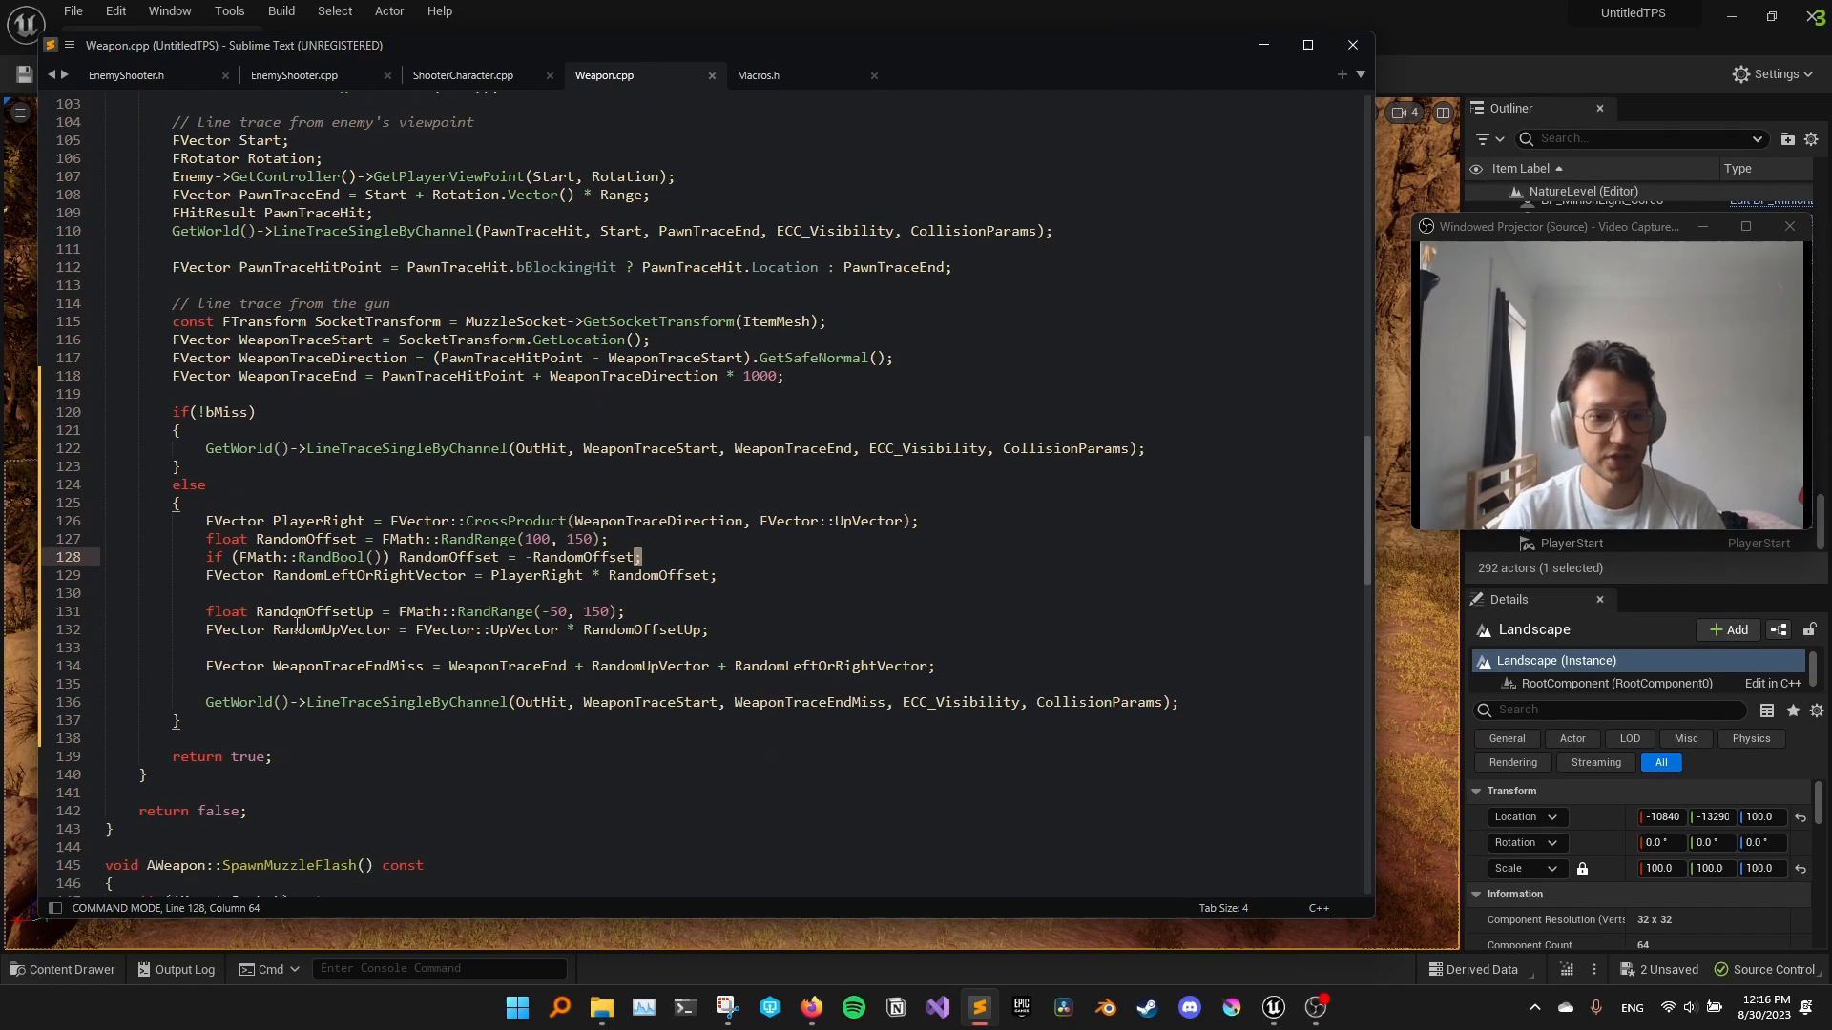
{"action": "double_click", "coordinate": [639, 628]}
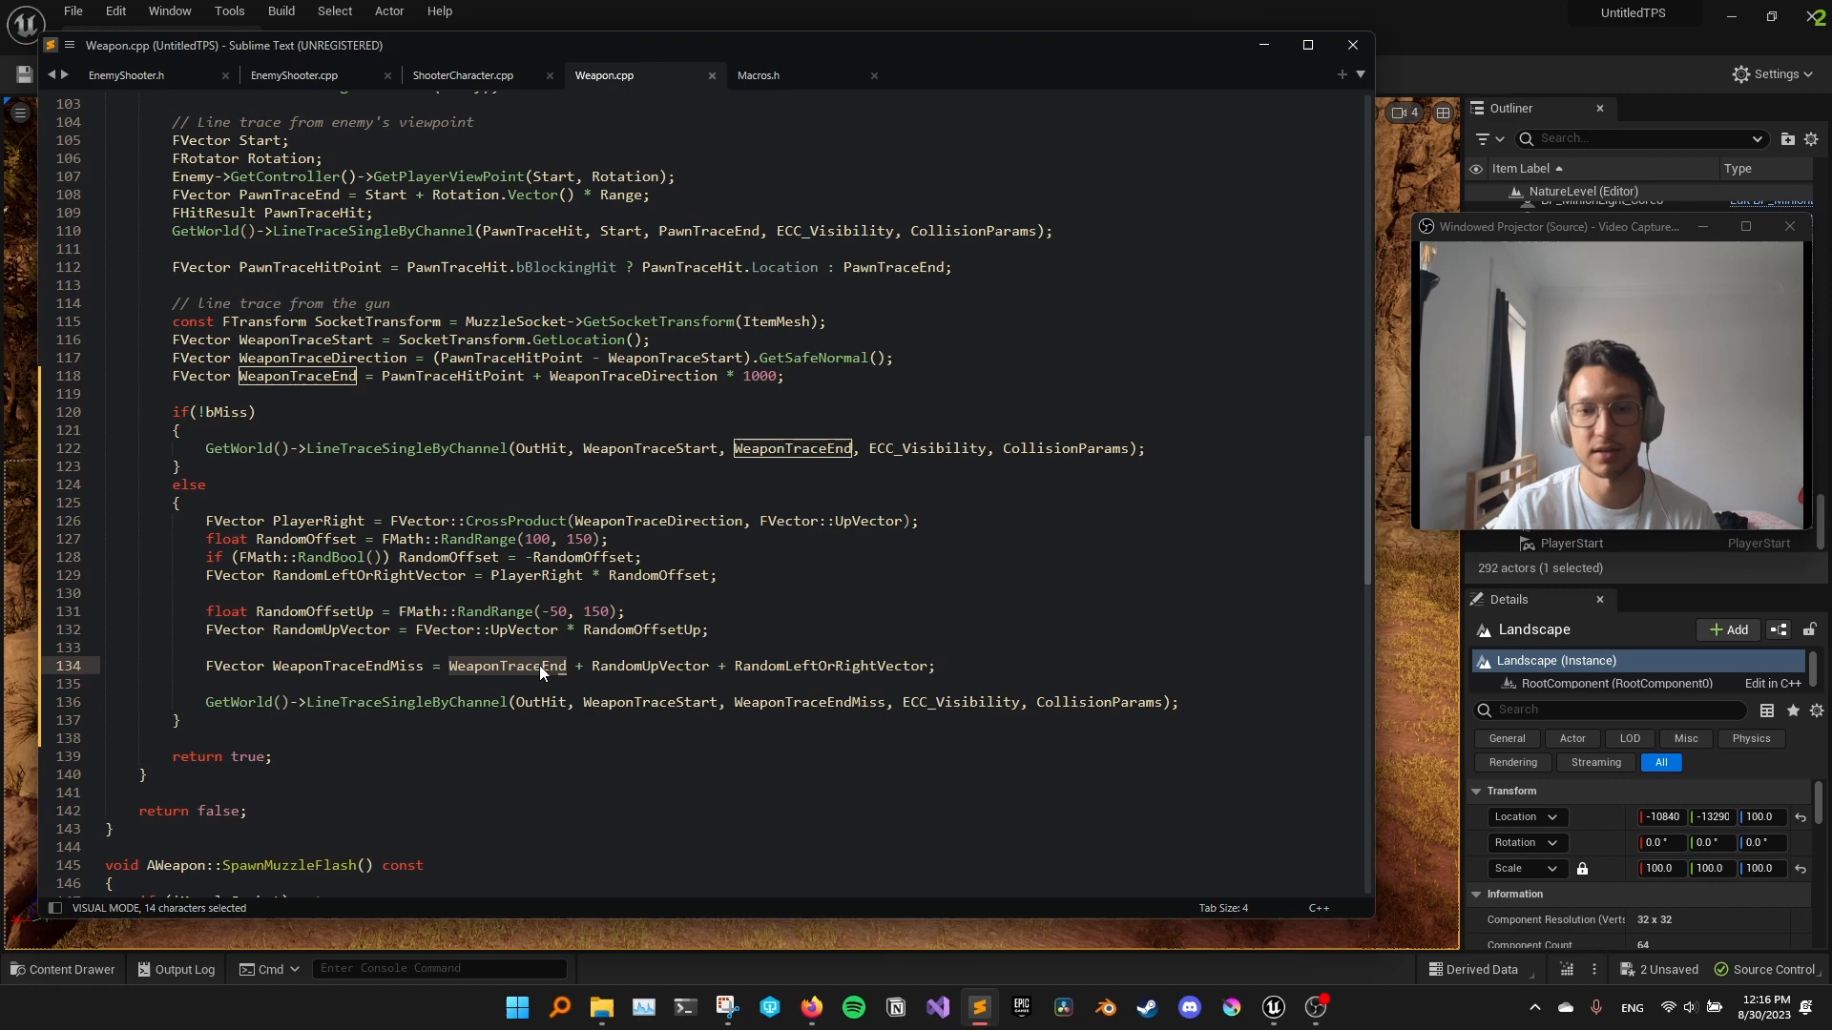
{"action": "left_click", "coordinate": [296, 376]}
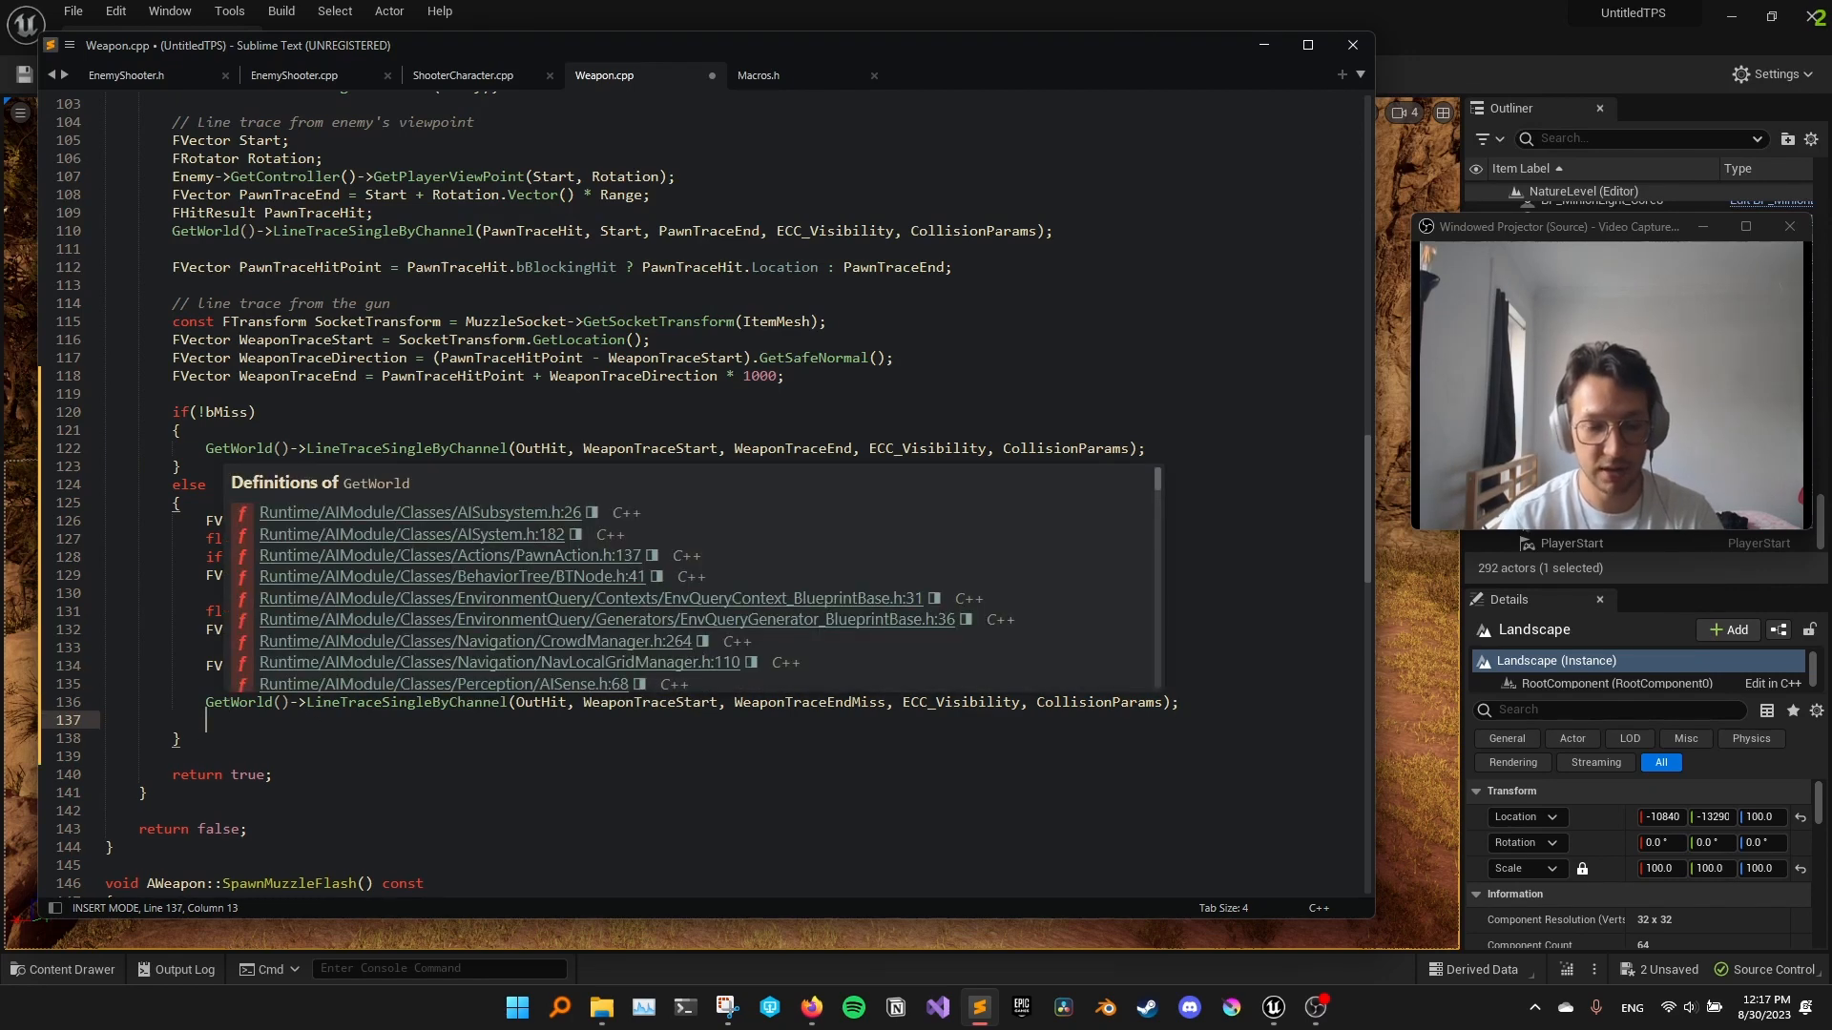
Add DRAW_LINE(WeaponTraceStart, WeaponTraceEndMiss) after the miss LineTraceSingleByChannel call
{"action": "type", "text": "D"}
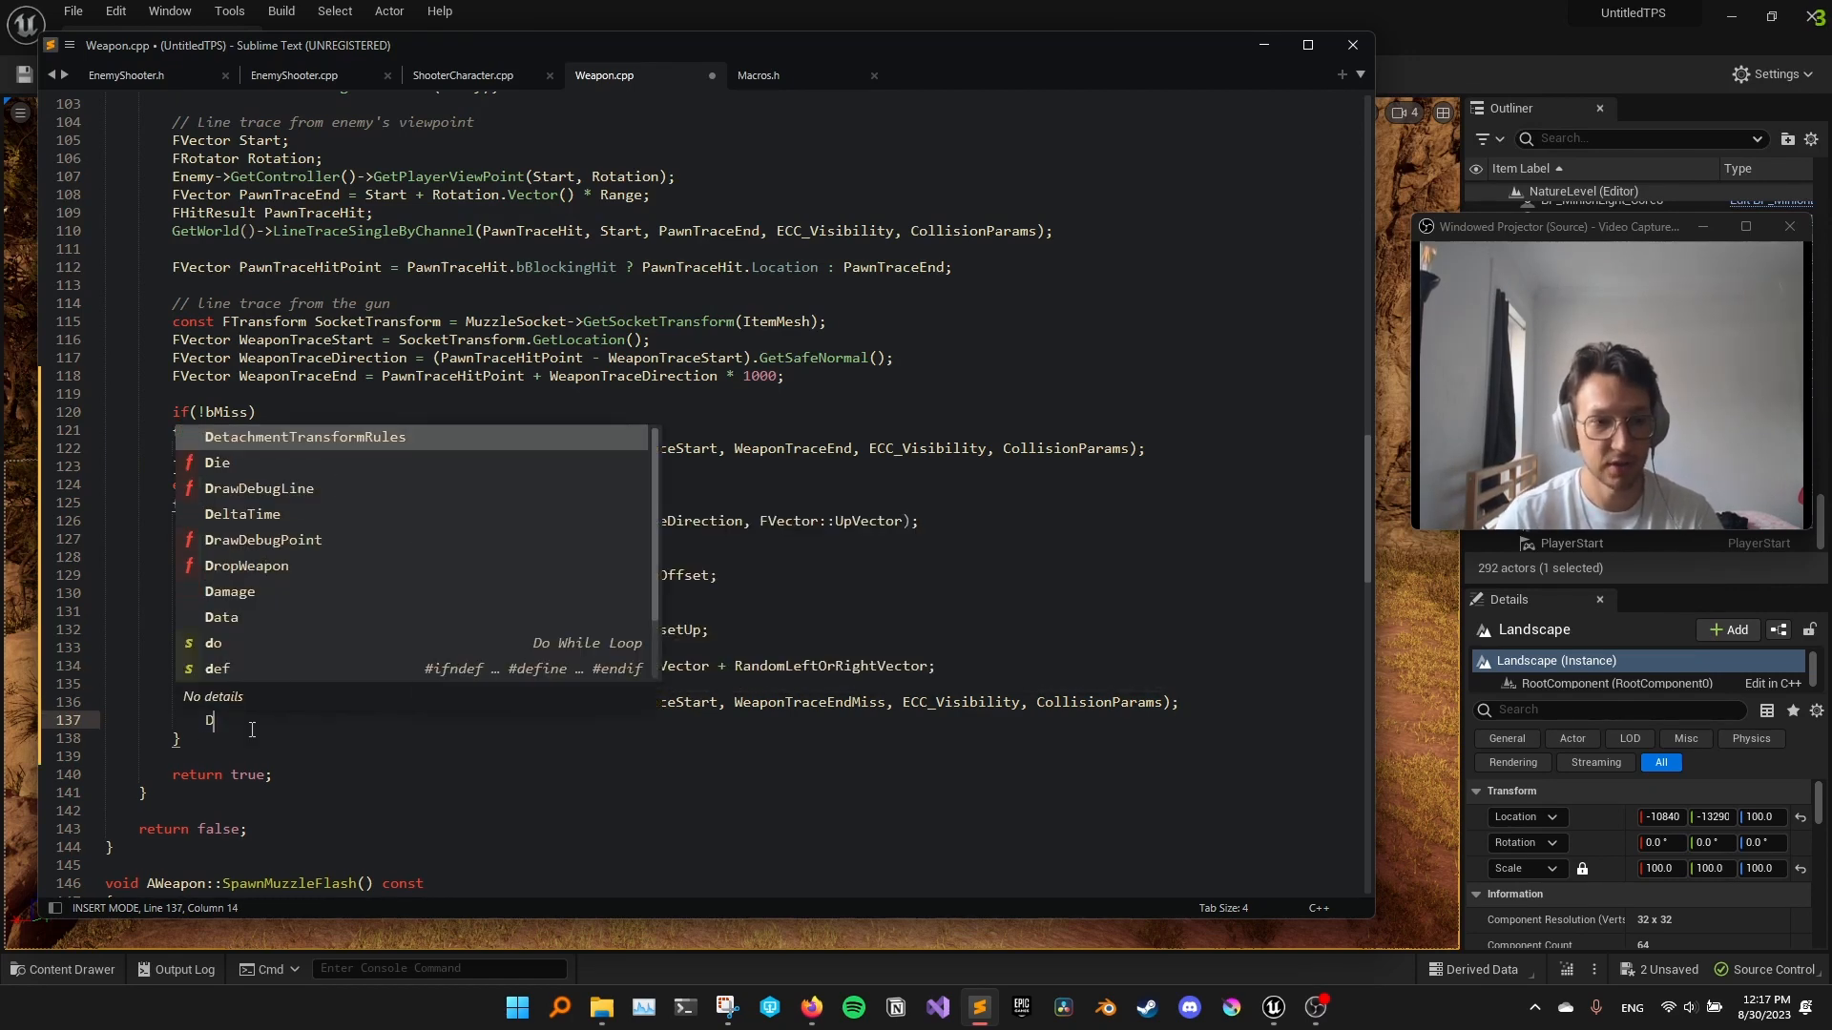
{"action": "type", "text": "RAW"}
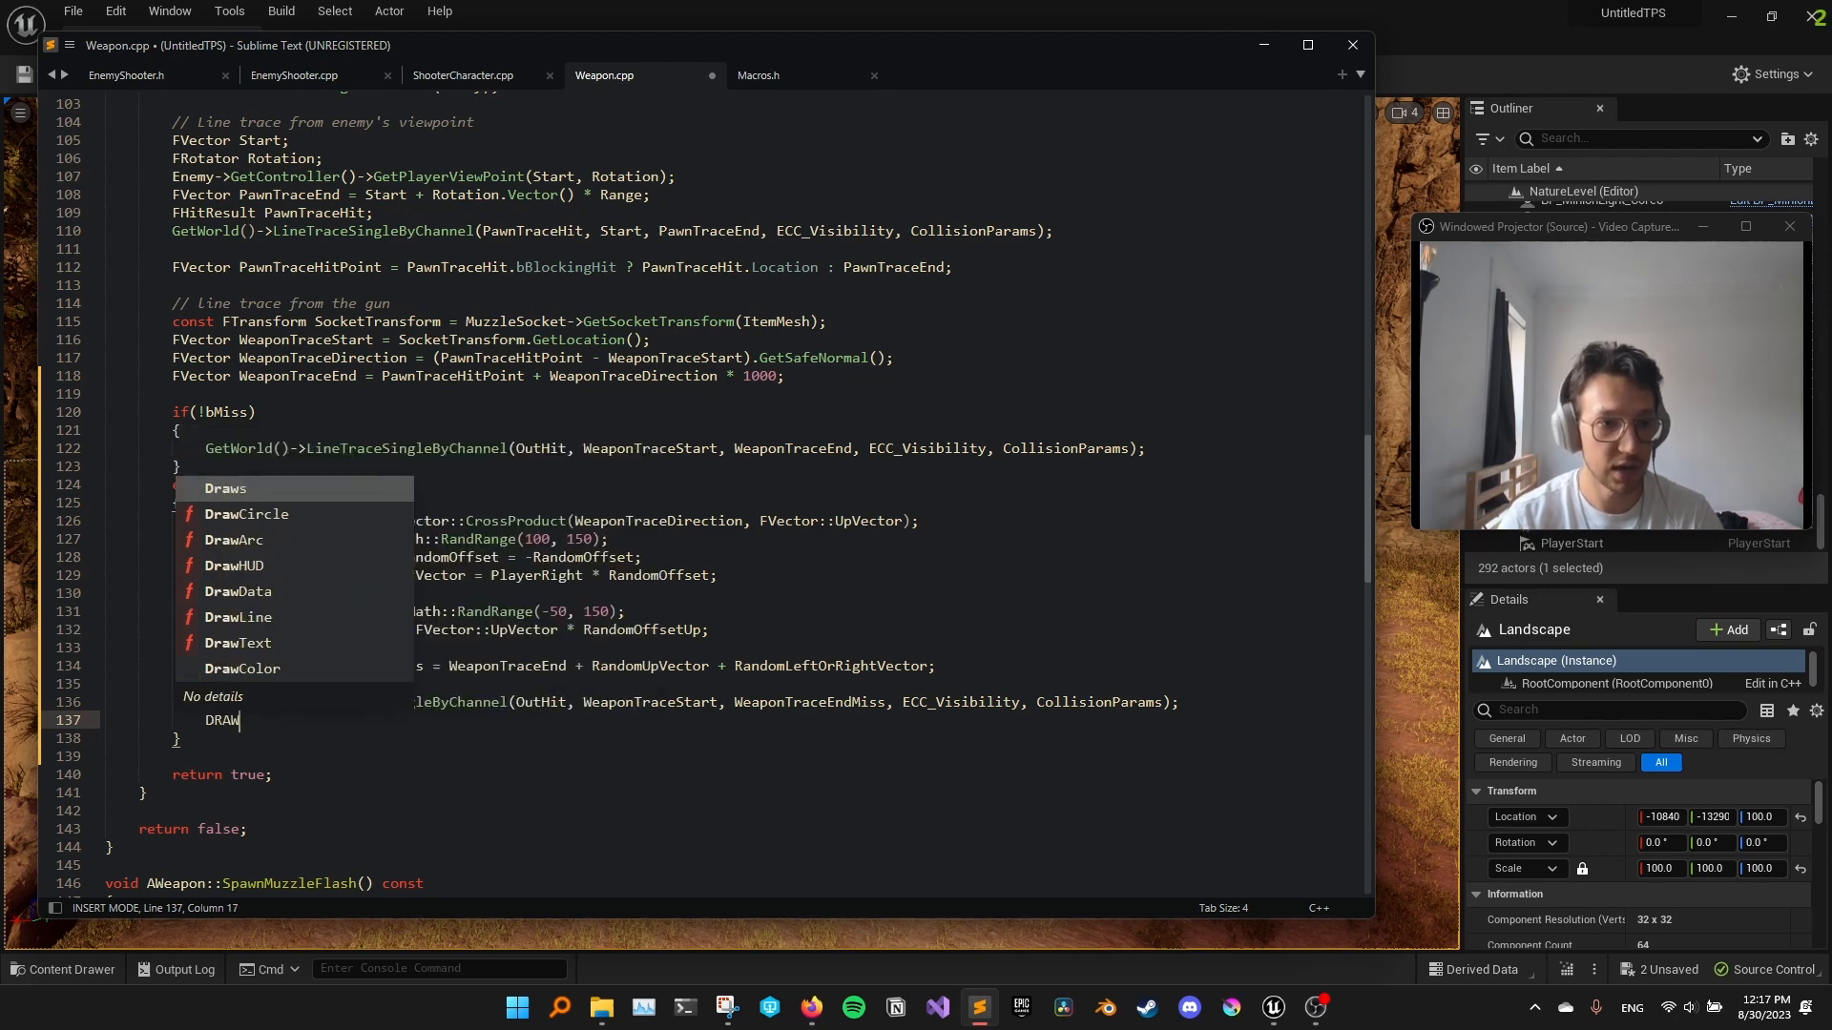
{"action": "type", "text": "_LIN"}
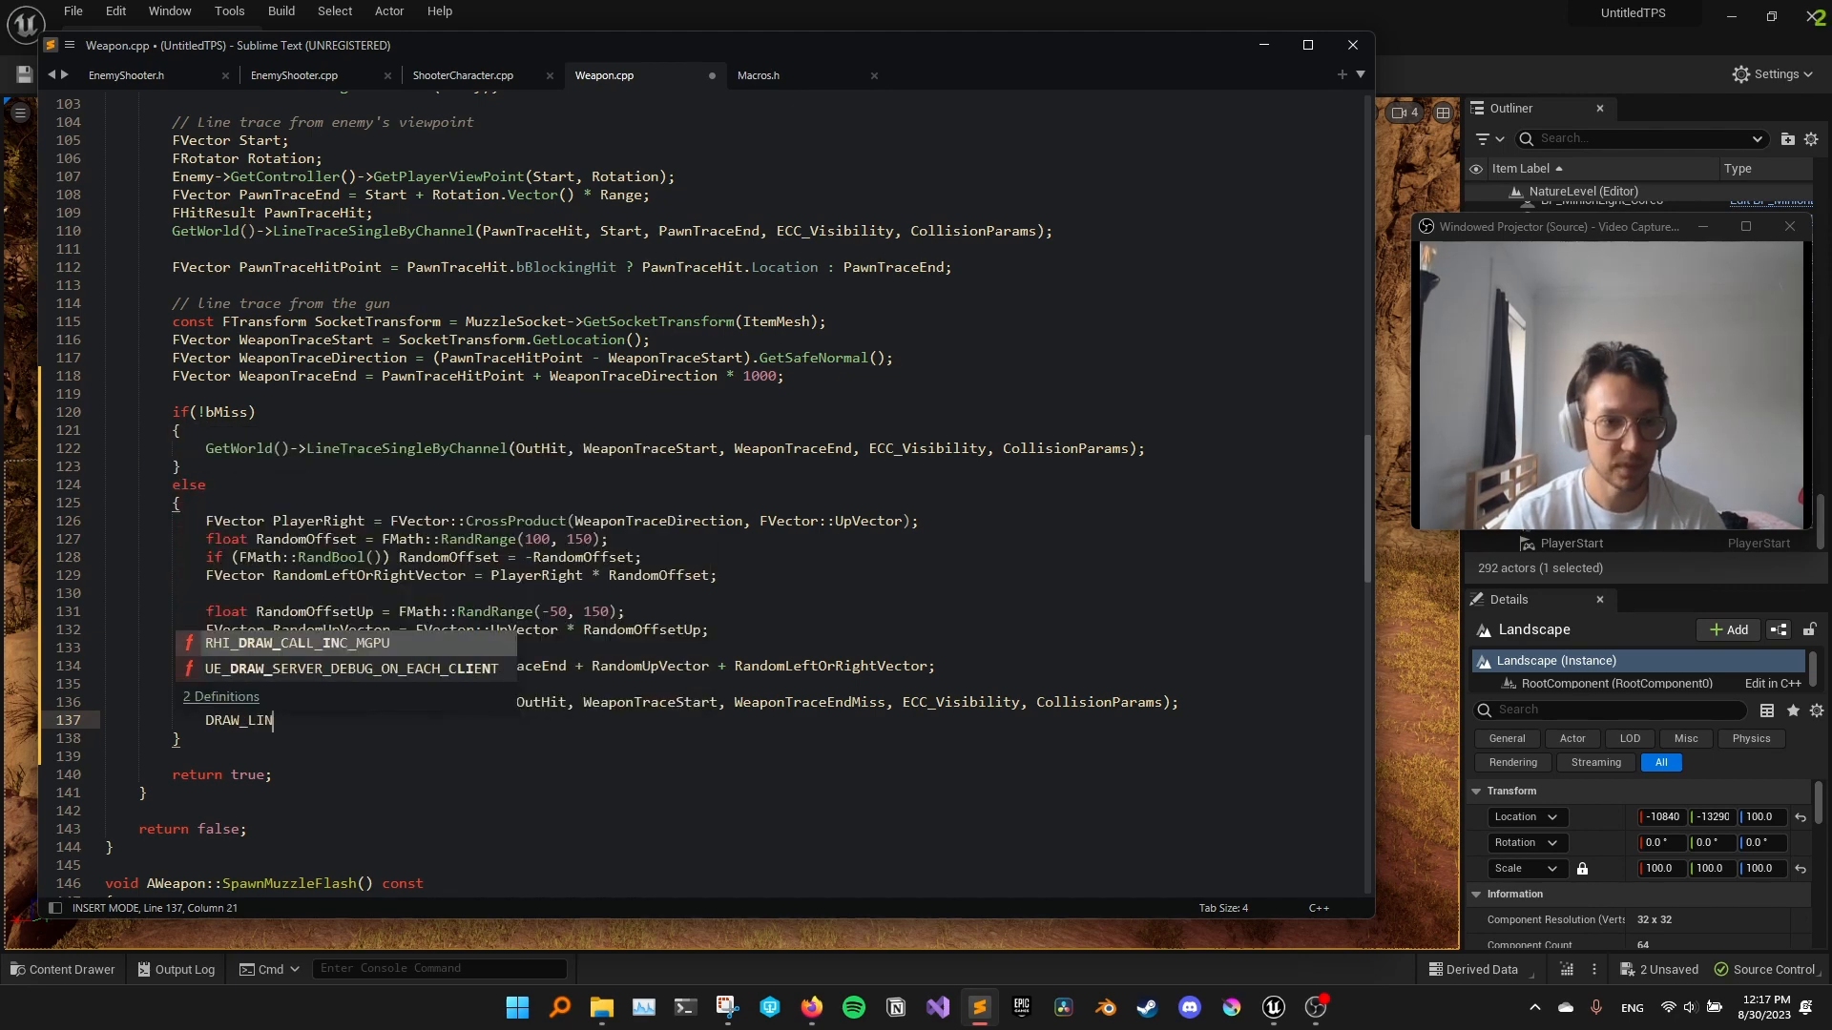
{"action": "type", "text": "E()"}
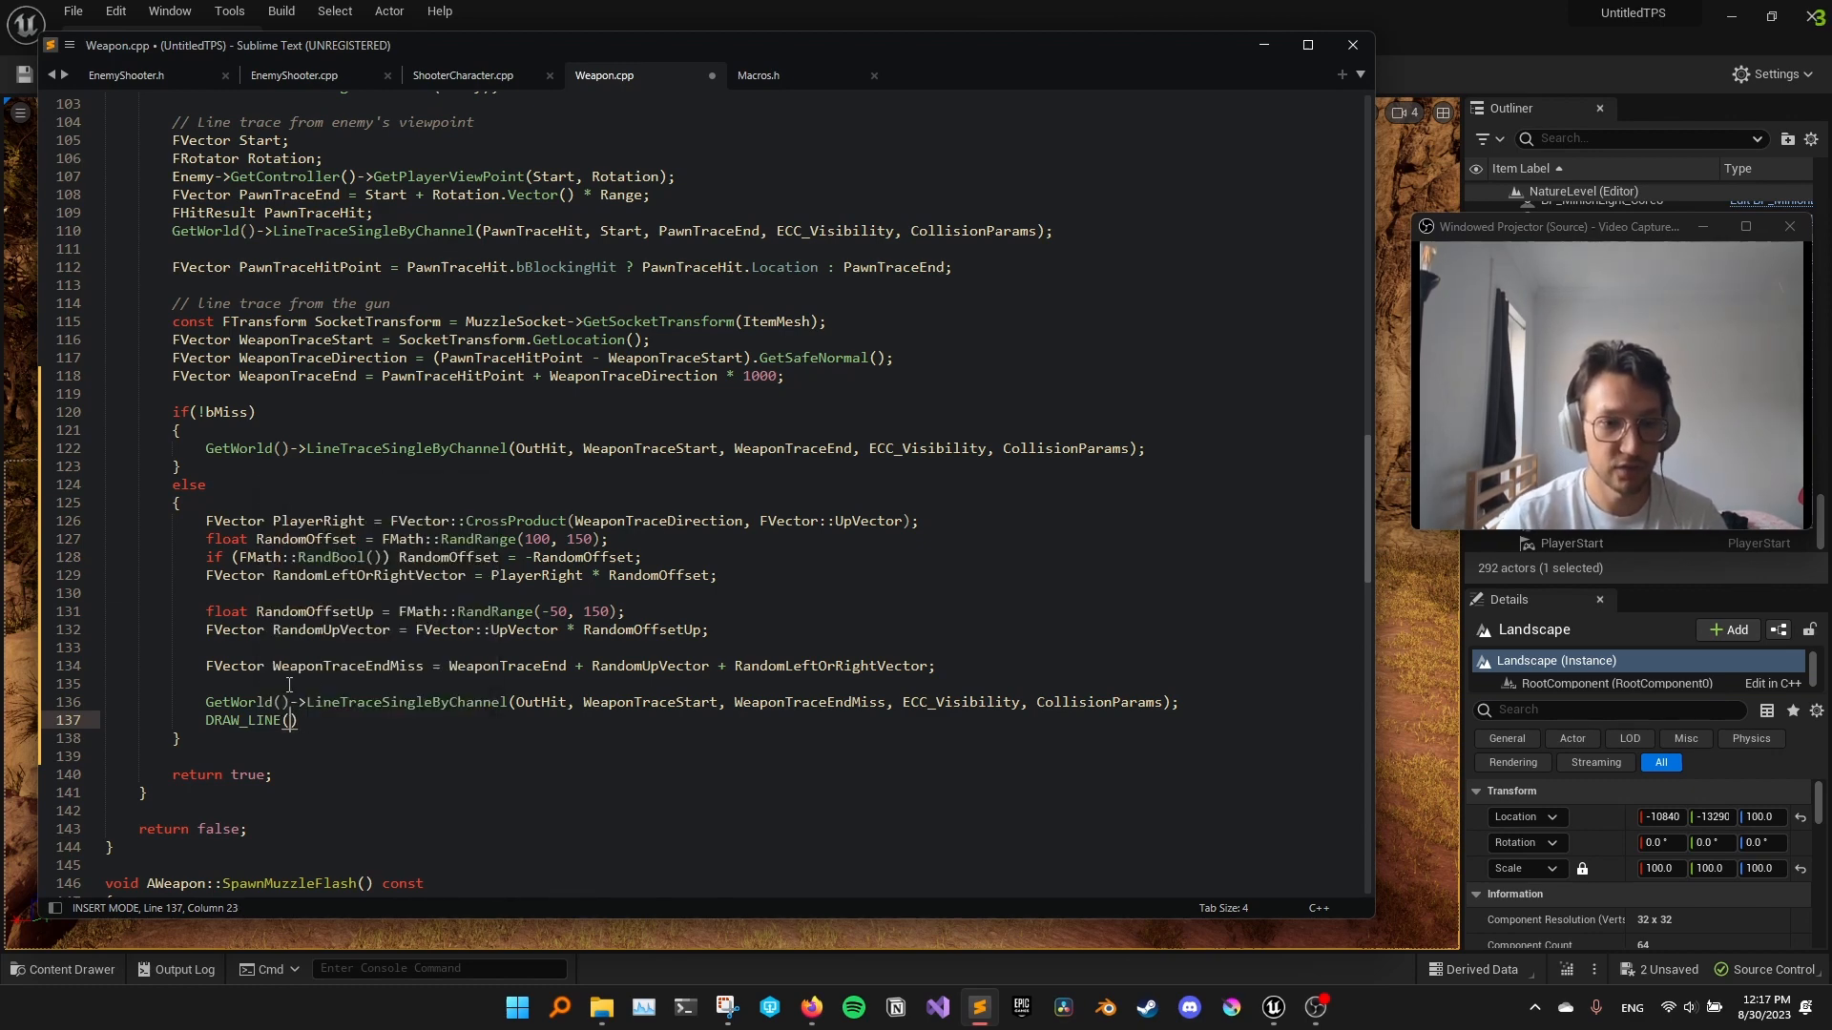
{"action": "double_click", "coordinate": [648, 702]}
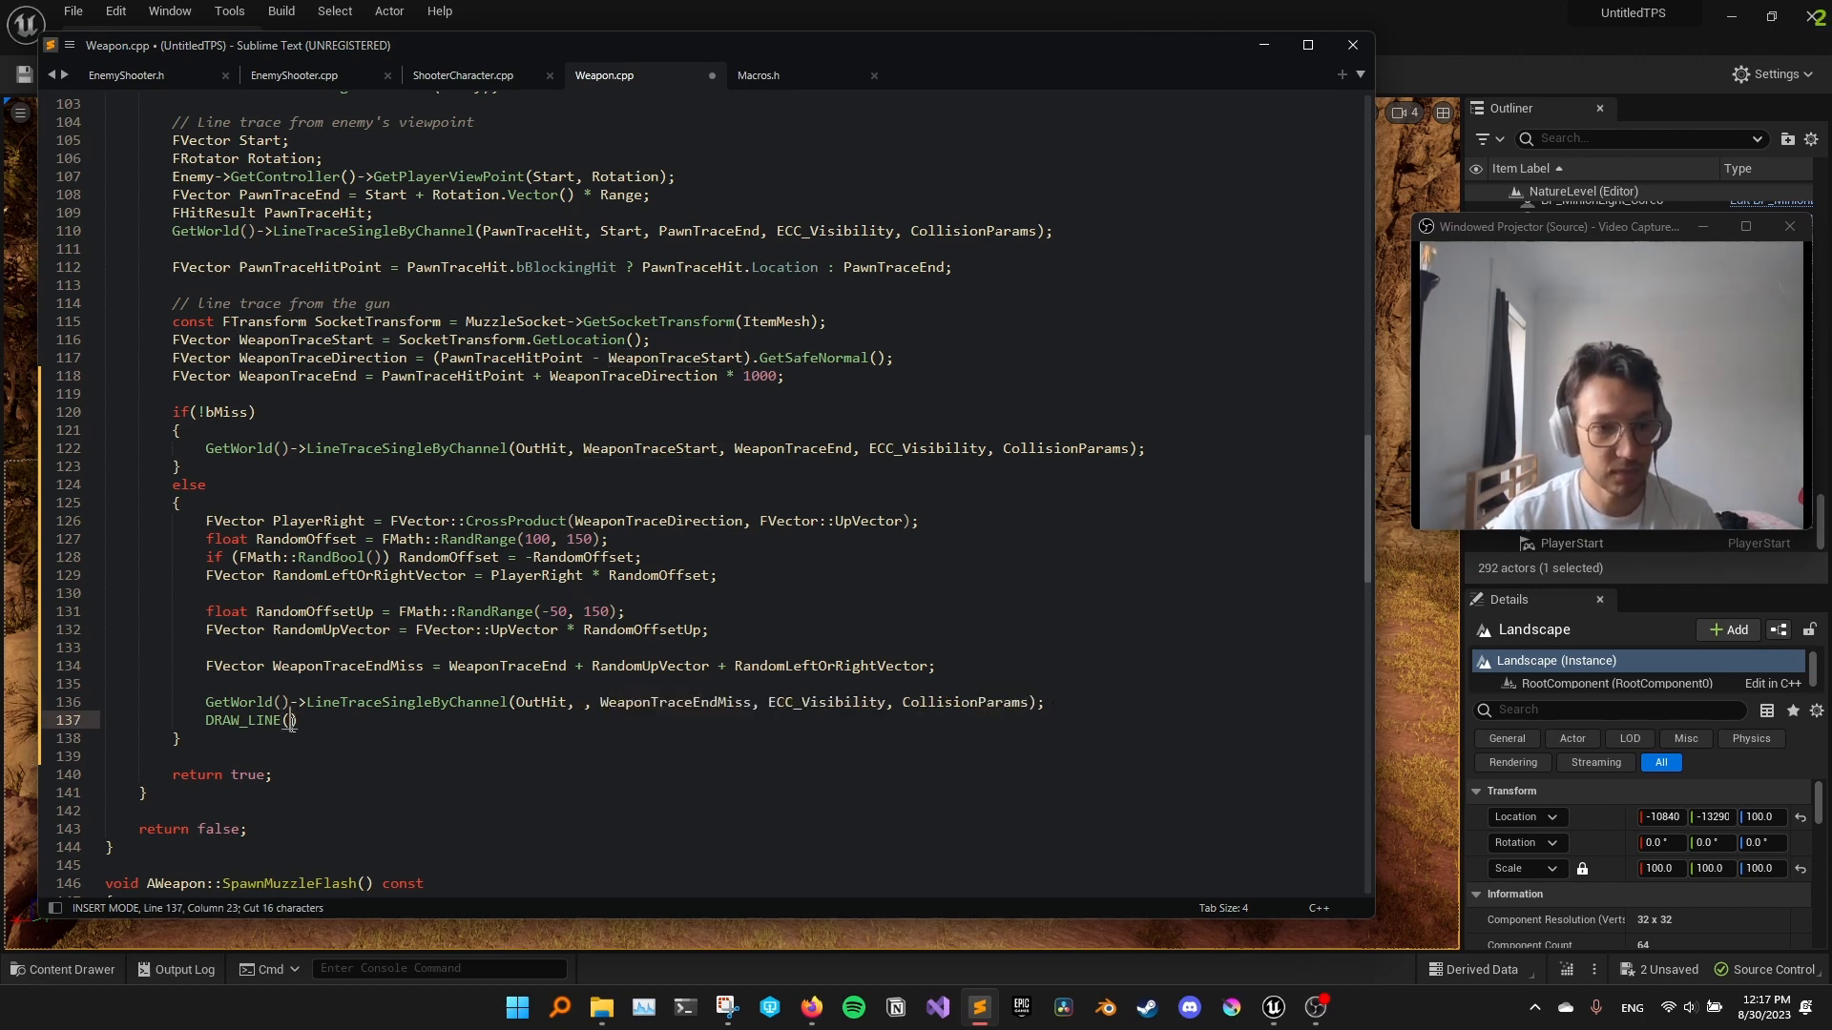
{"action": "type", "text": "WeaponTraceStart, WeaponTraceEndMiss"}
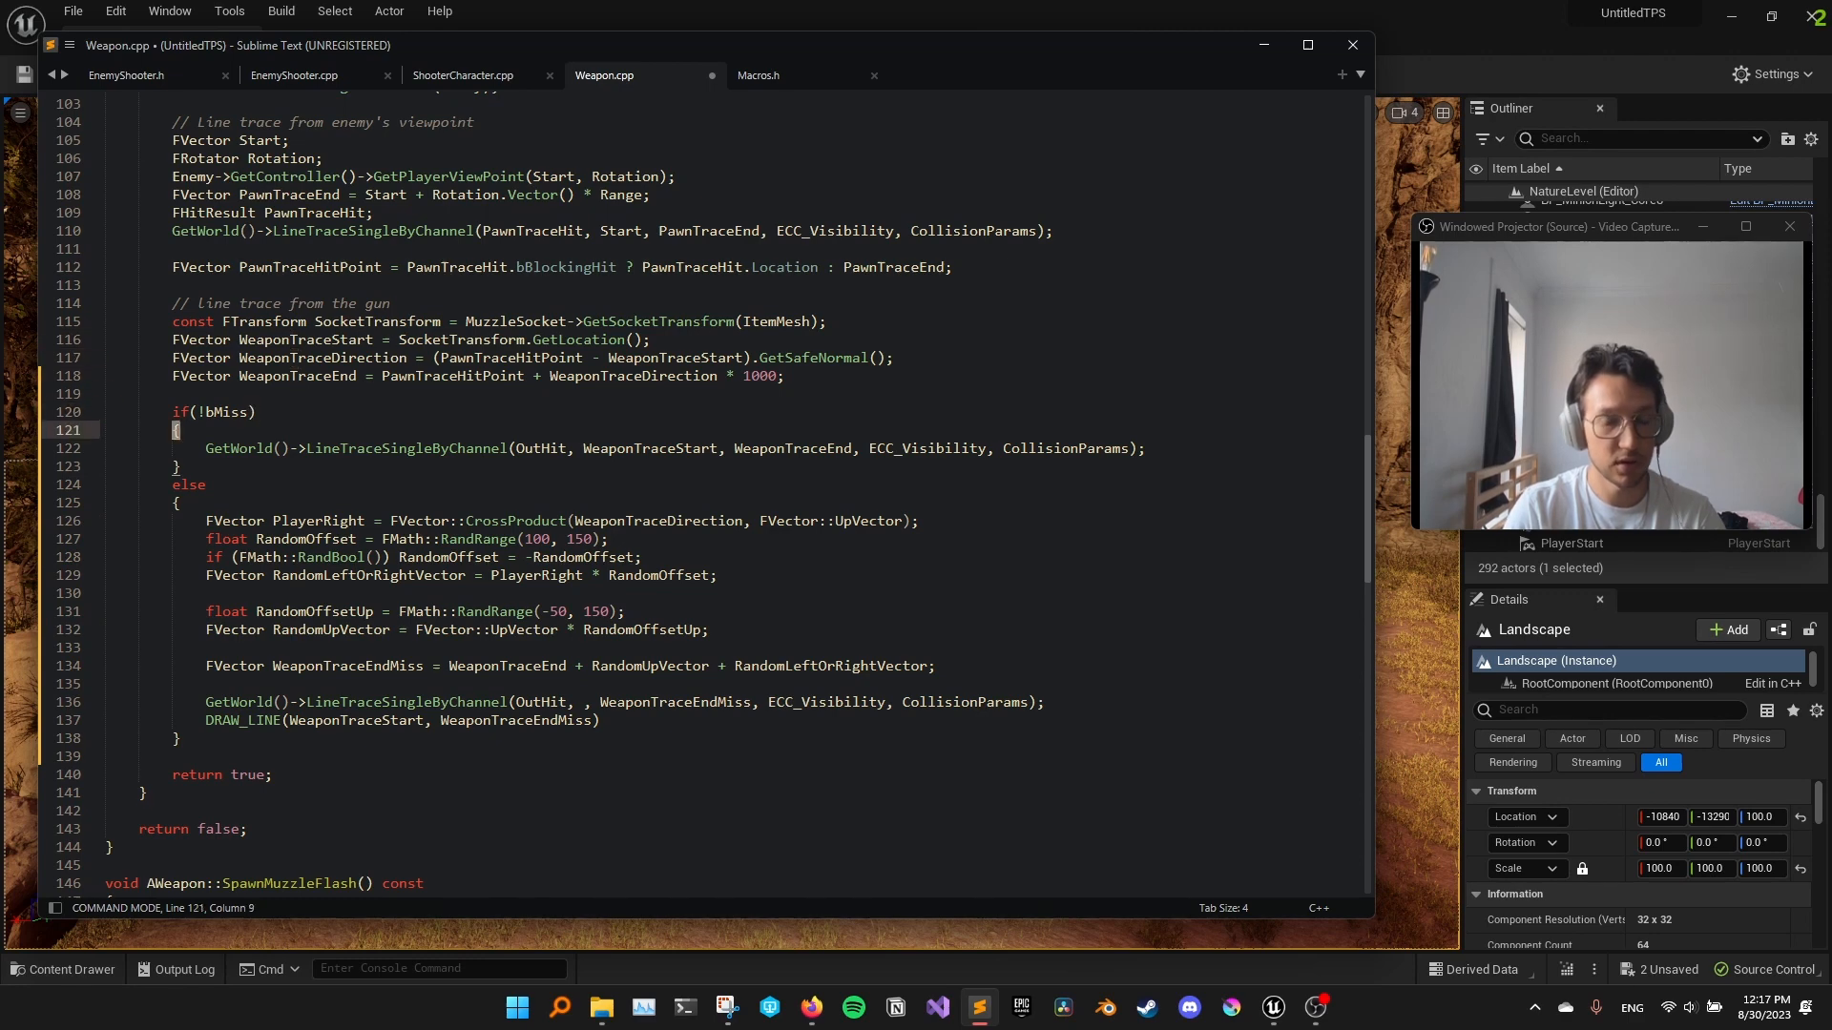
Add DRAW_LINE(WeaponTraceStart, WeaponTraceEnd) in the if(!bMiss) block and save Weapon.cpp
{"action": "type", "text": "DRAW_LINE(WeaponTraceStart, WeaponTraceEndMiss);"}
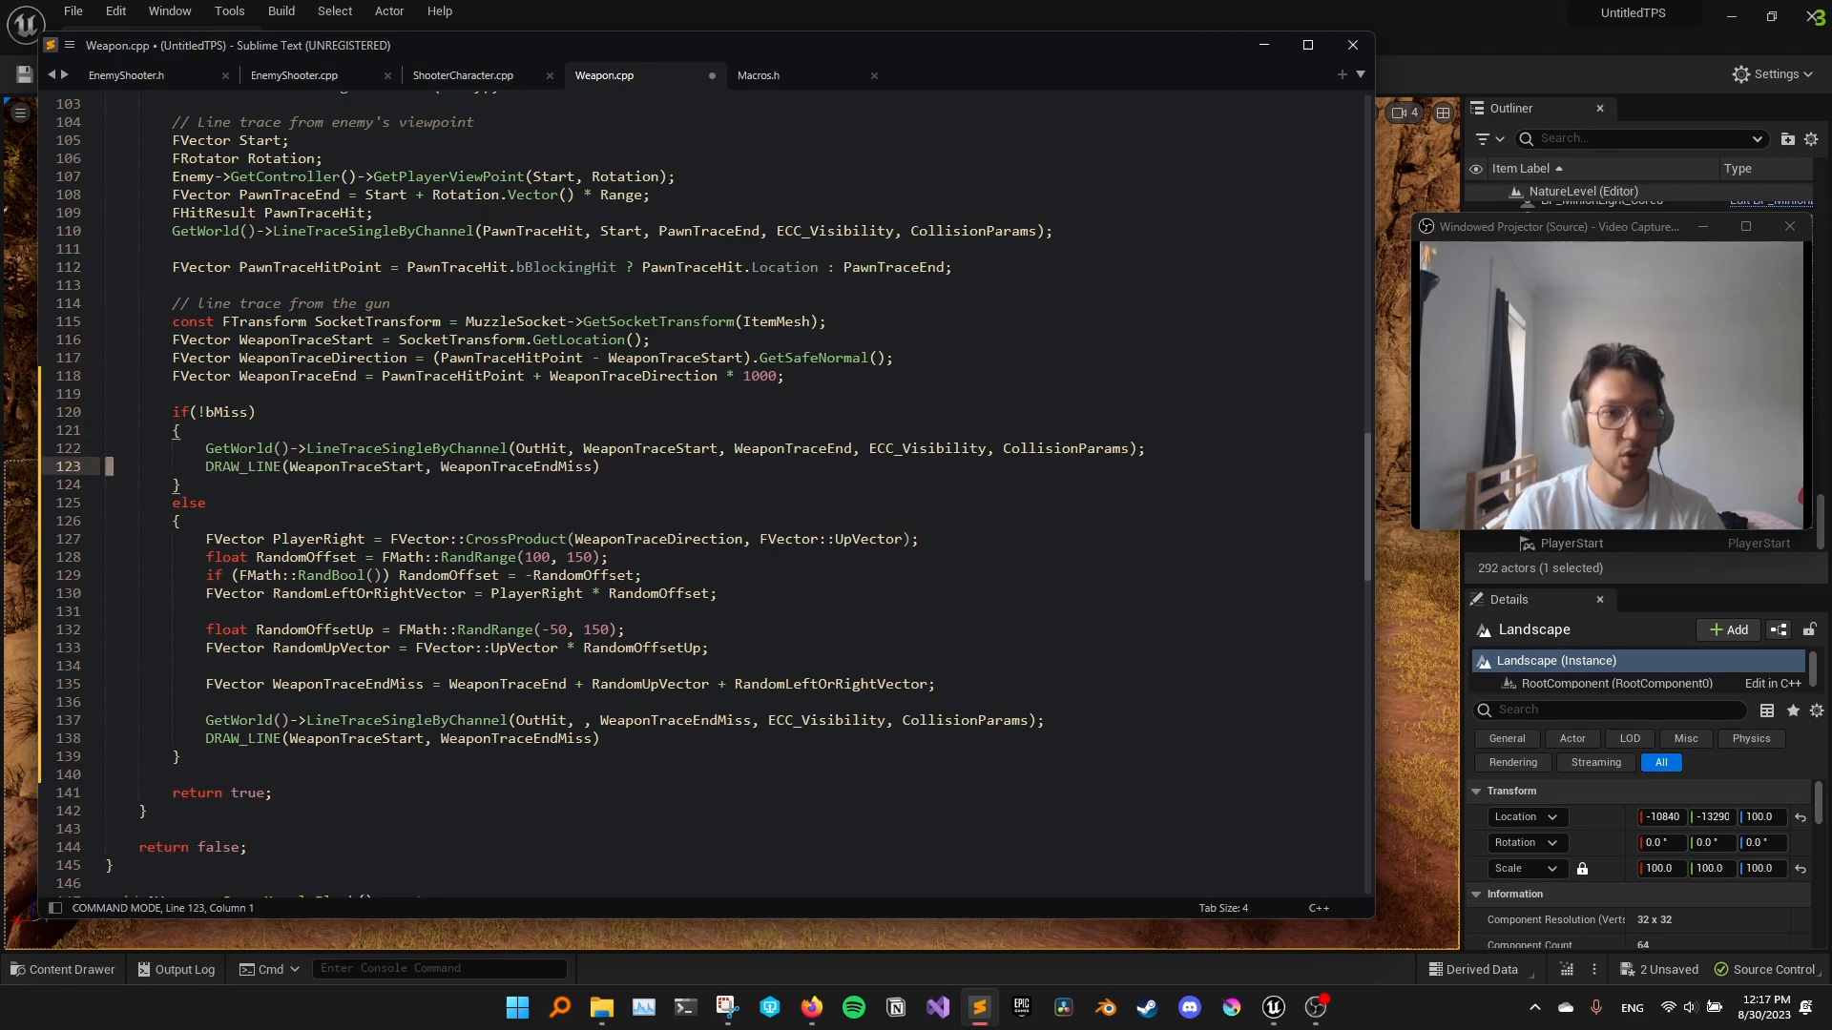
{"action": "left_click", "coordinate": [595, 466]}
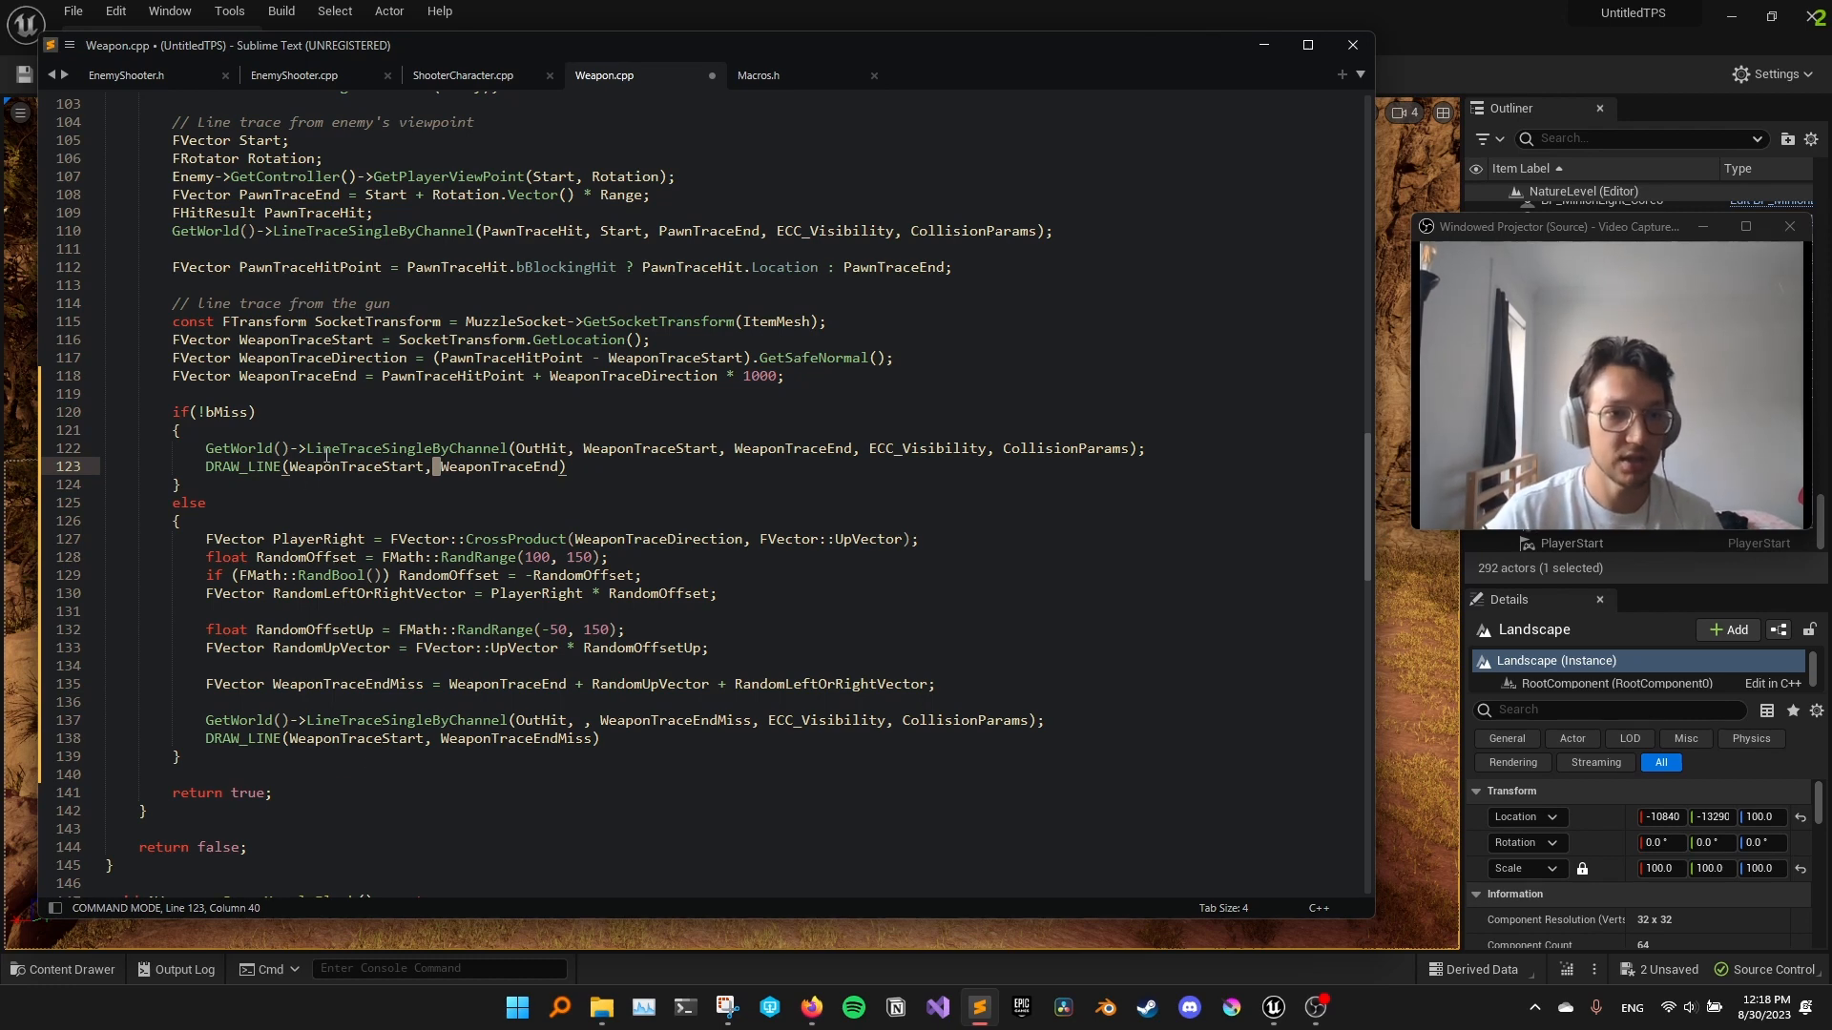
{"action": "key", "text": "ctrl+s"}
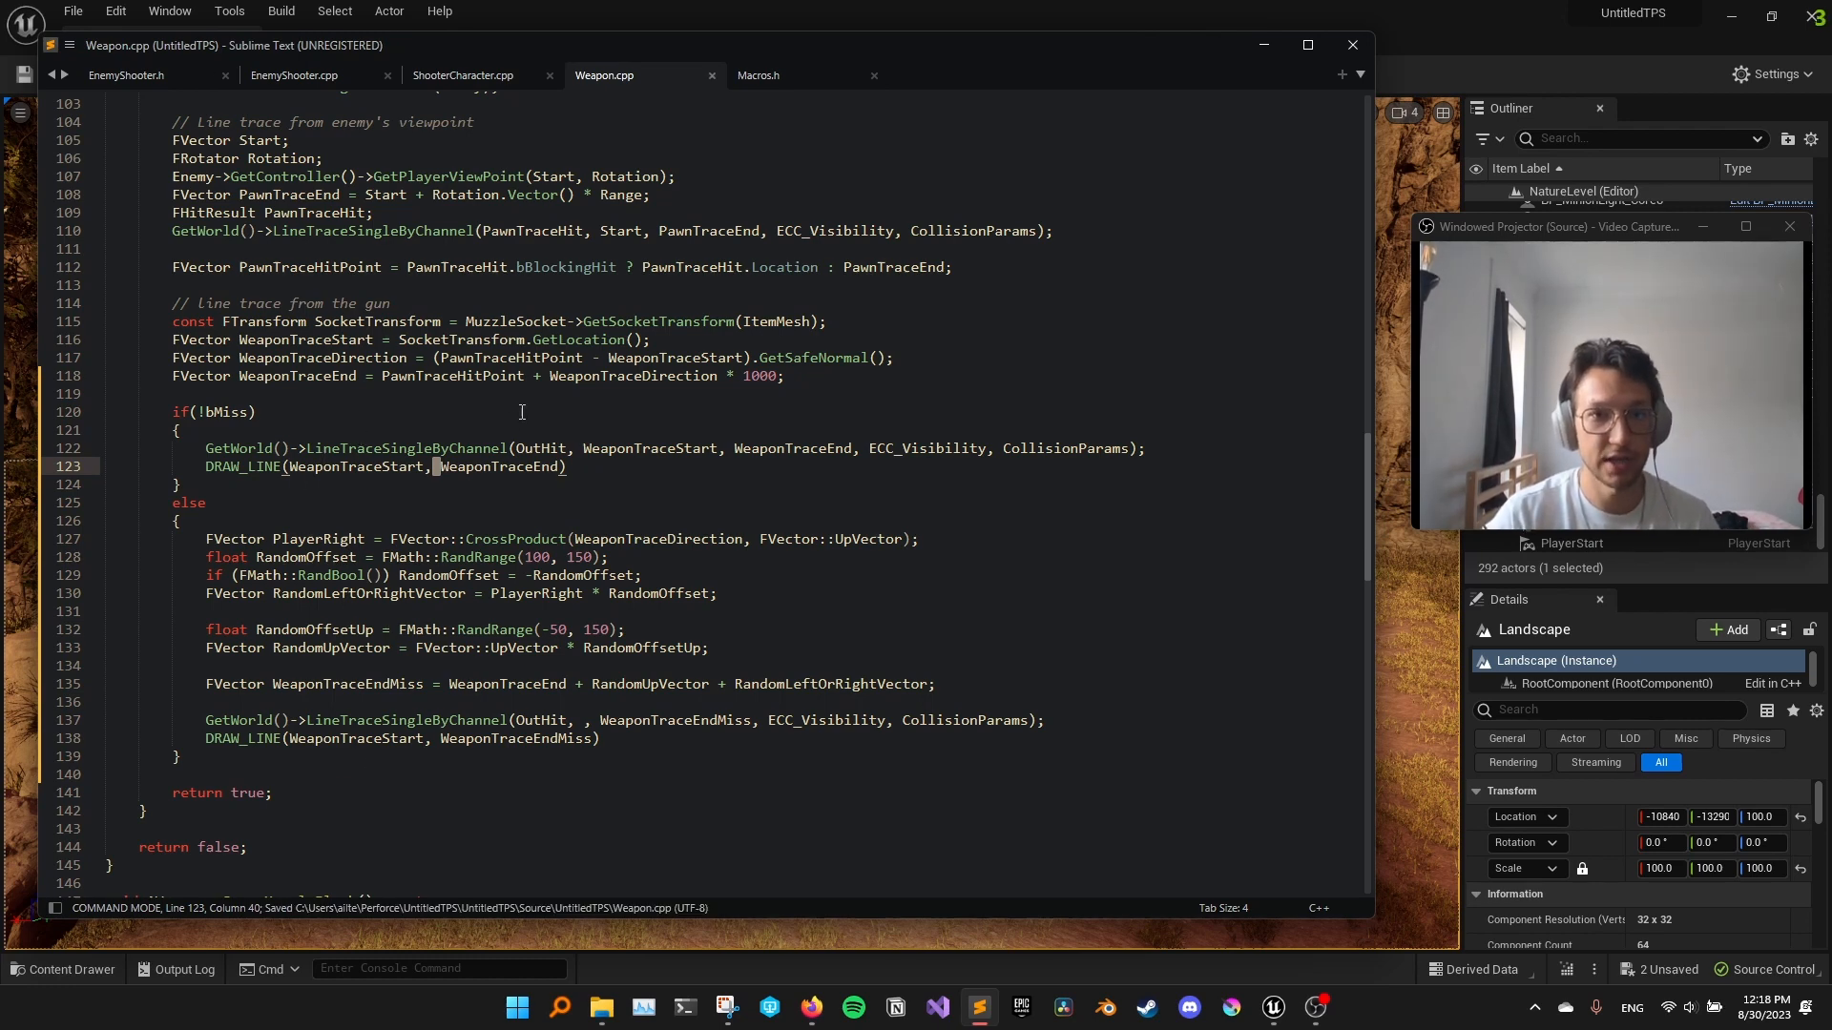
{"action": "left_click", "coordinate": [175, 756]}
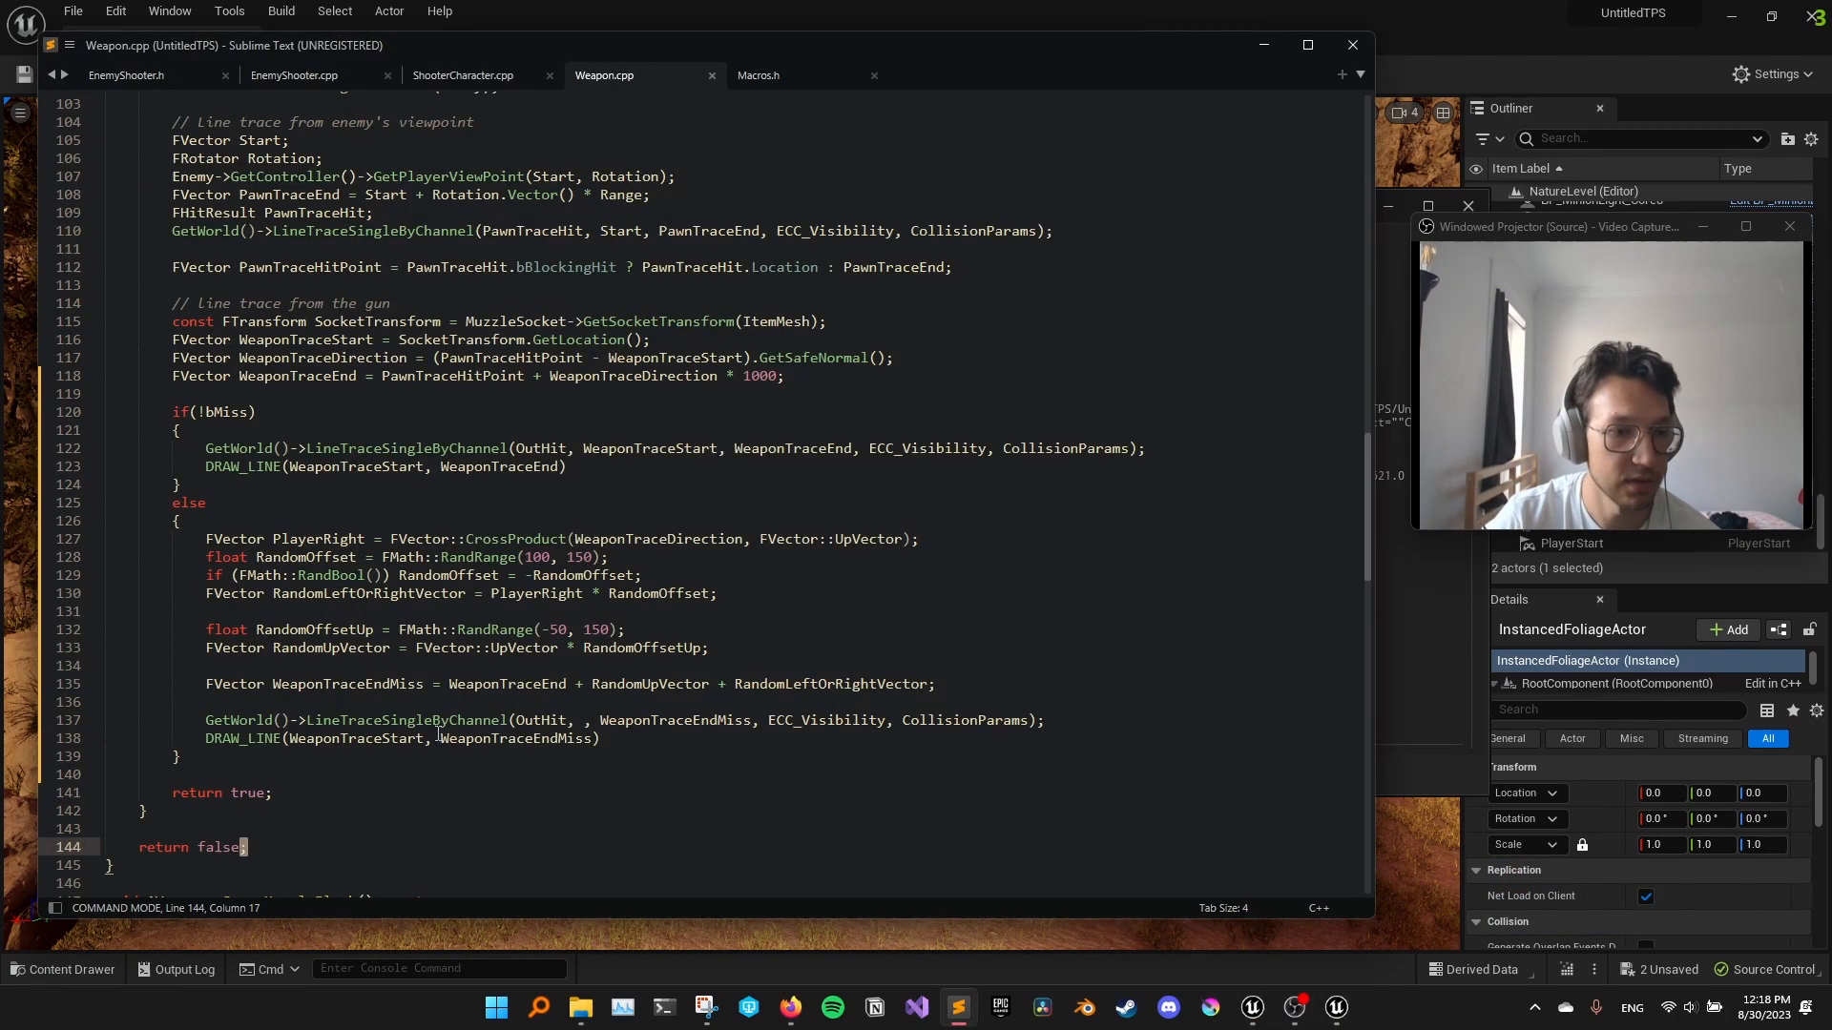
Restore WeaponTraceStart as the miss trace's start argument via autocomplete
{"action": "left_click", "coordinate": [342, 719]}
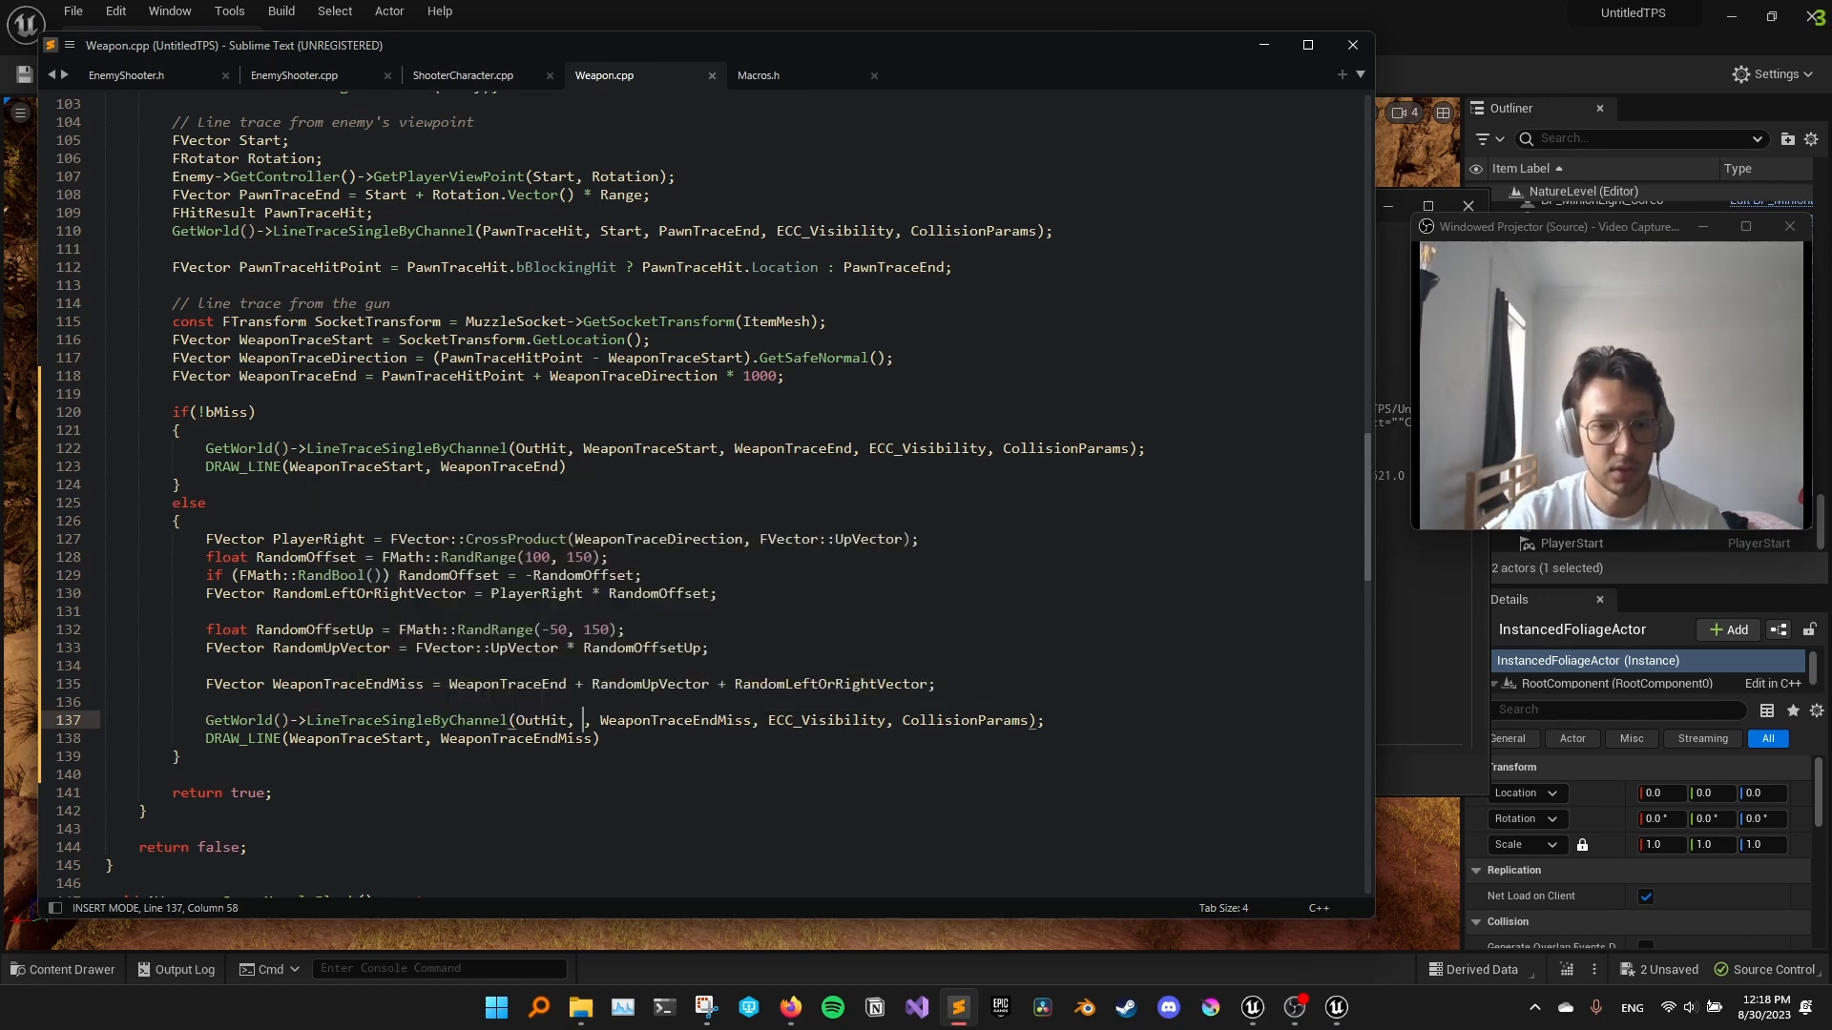
{"action": "type", "text": "E"}
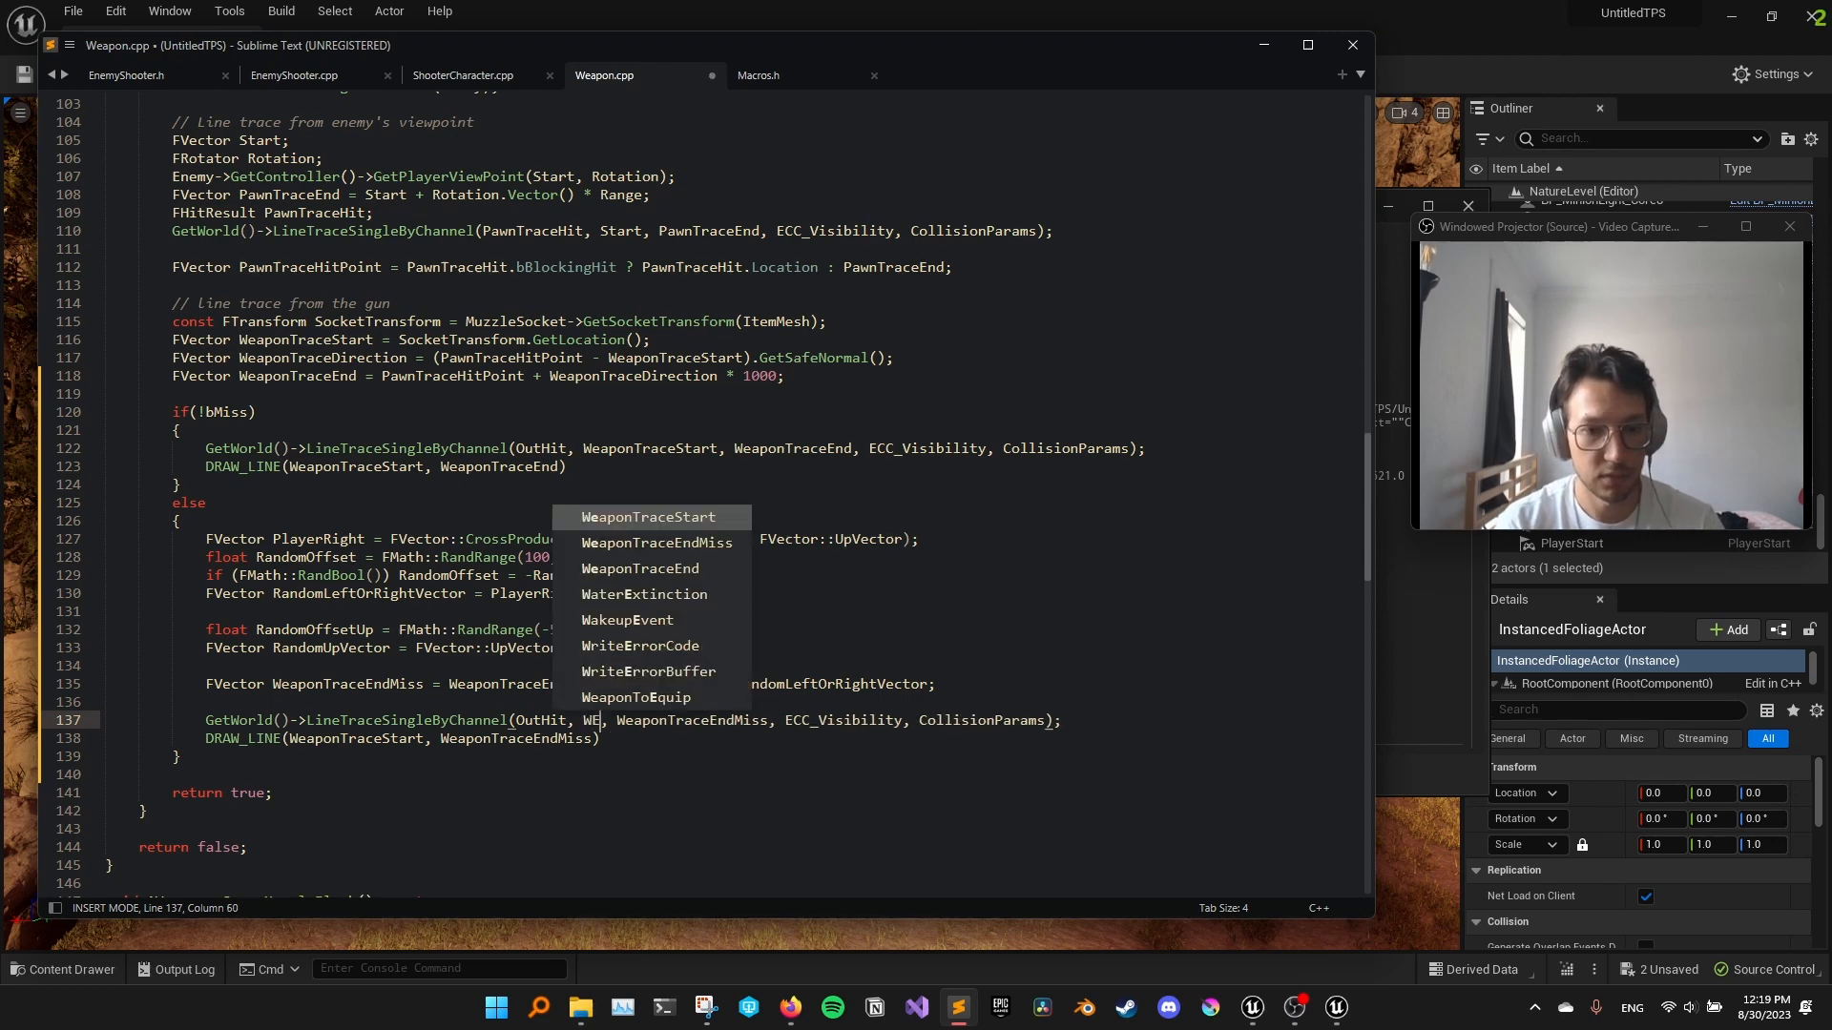
{"action": "key", "text": "Escape"}
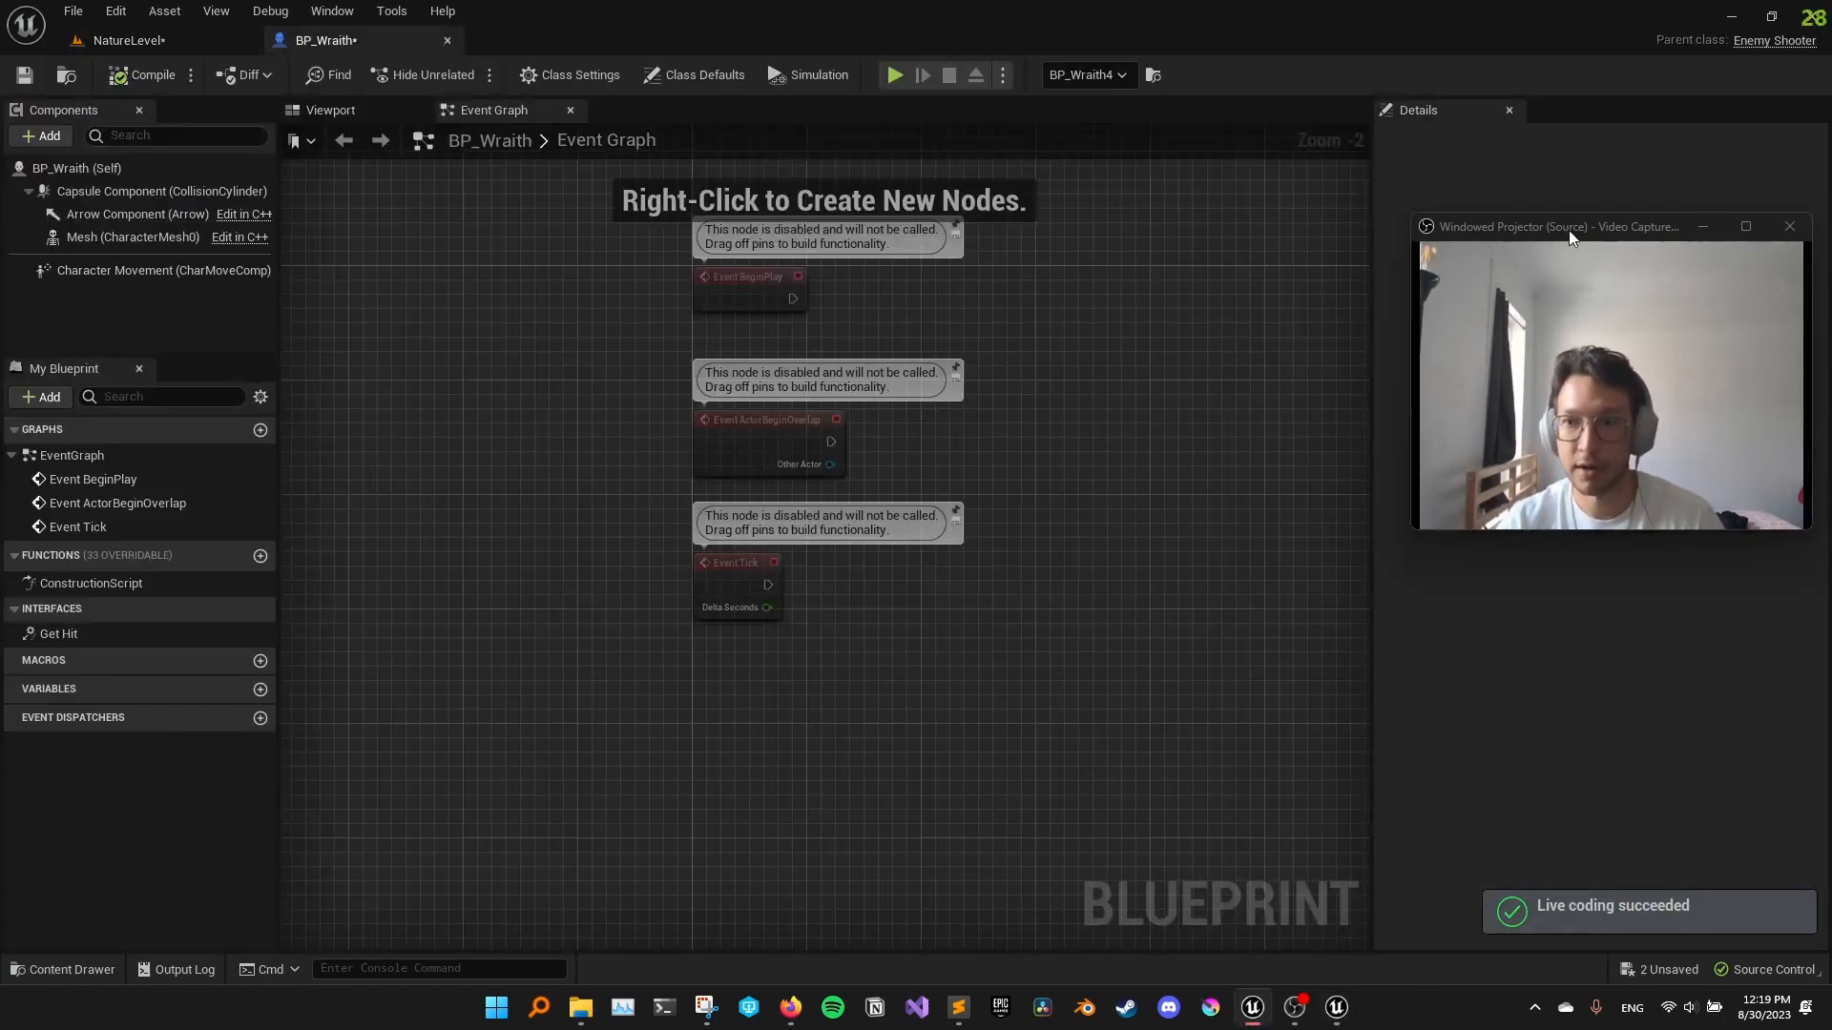
Set BP_Wraith's Miss Chance class default to 1.0 and recompile the blueprint
{"action": "left_click", "coordinate": [956, 1005]}
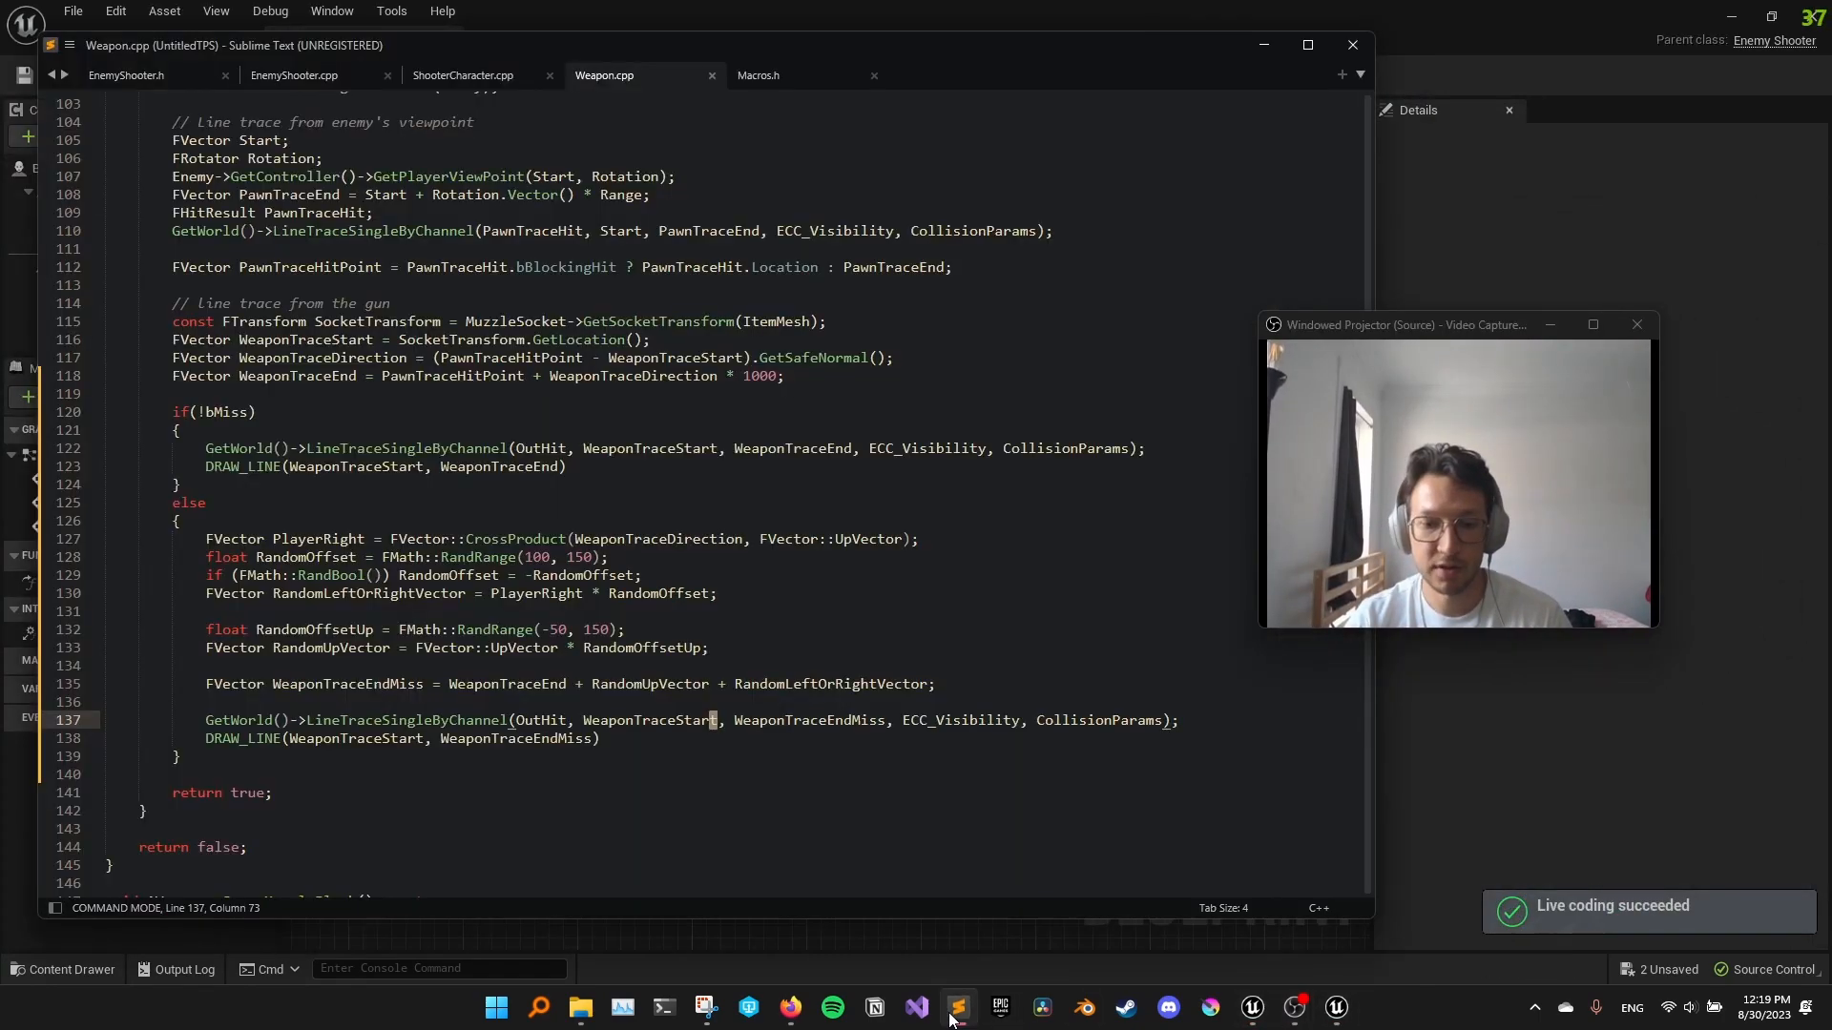
{"action": "left_click", "coordinate": [126, 75]}
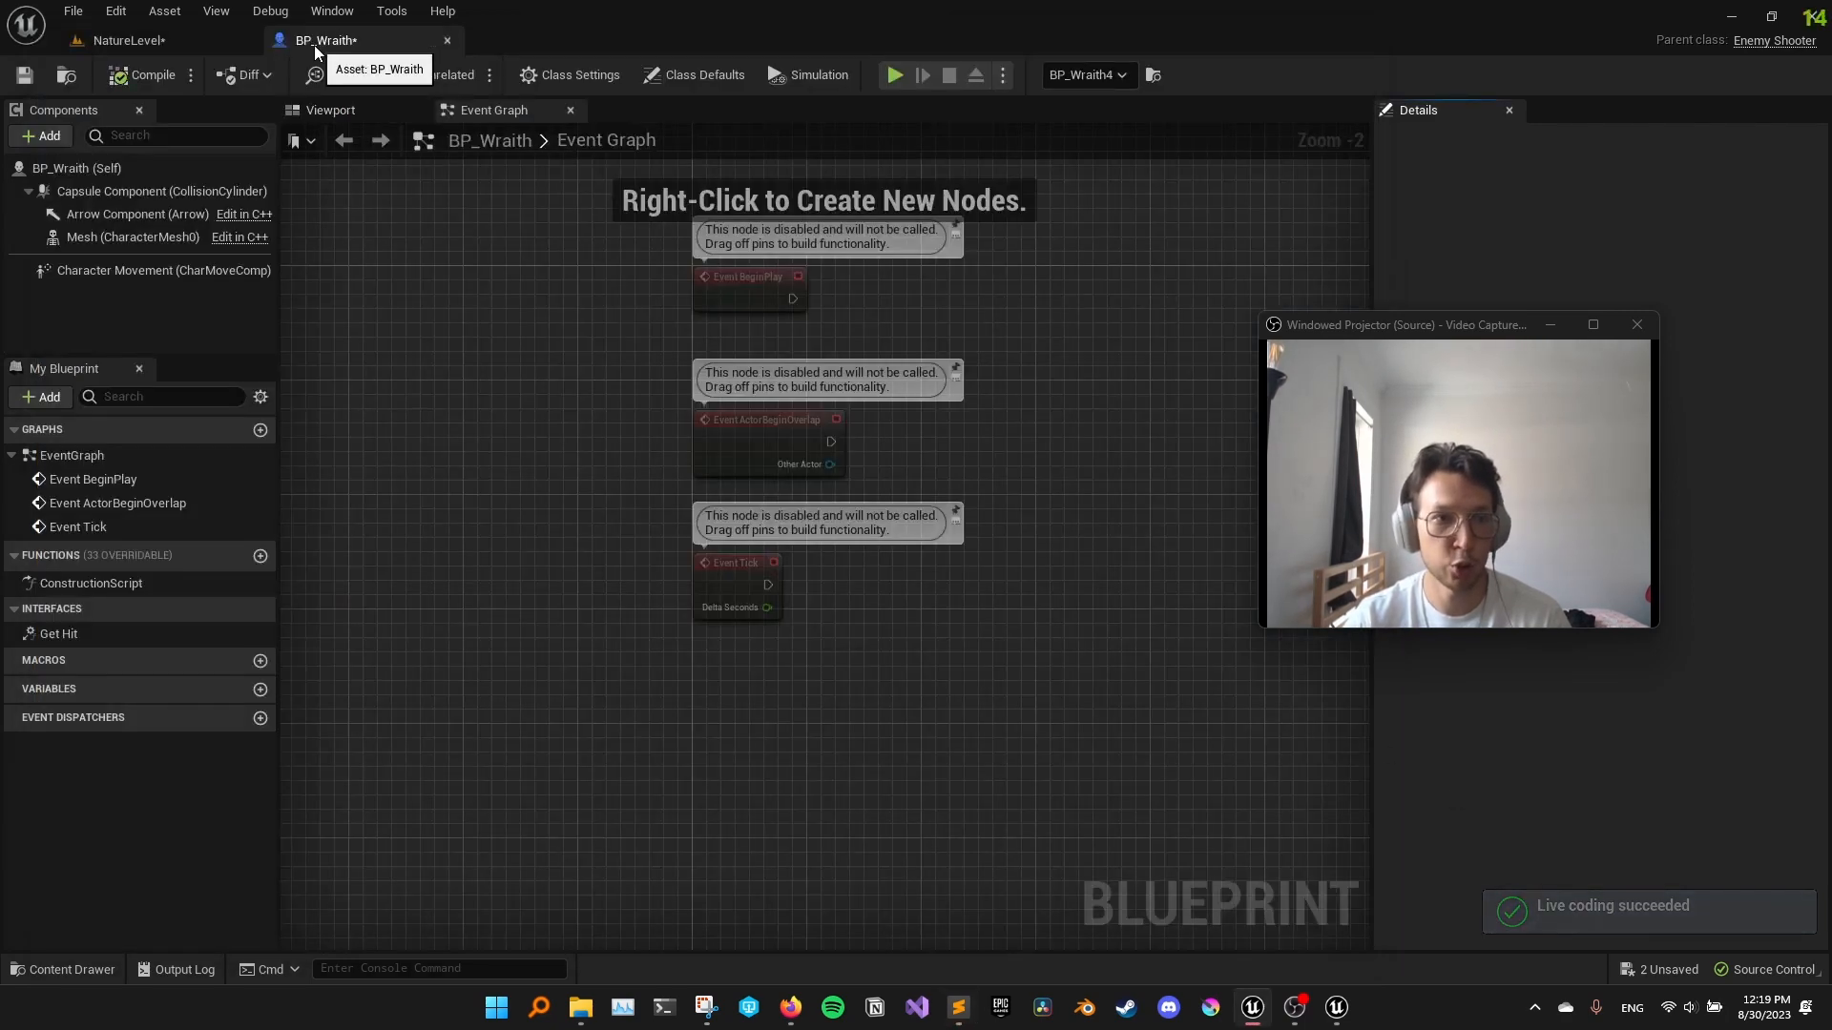
{"action": "left_click", "coordinate": [700, 74]}
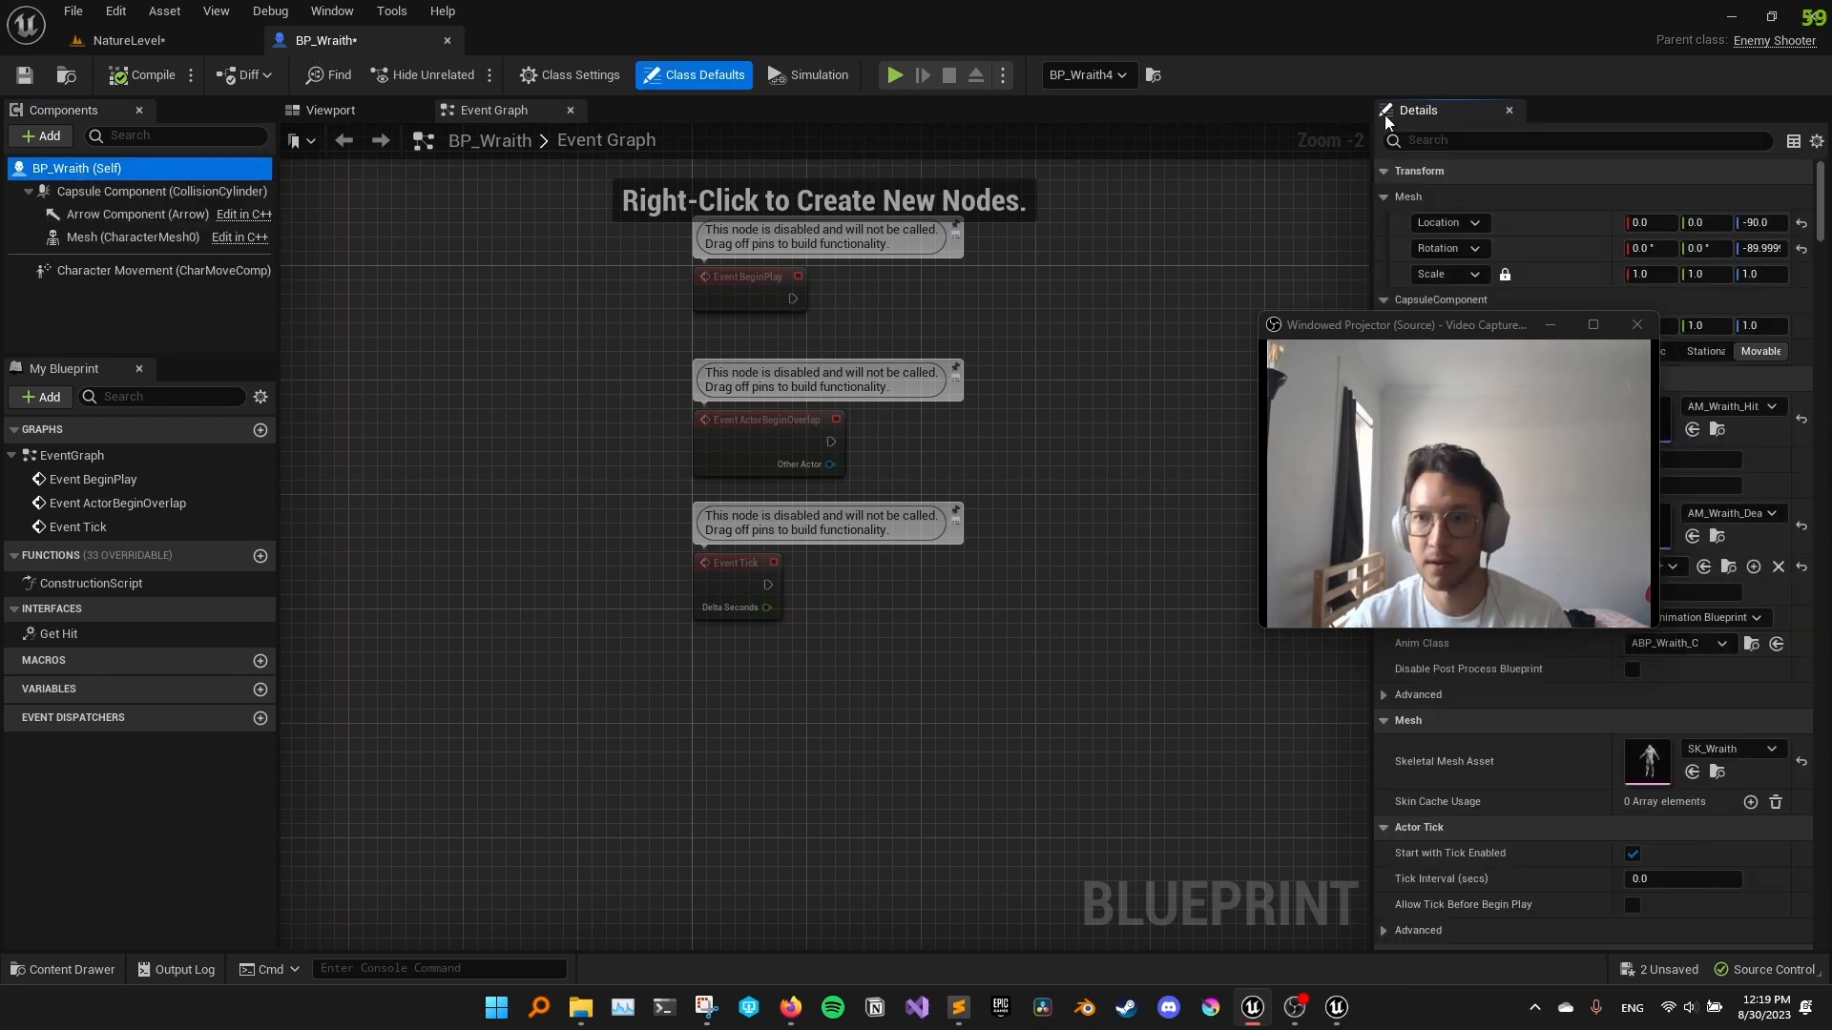
{"action": "type", "text": "miss"}
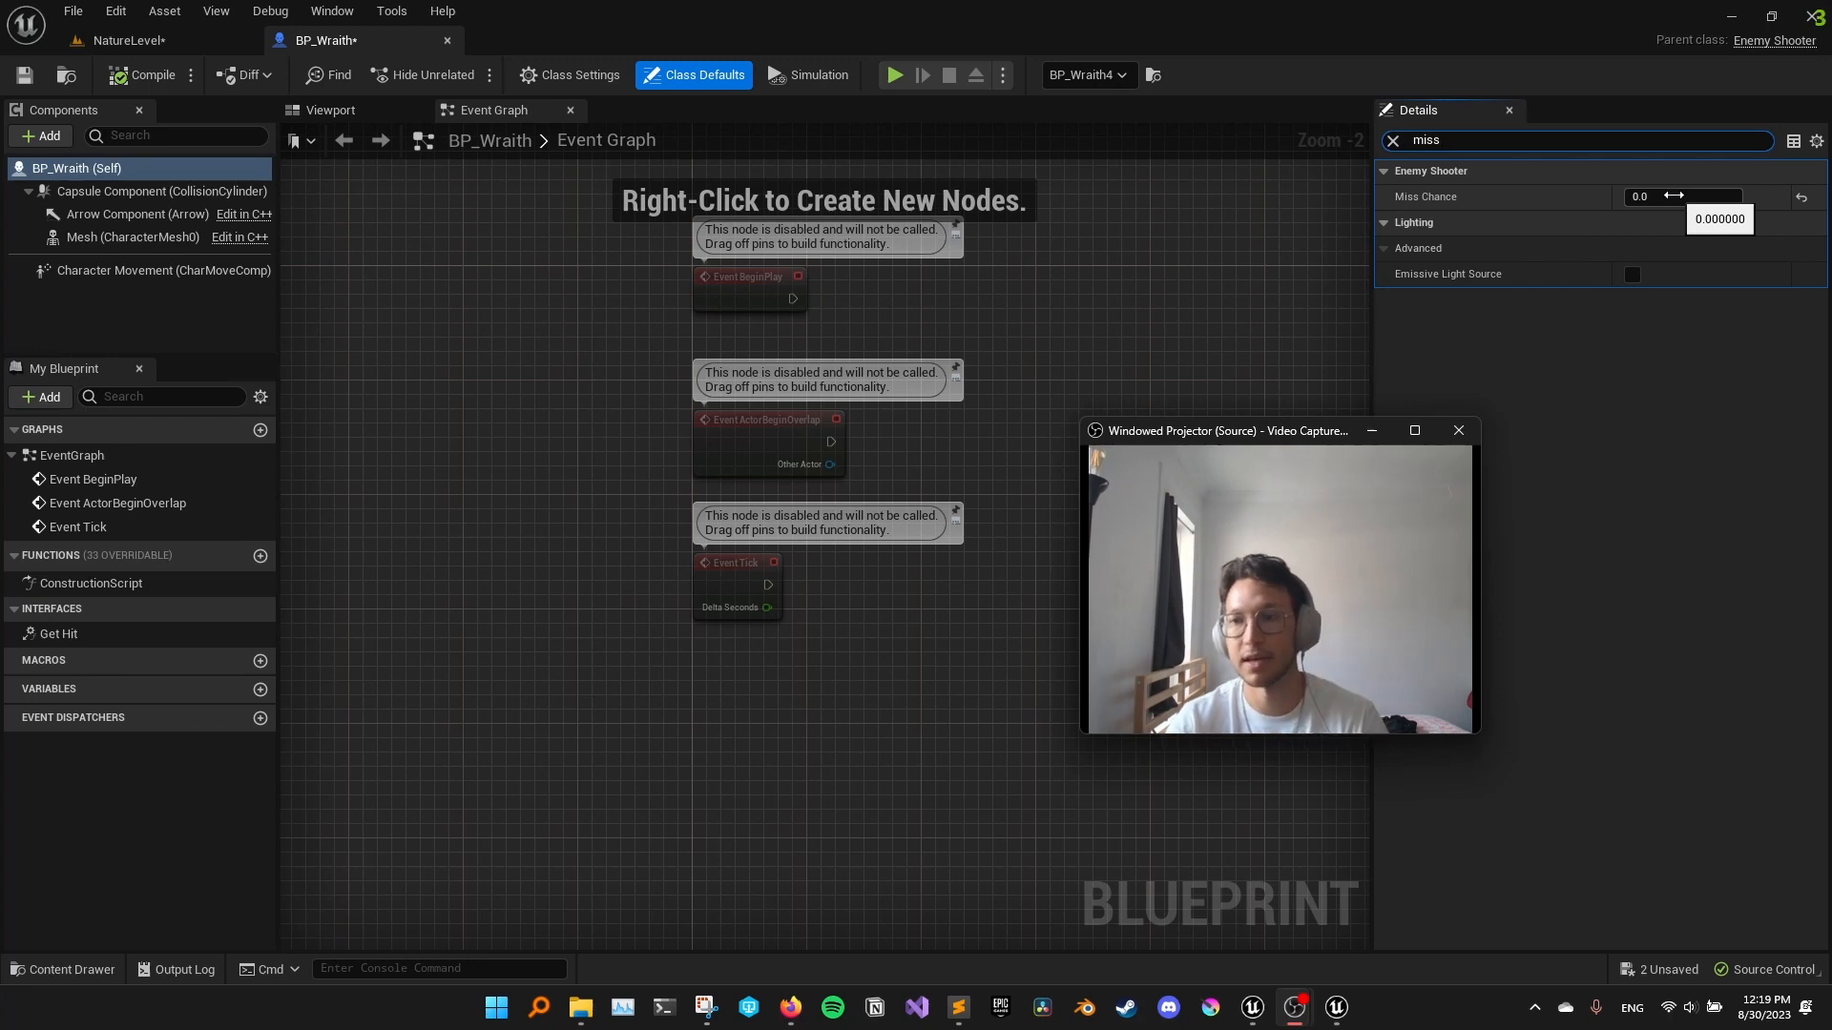
{"action": "left_click", "coordinate": [1683, 197]}
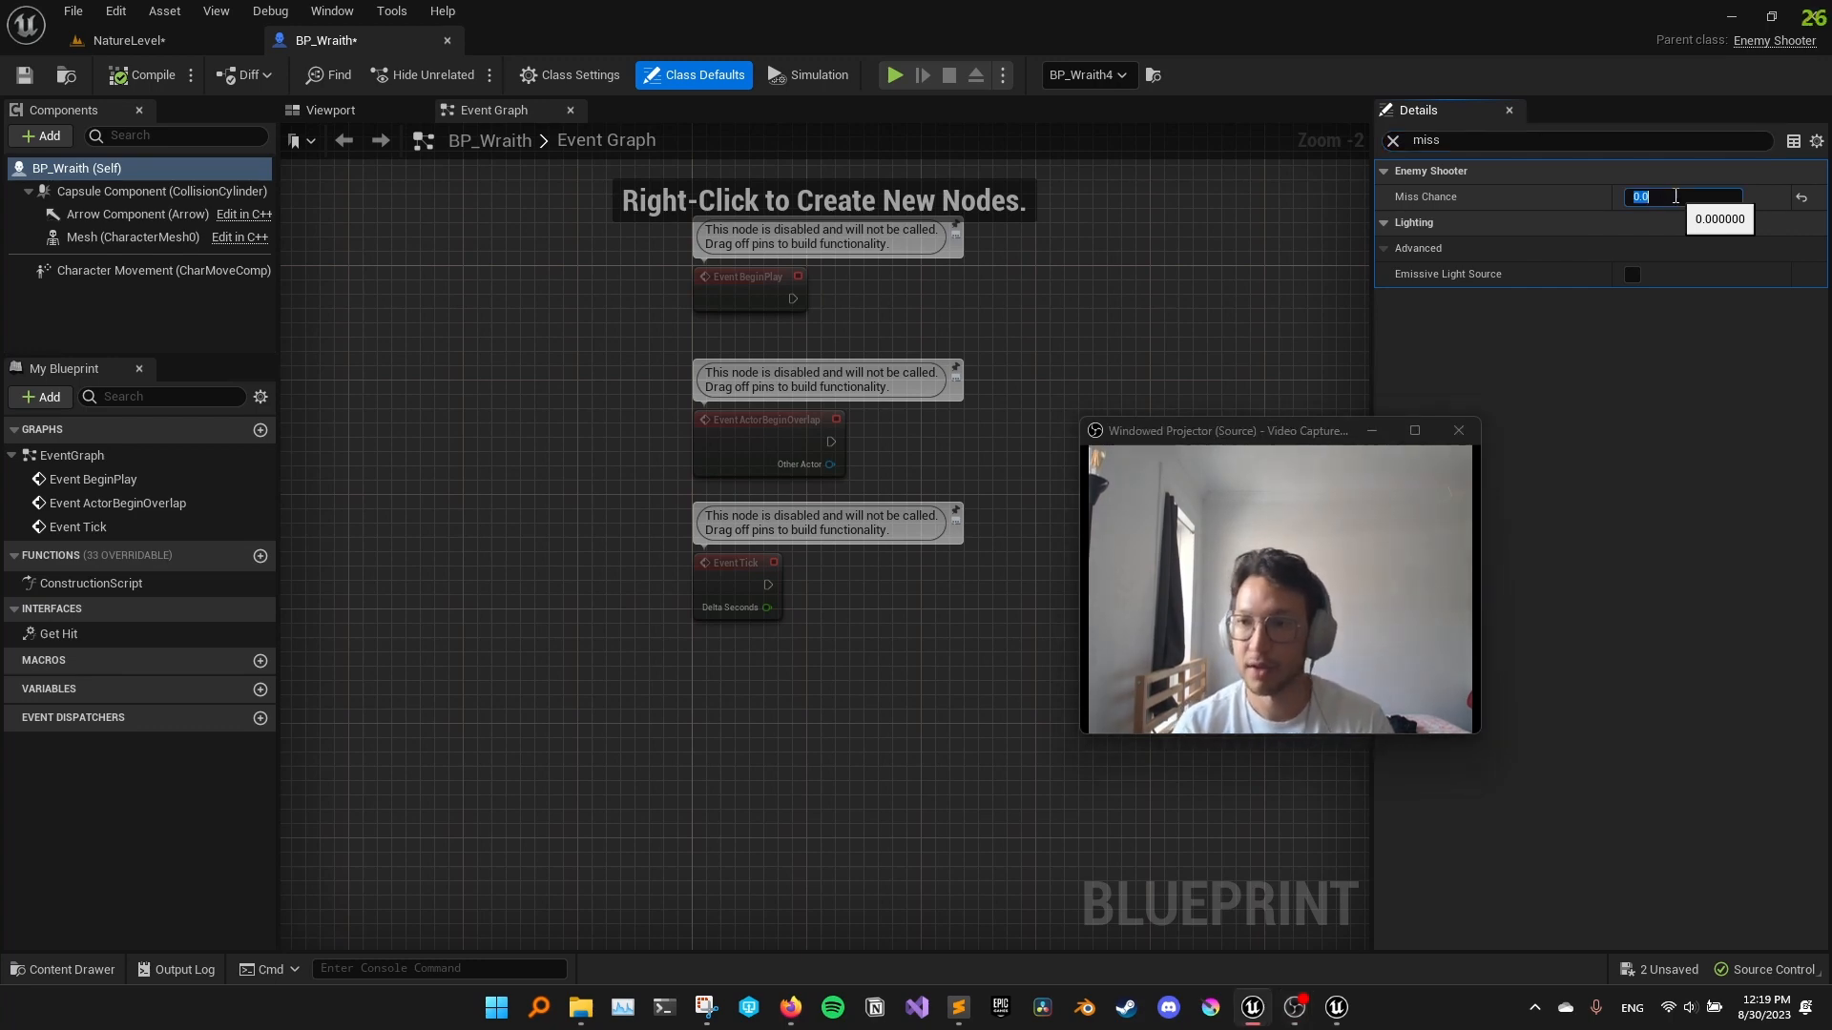
{"action": "type", "text": "1.0"}
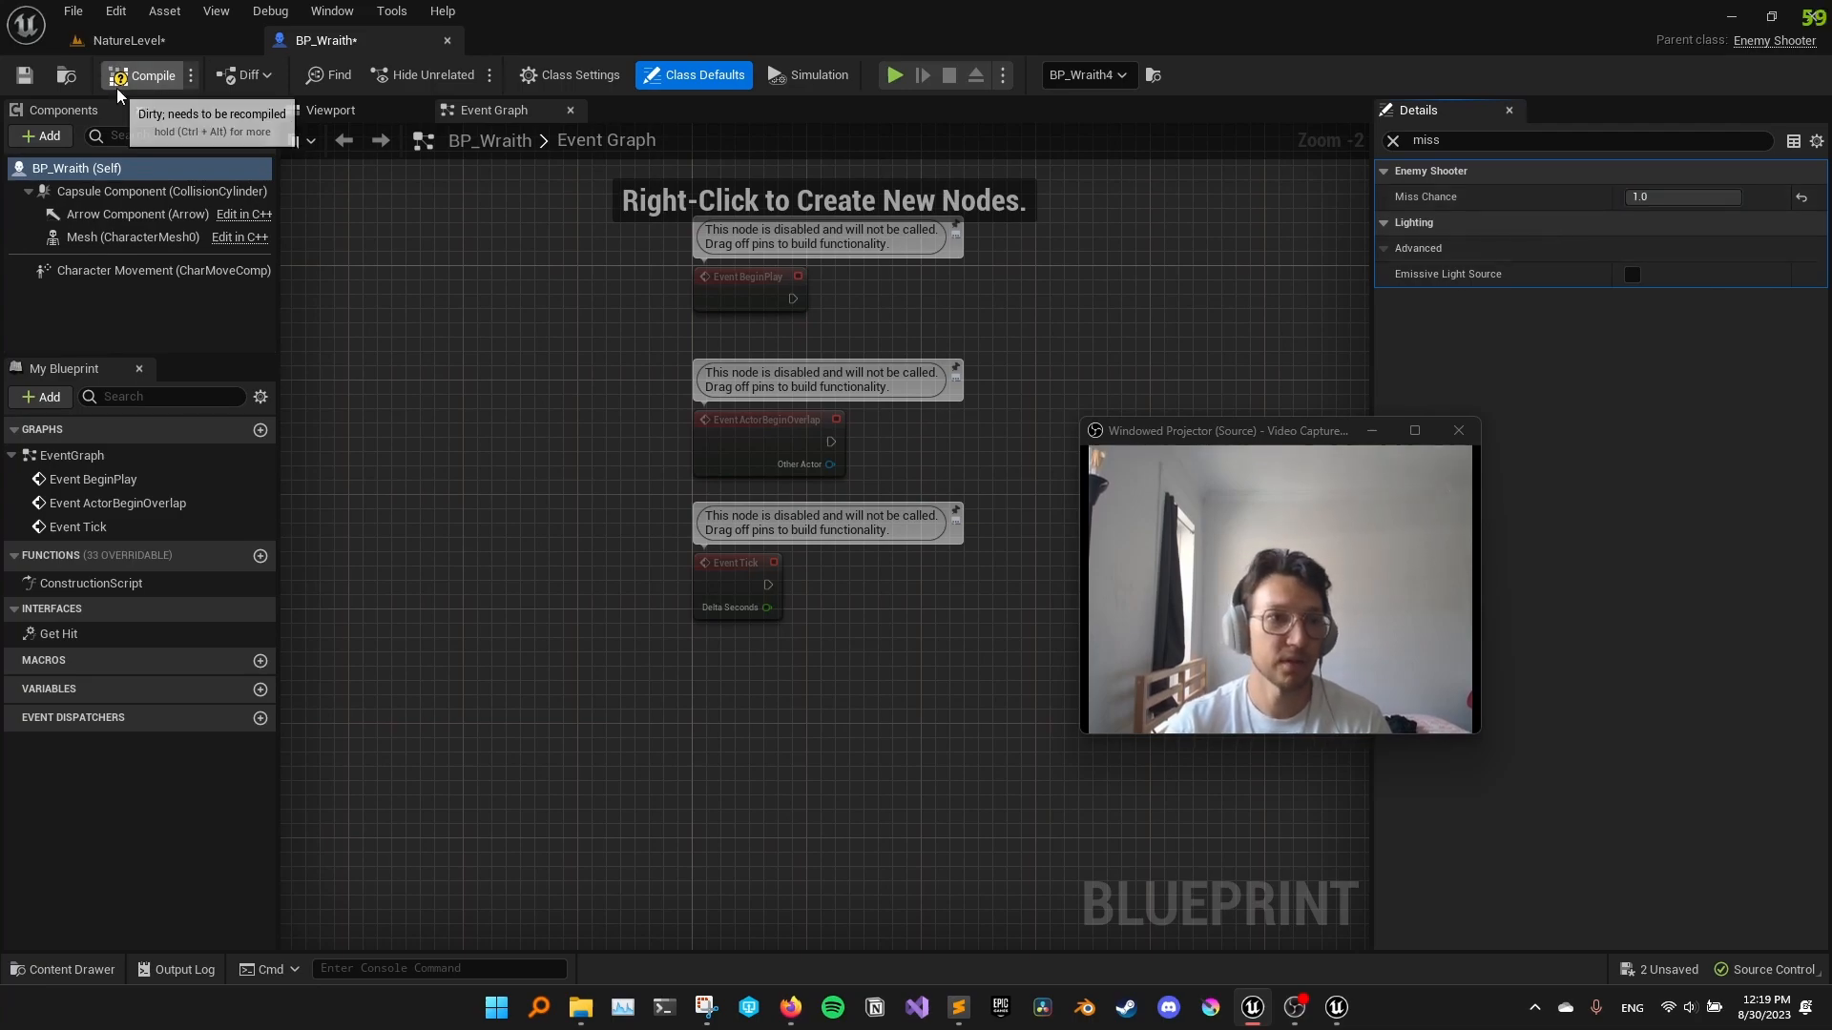
{"action": "left_click", "coordinate": [122, 40]}
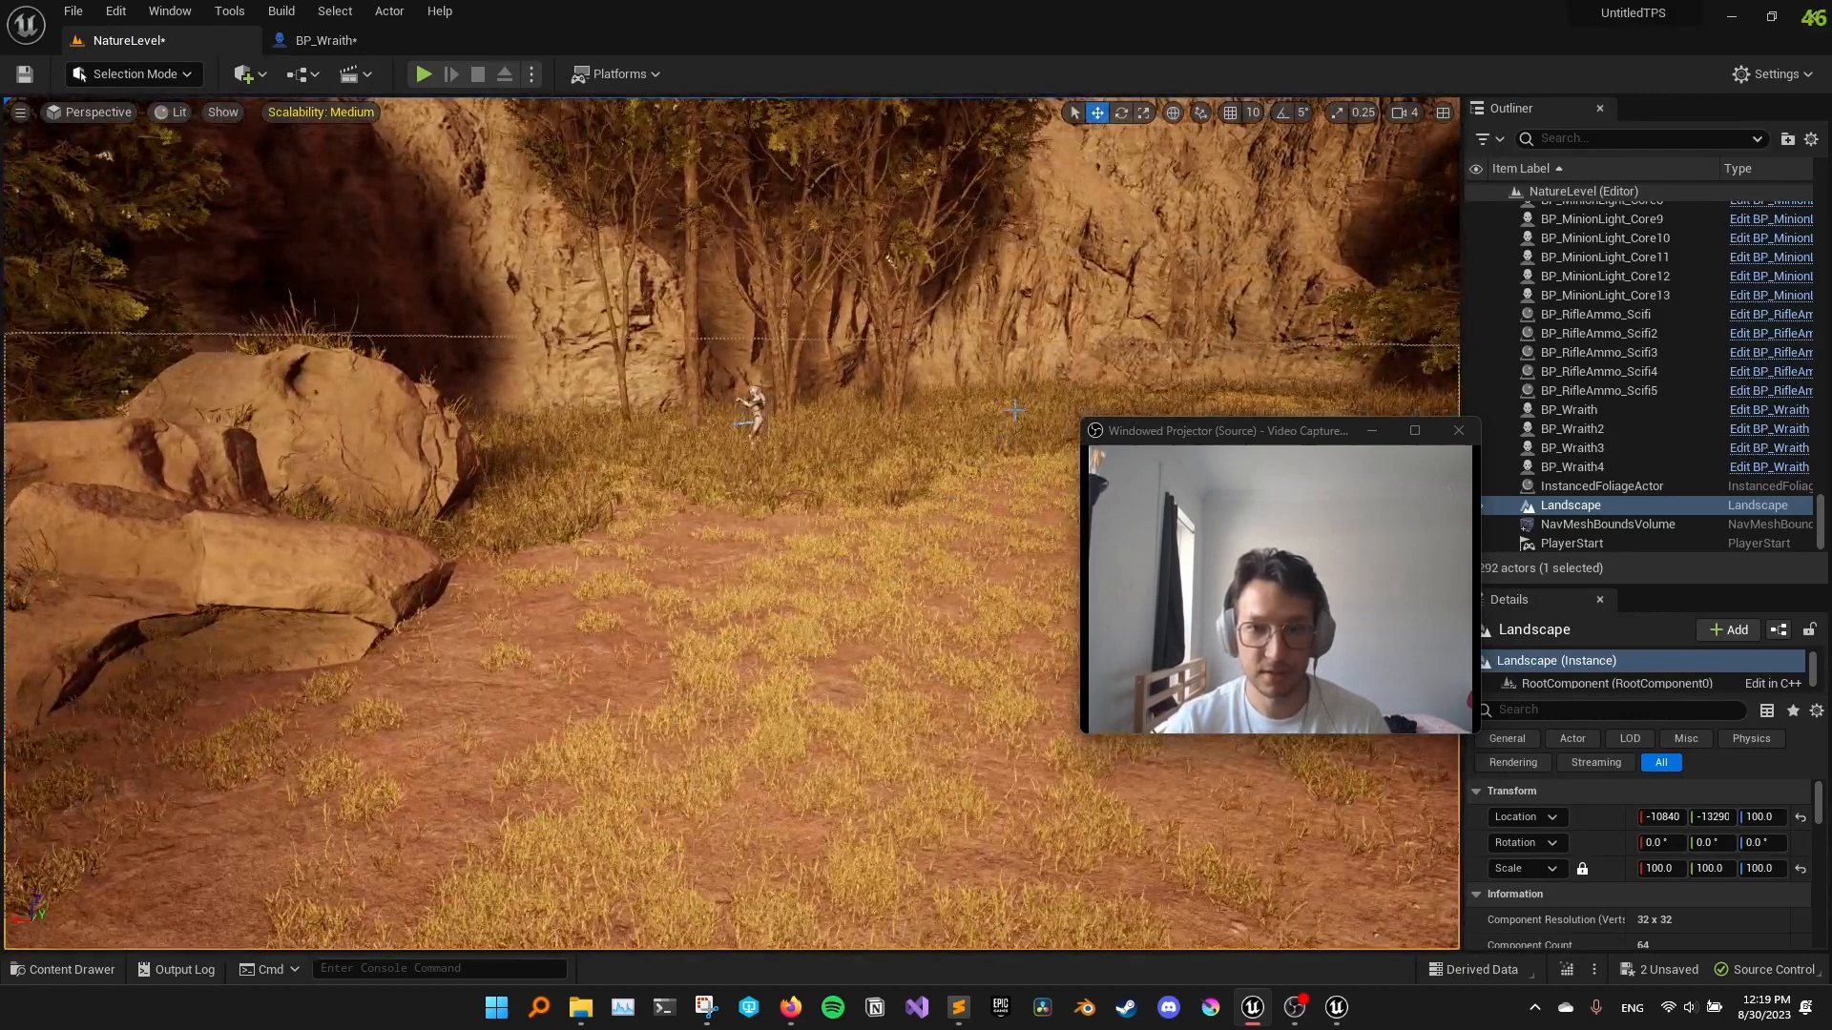
{"action": "left_click", "coordinate": [1600, 485]}
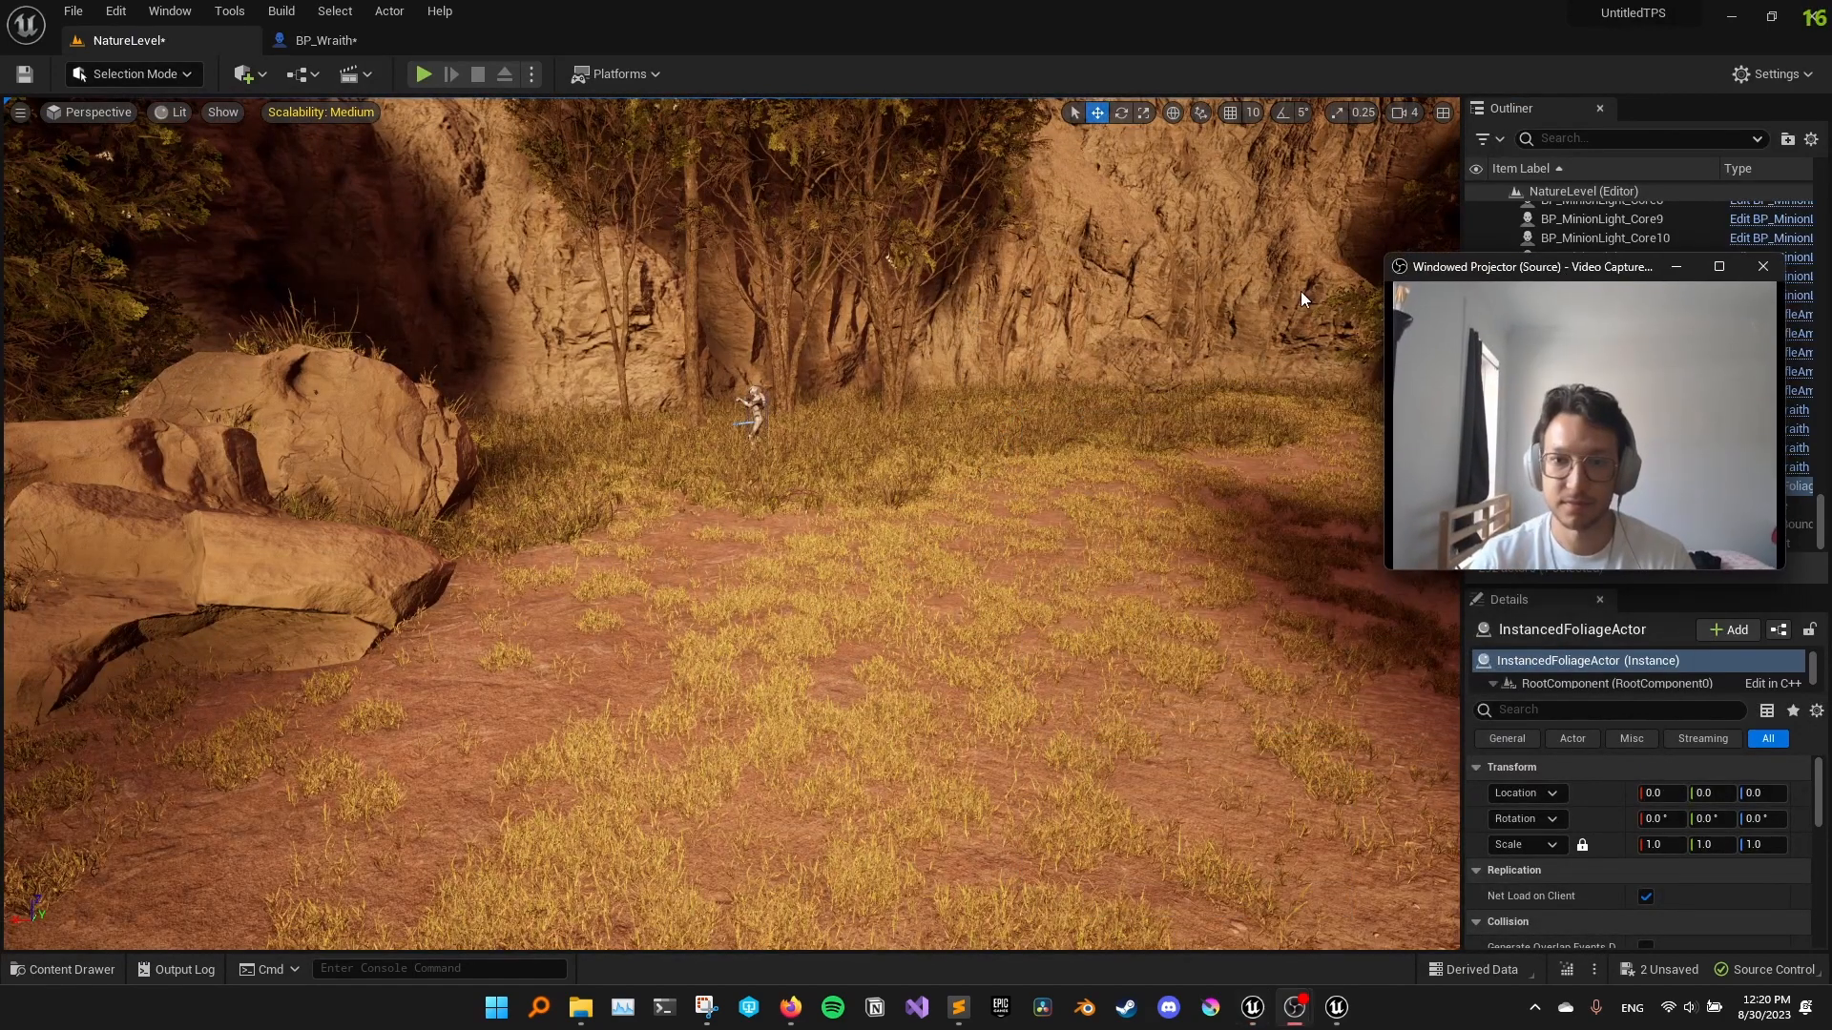
{"action": "left_click", "coordinate": [422, 75]}
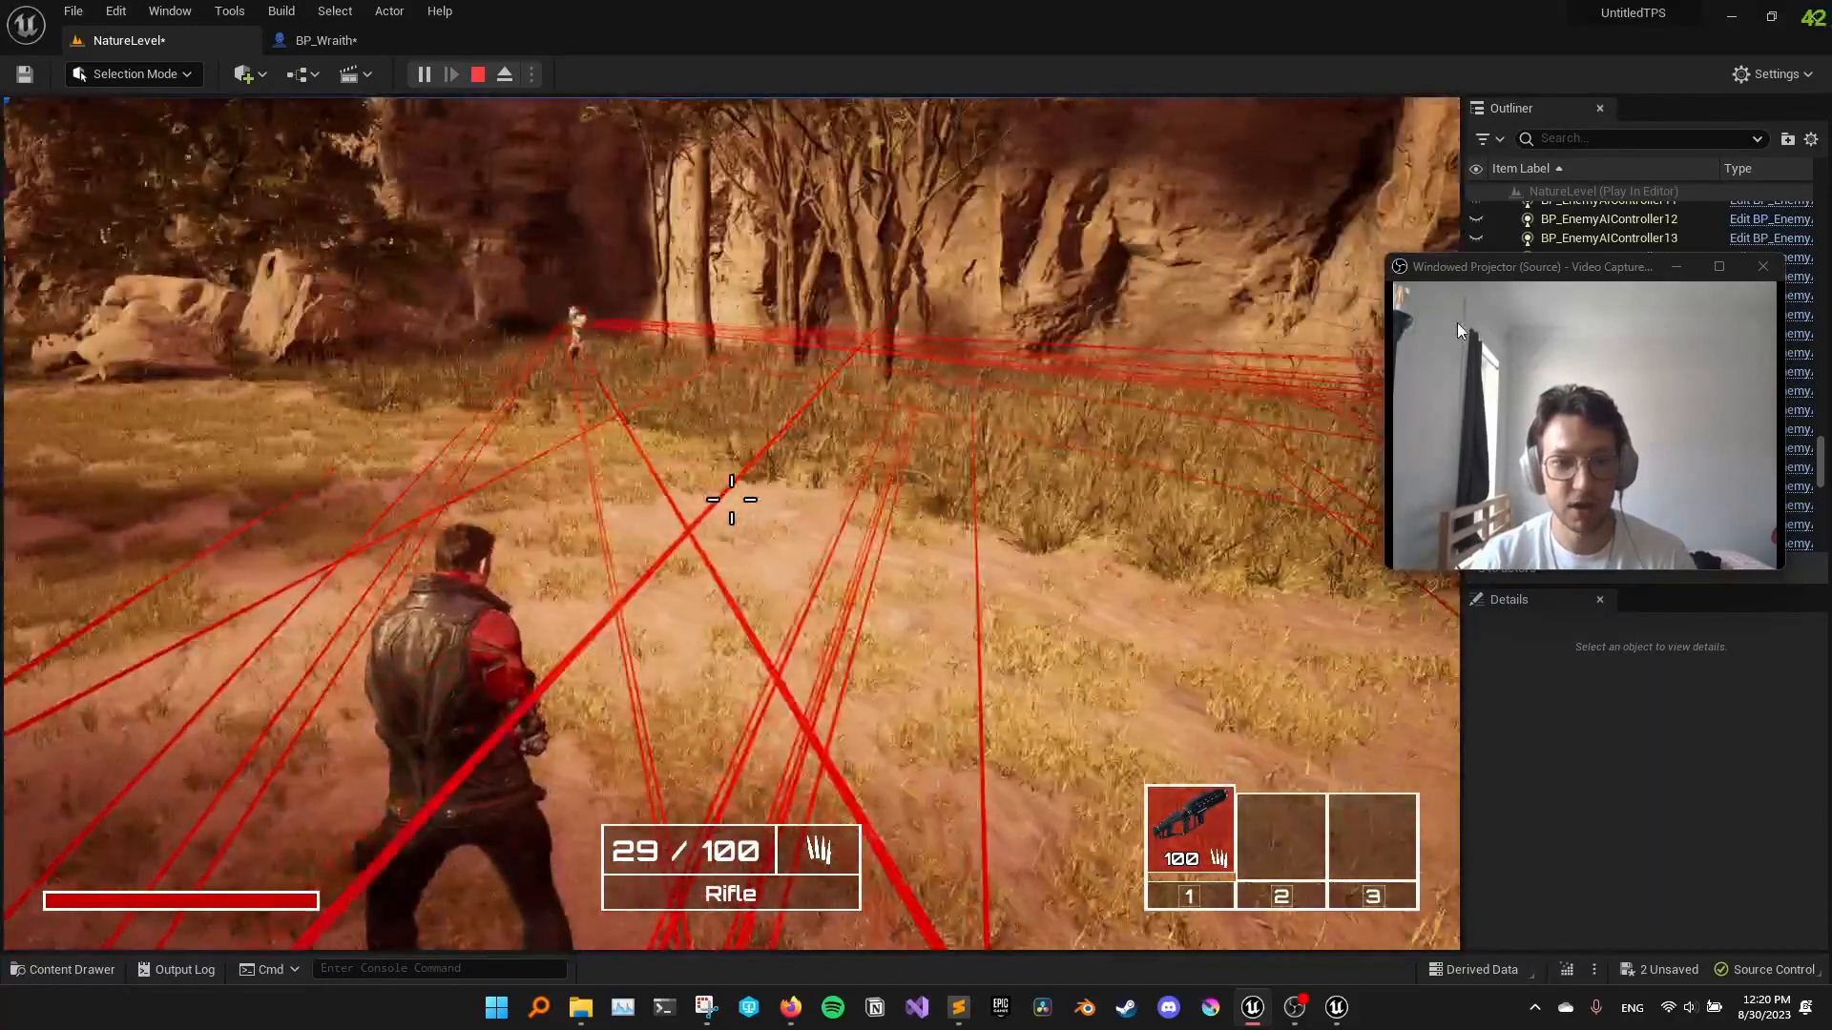
{"action": "left_click", "coordinate": [477, 75]}
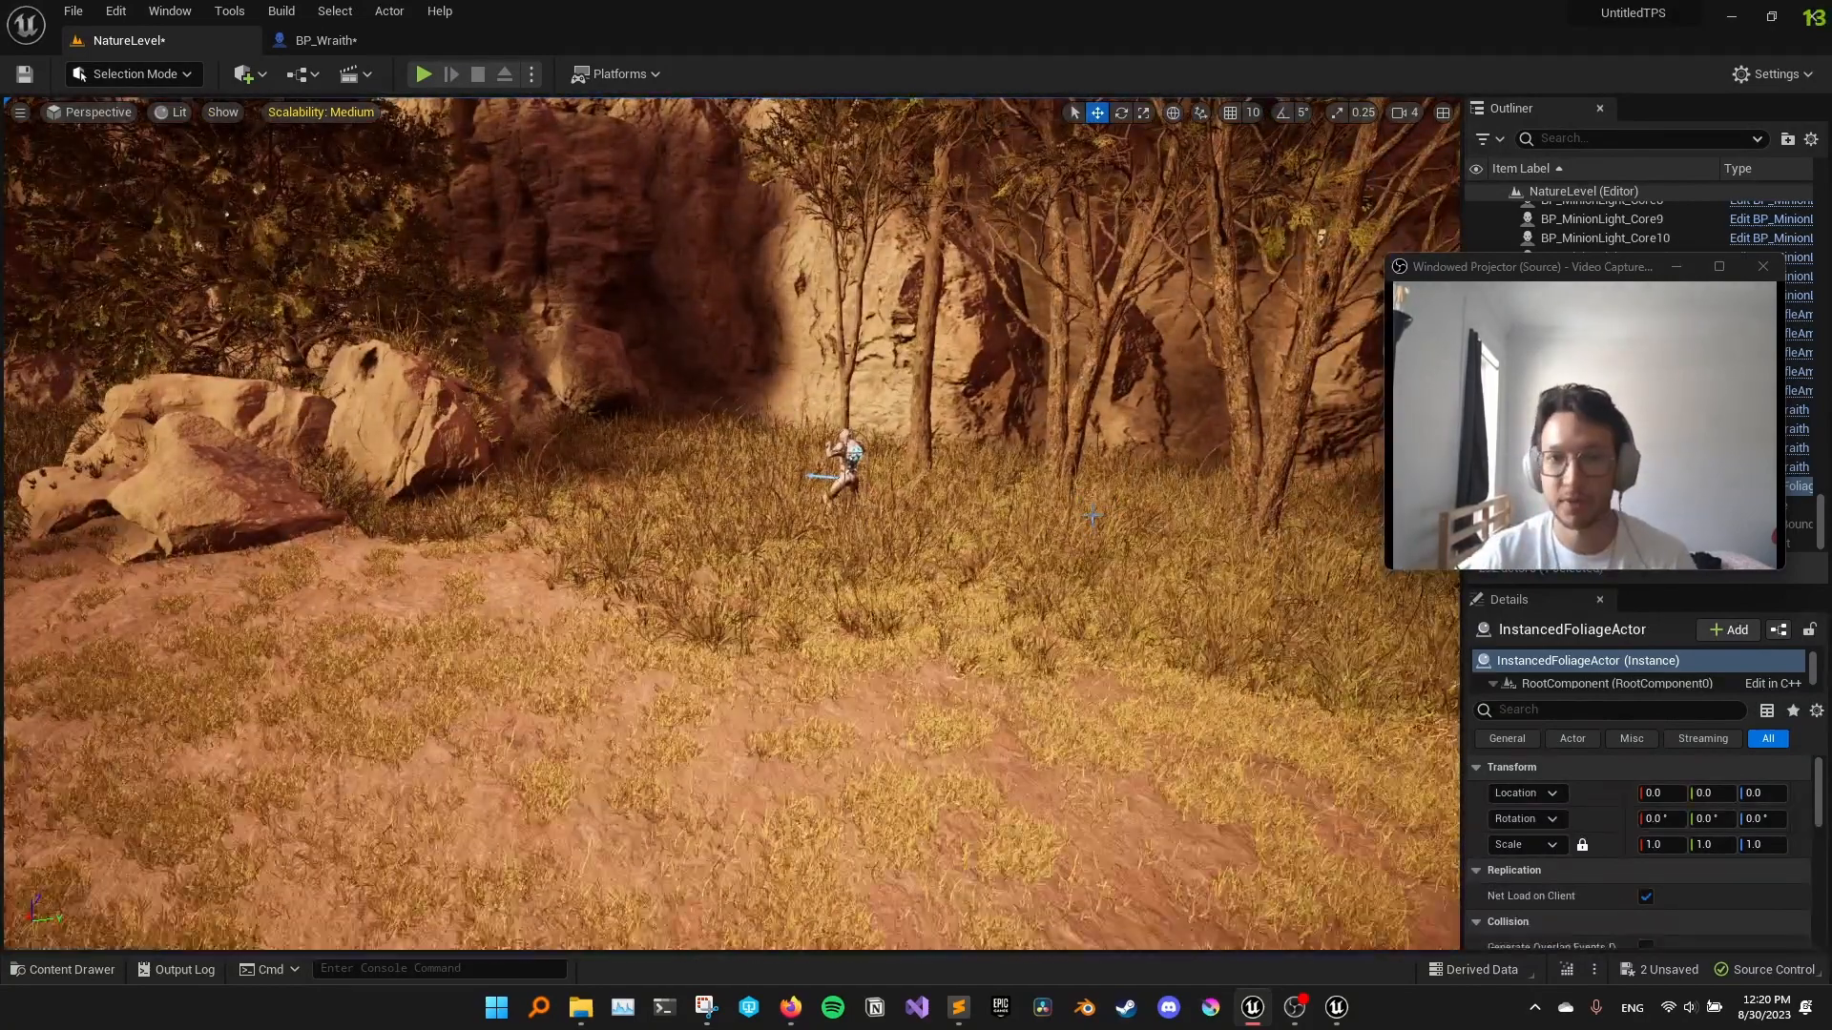
{"action": "mouse_move", "coordinate": [126, 41]}
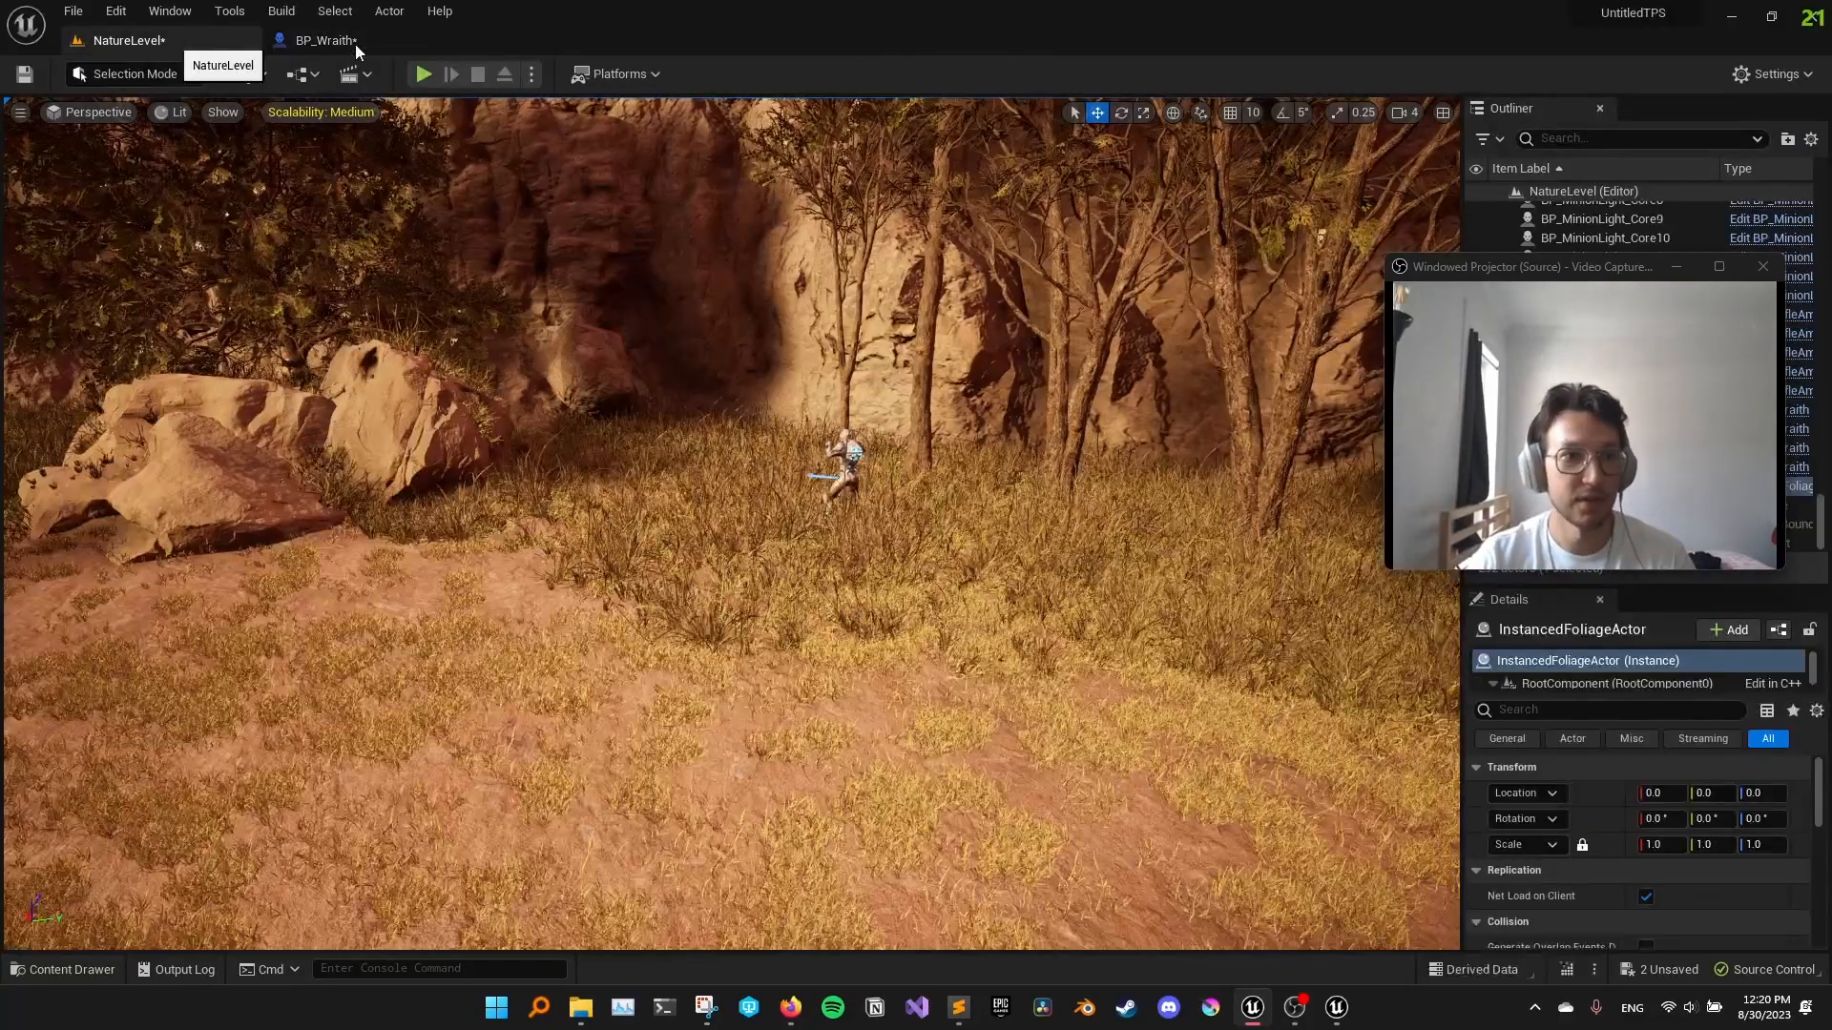
Change BP_Wraith's Miss Chance default to 0.9 and commit the value
{"action": "left_click", "coordinate": [324, 40]}
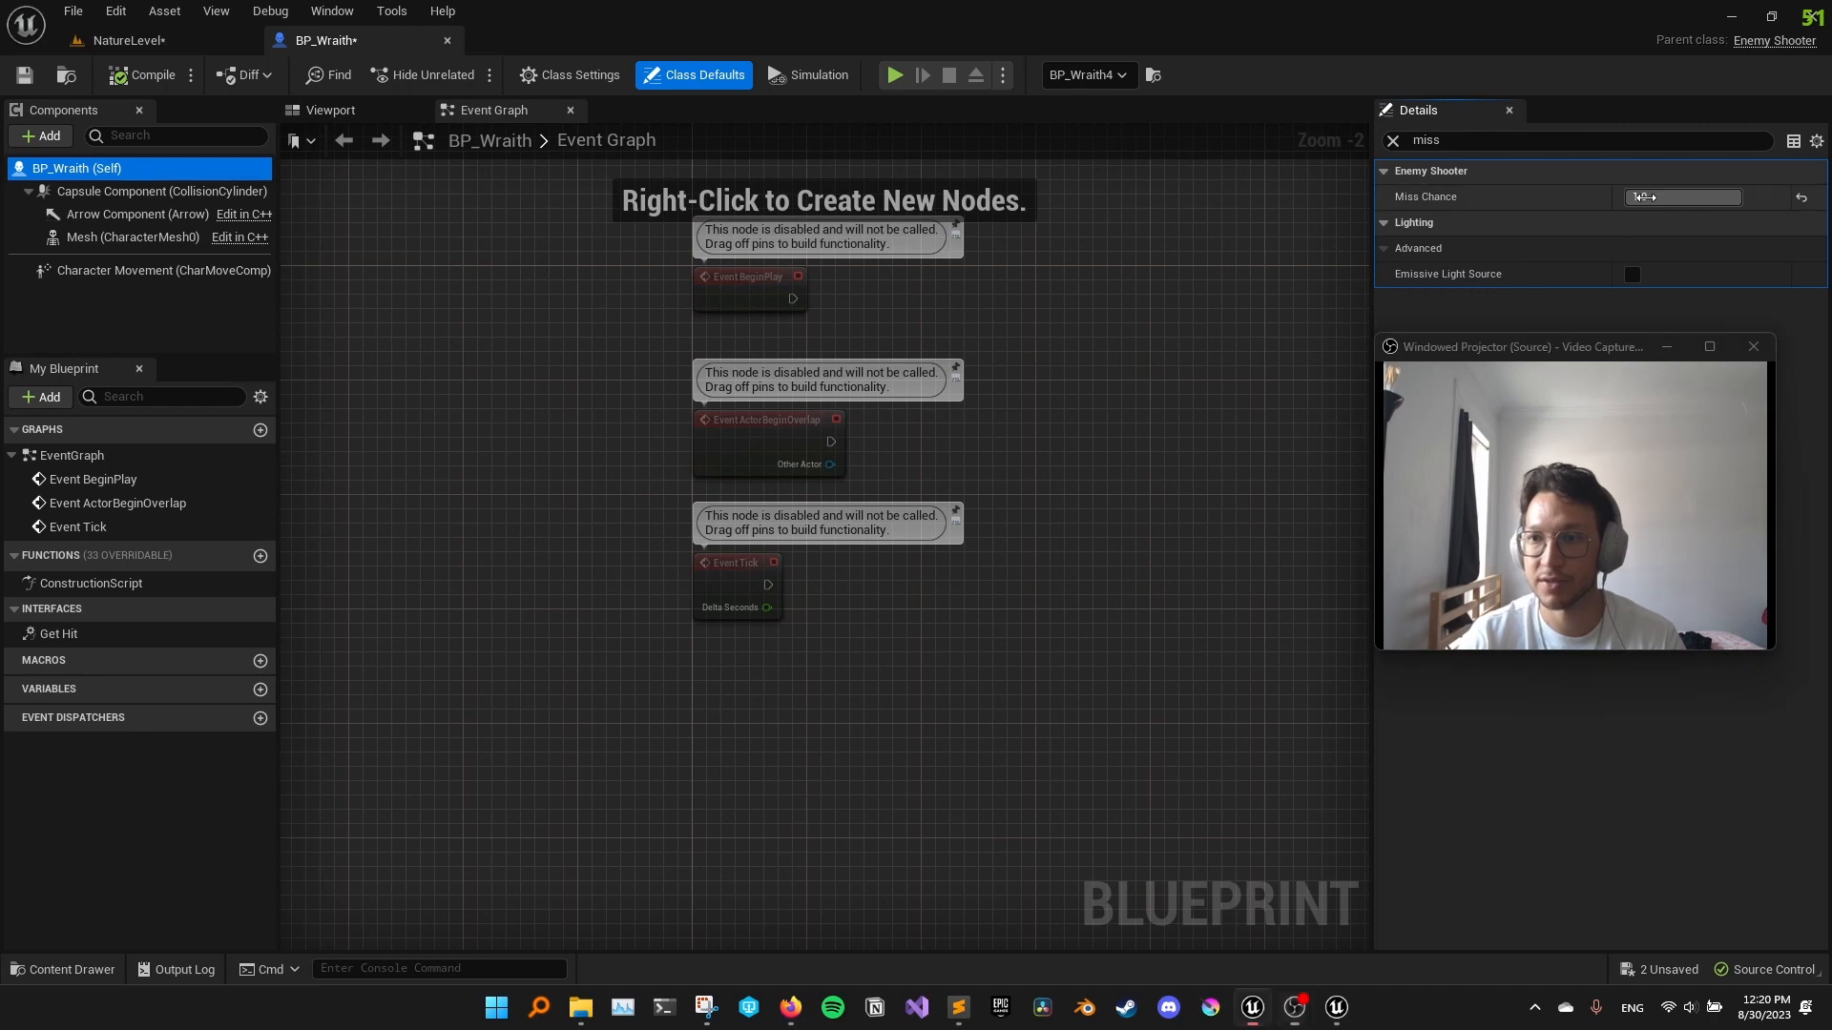
{"action": "left_click", "coordinate": [1679, 196]}
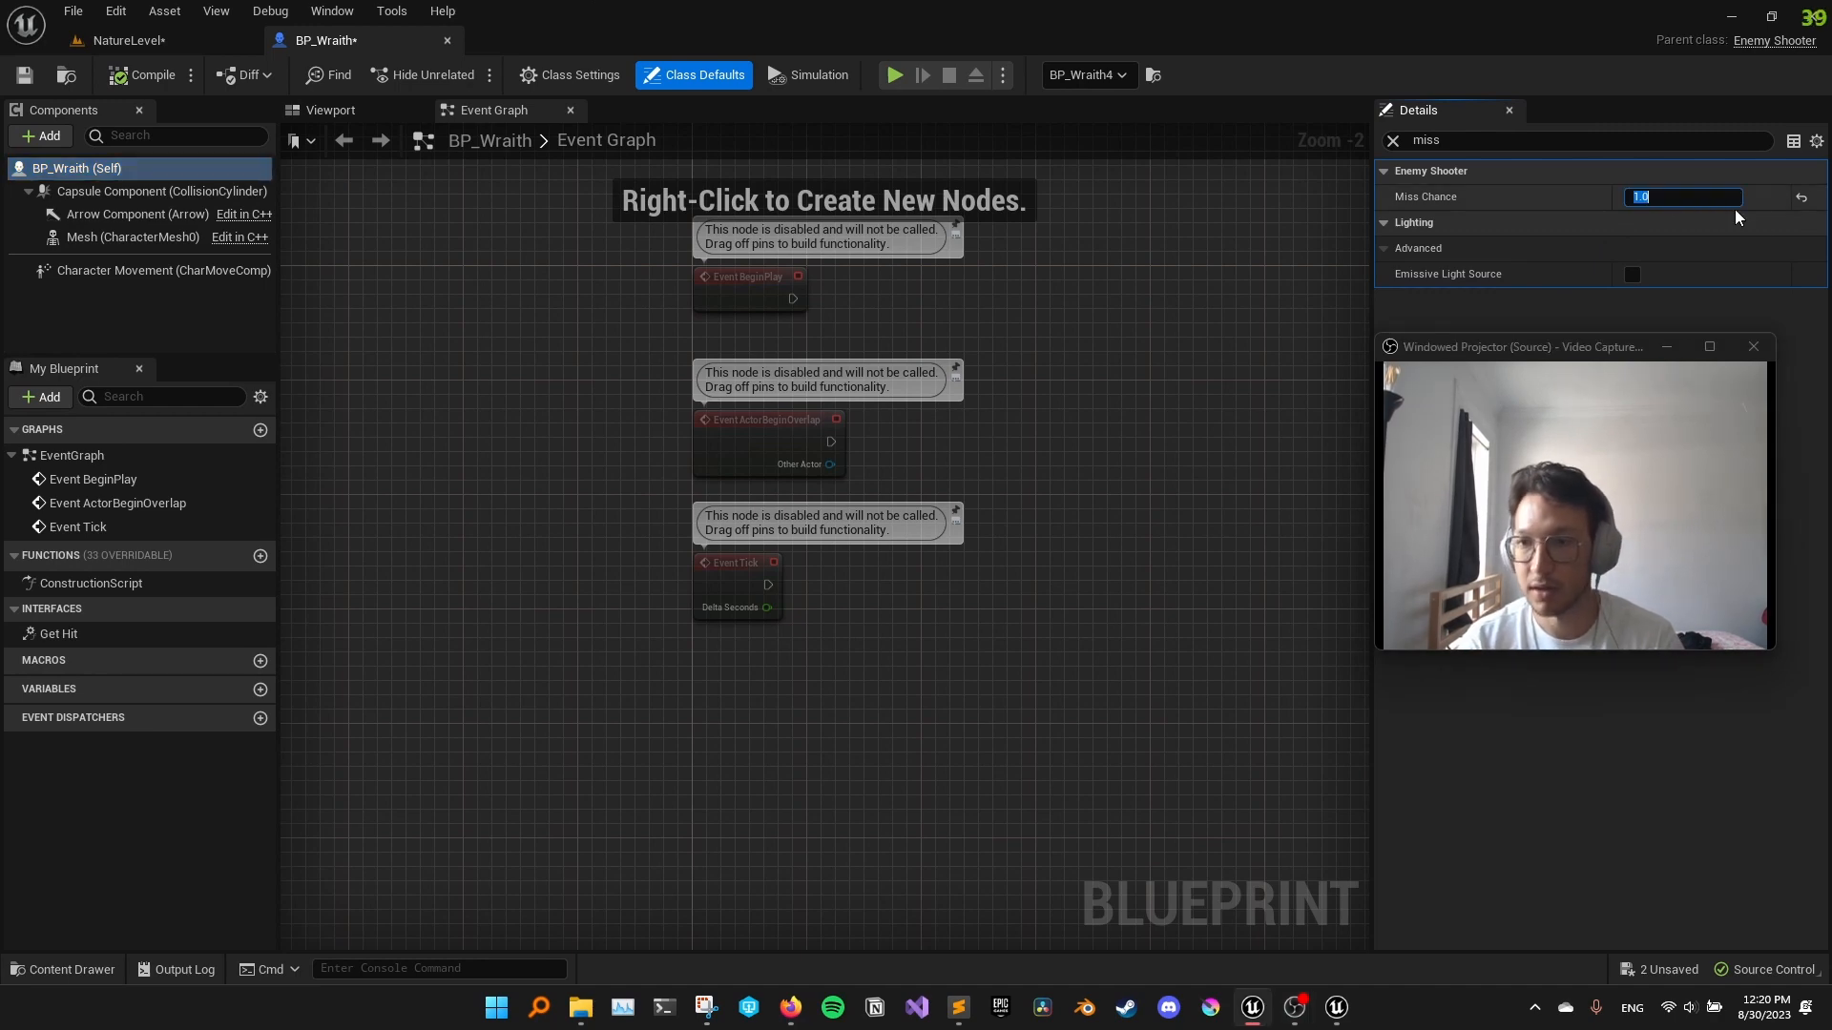
{"action": "type", "text": "5"}
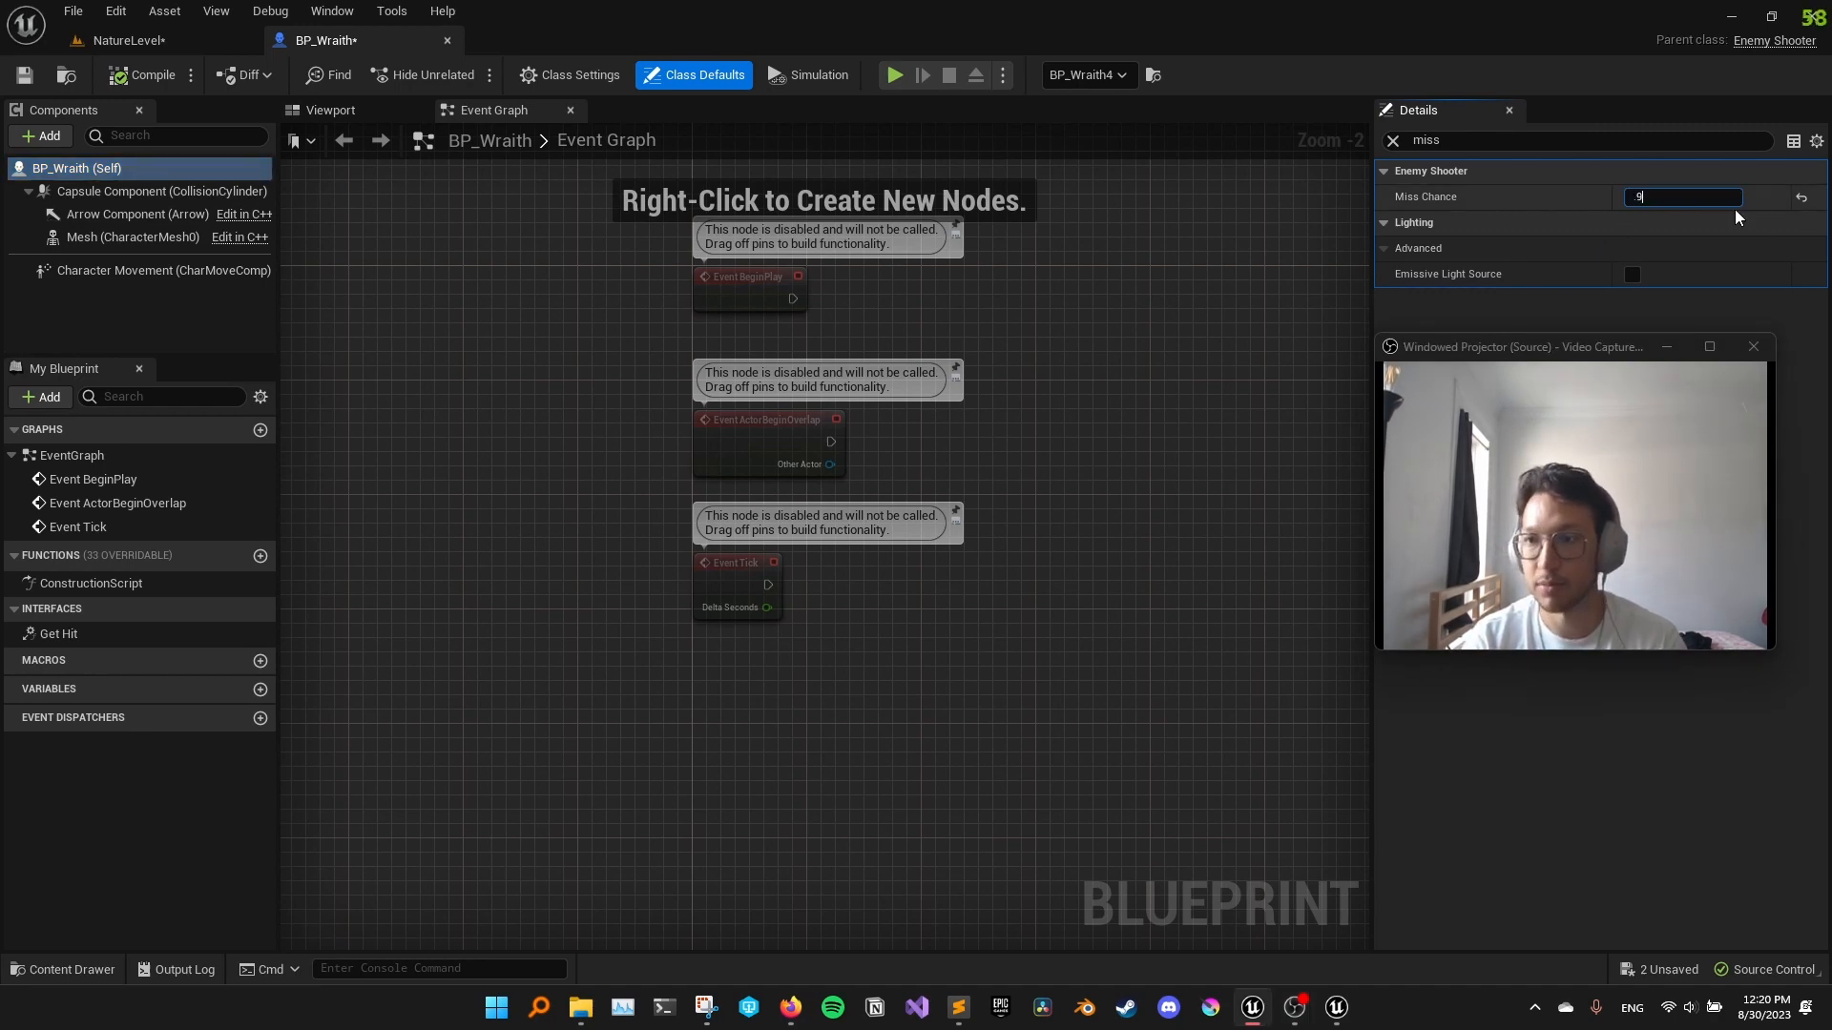
{"action": "type", "text": "0.9"}
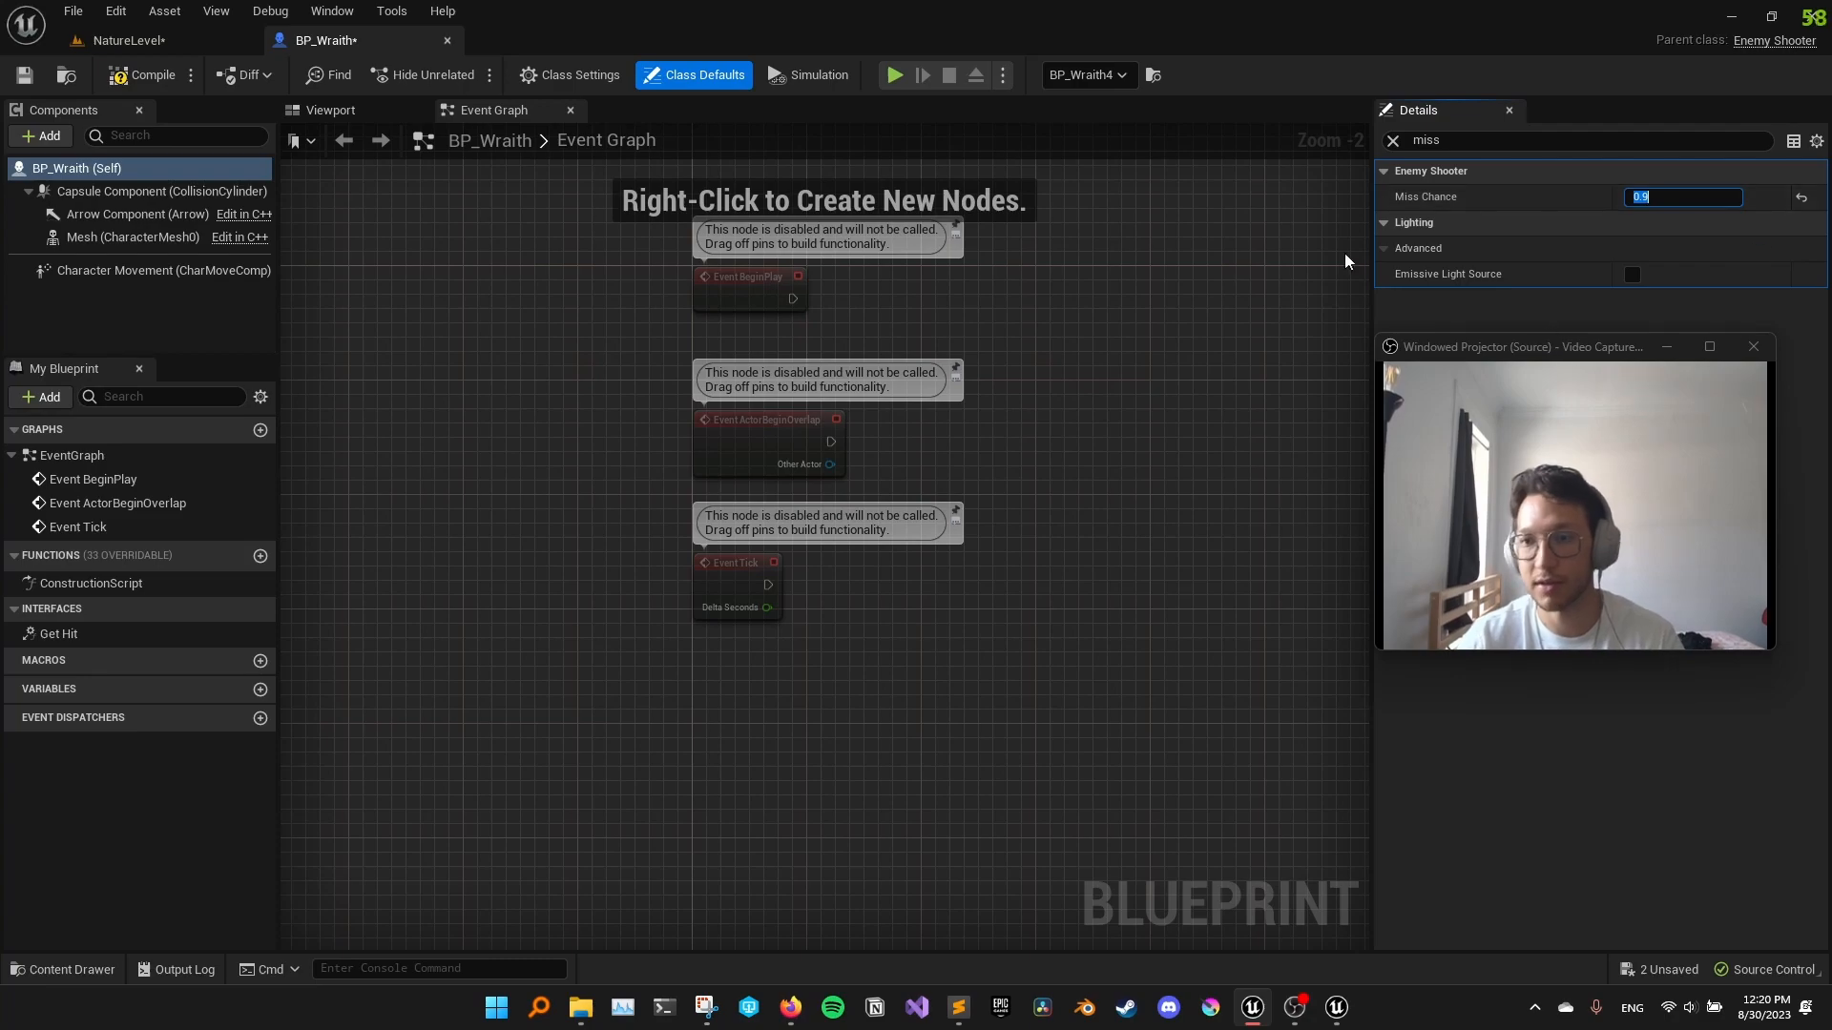
{"action": "left_click", "coordinate": [126, 40]}
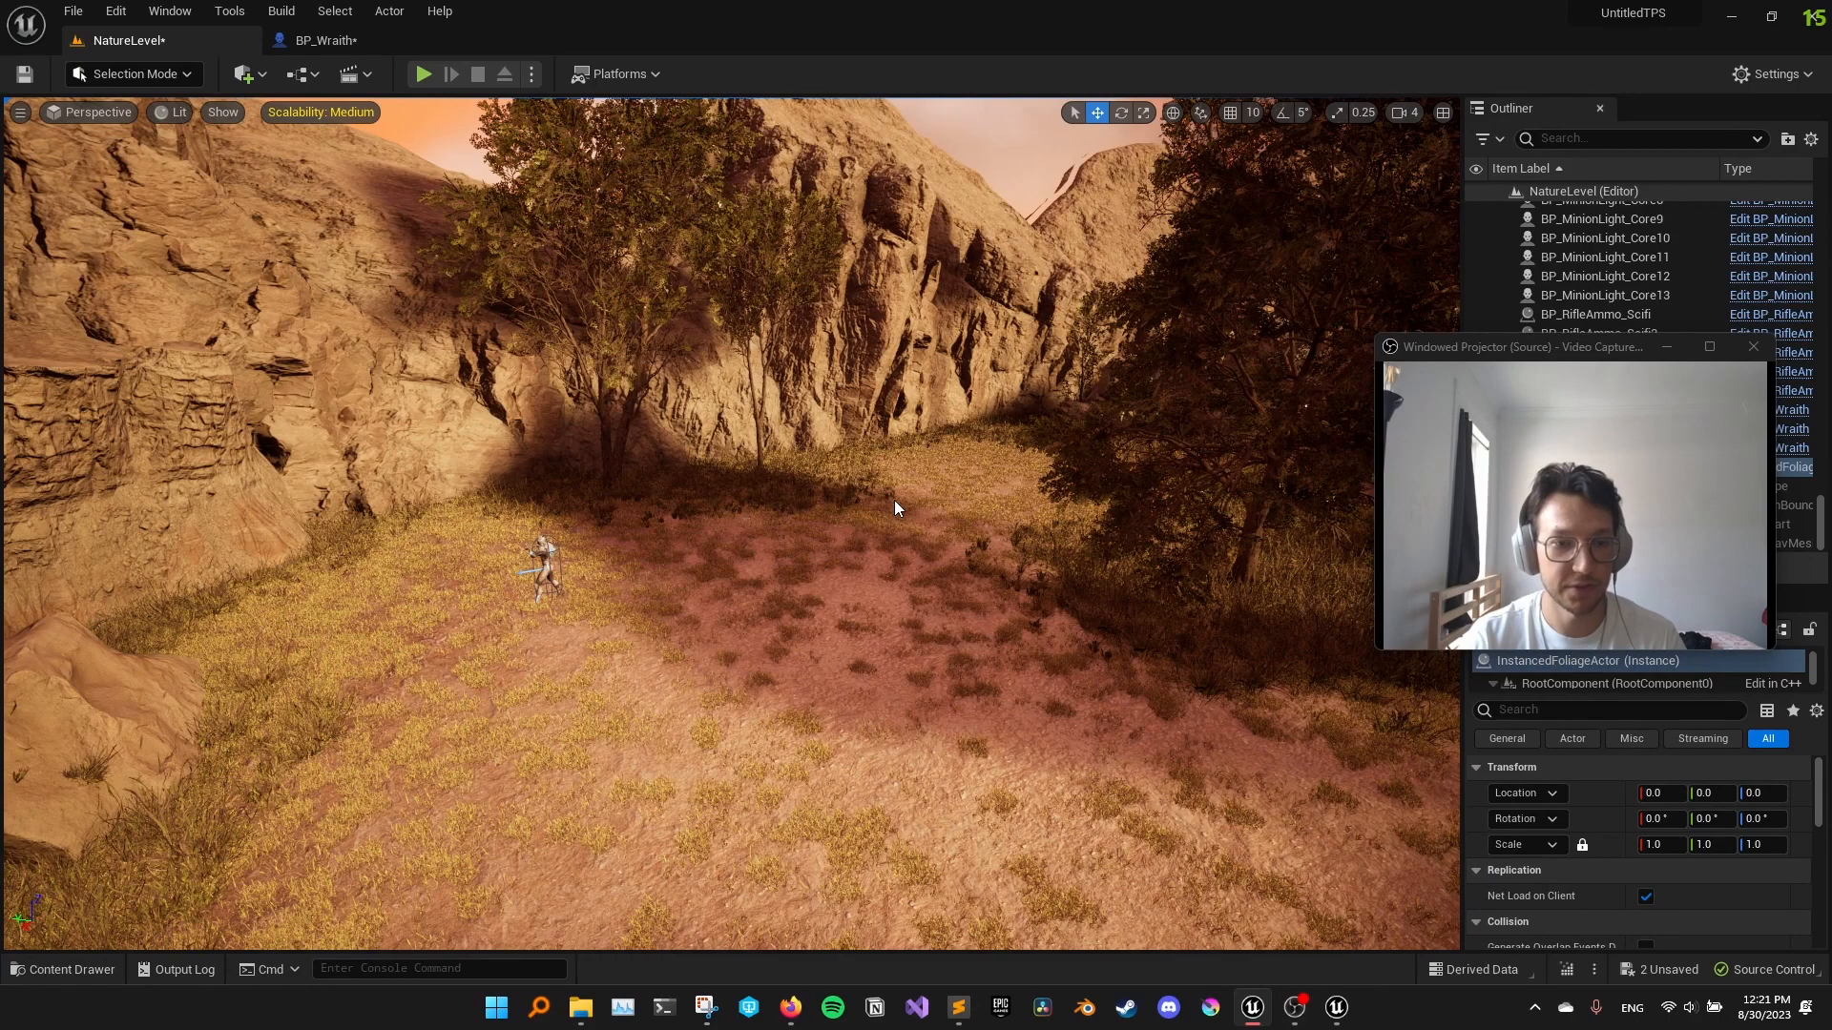
{"action": "left_click", "coordinate": [423, 74]}
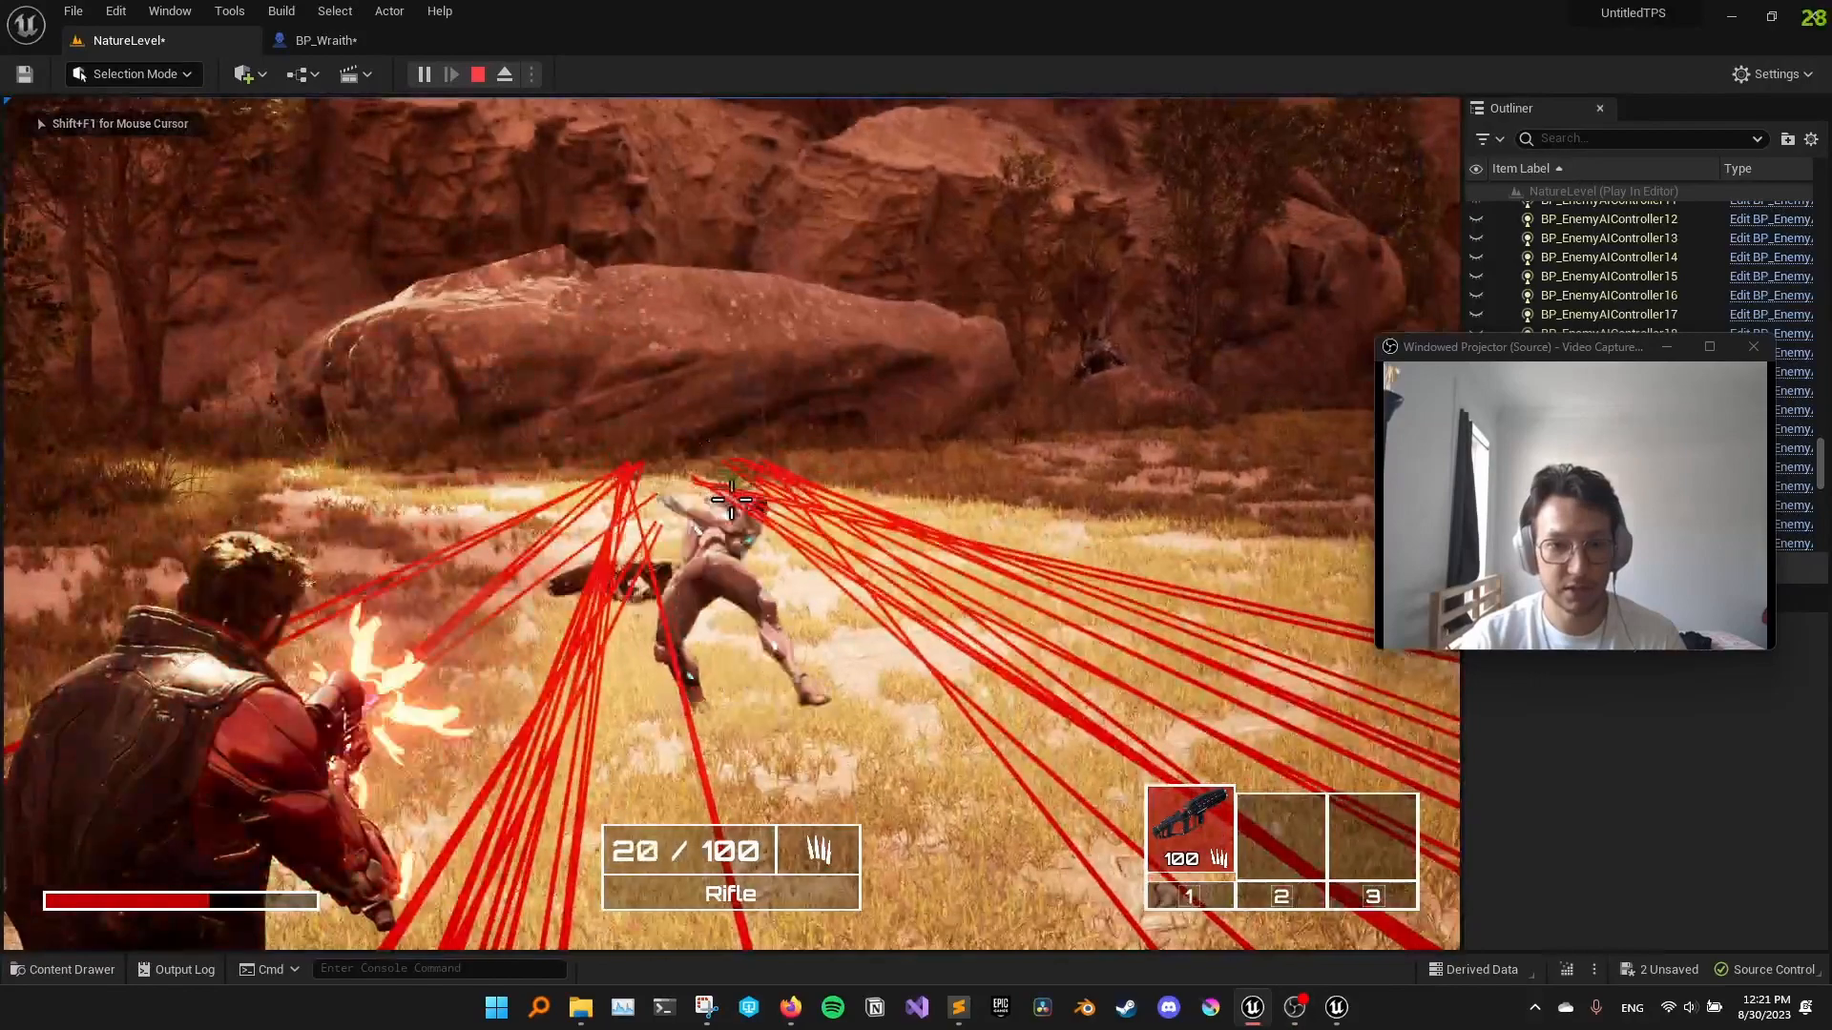
{"action": "left_click", "coordinate": [325, 40]}
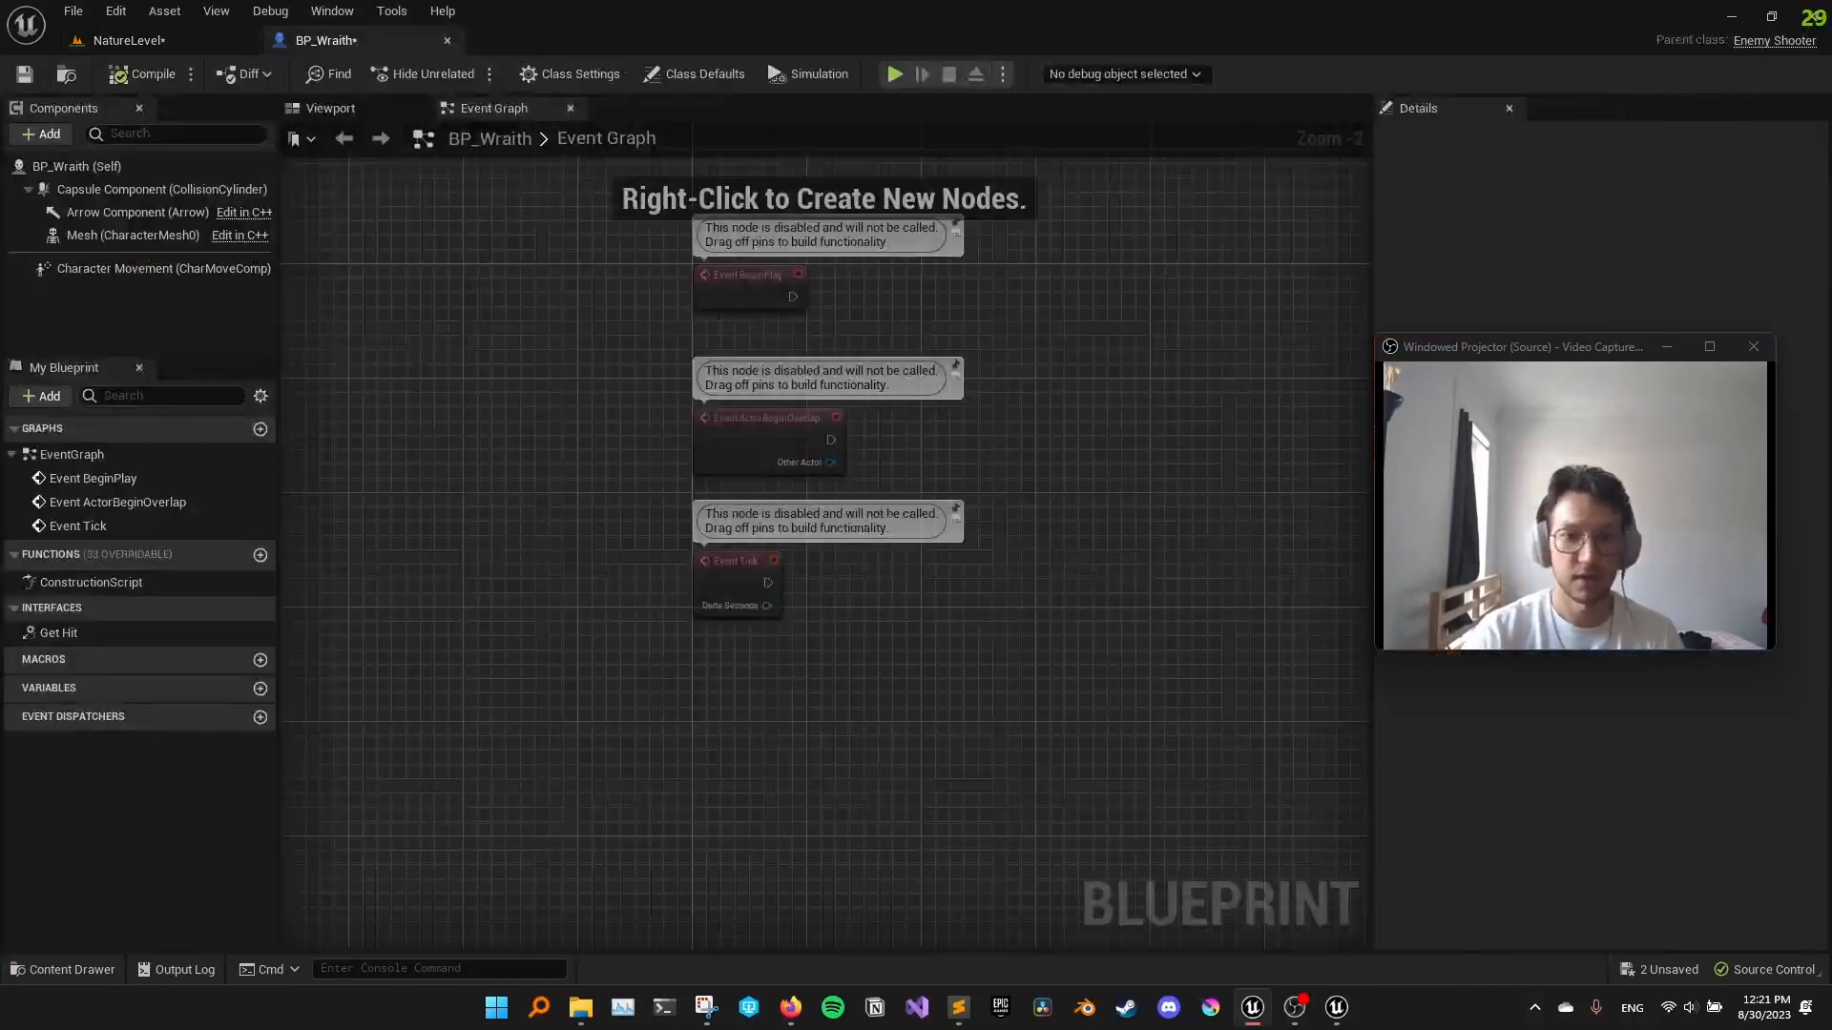
{"action": "left_click", "coordinate": [126, 40]}
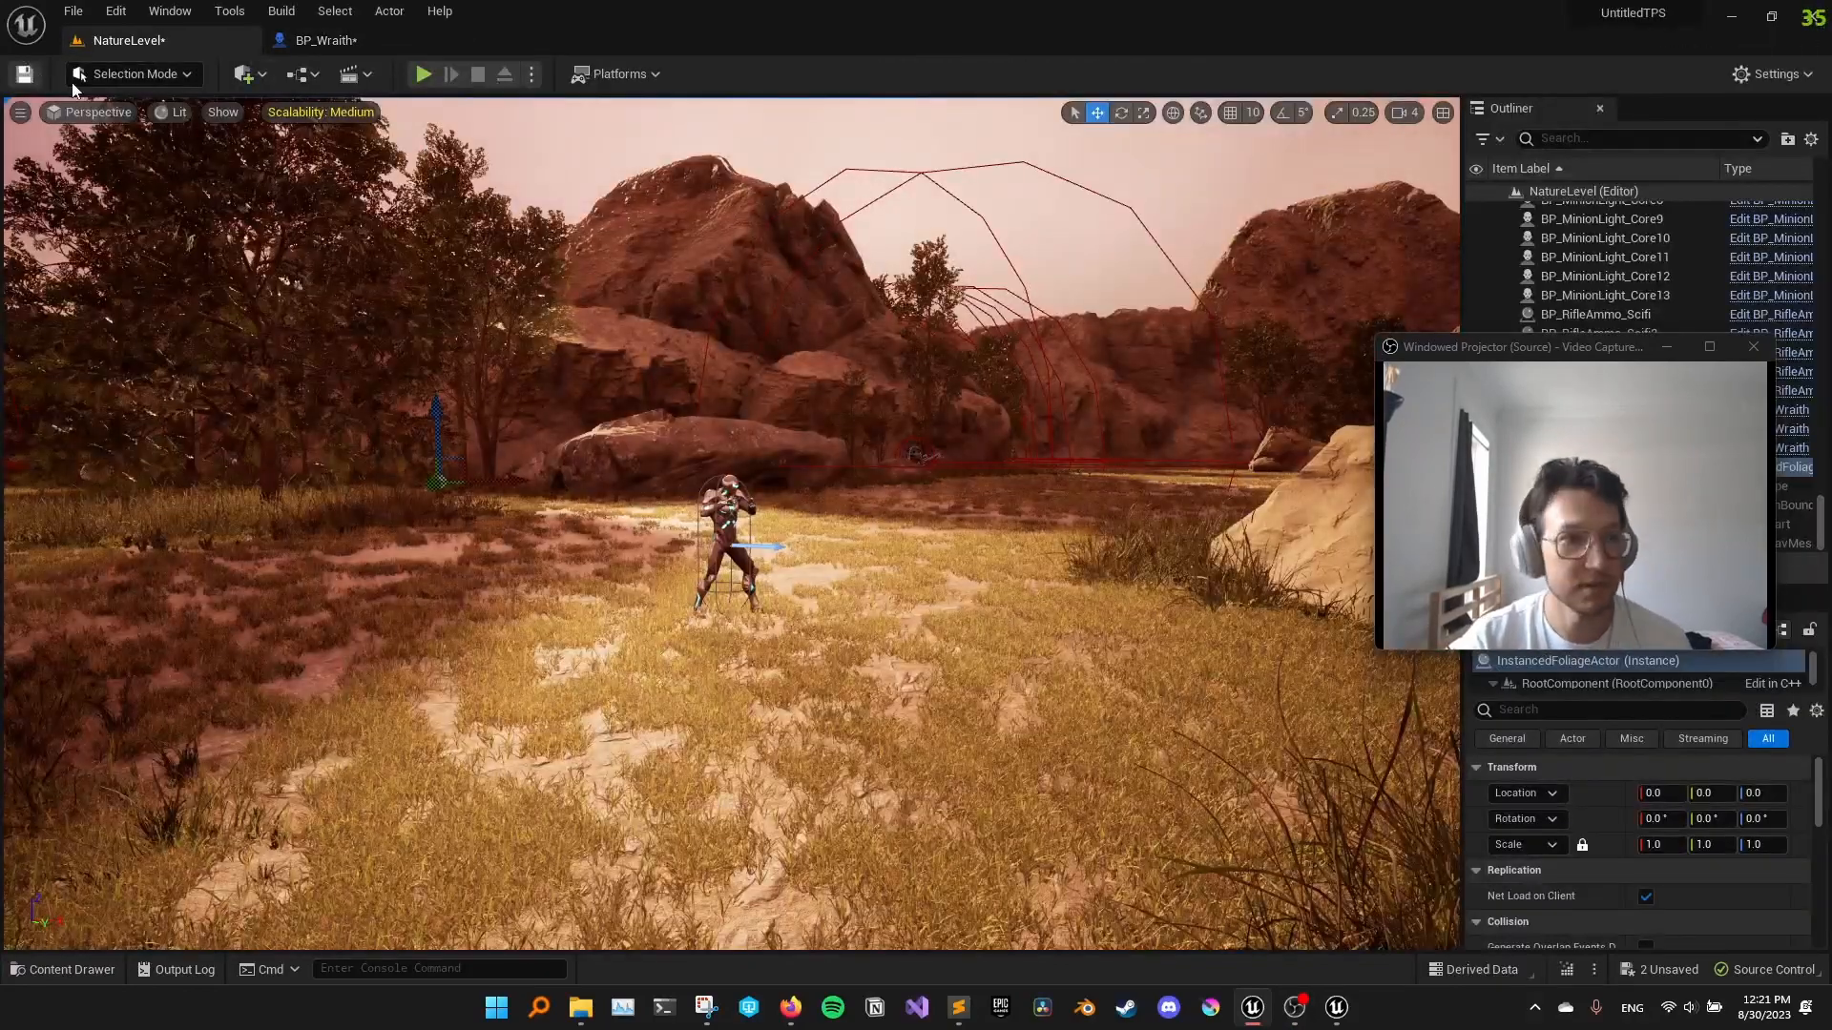